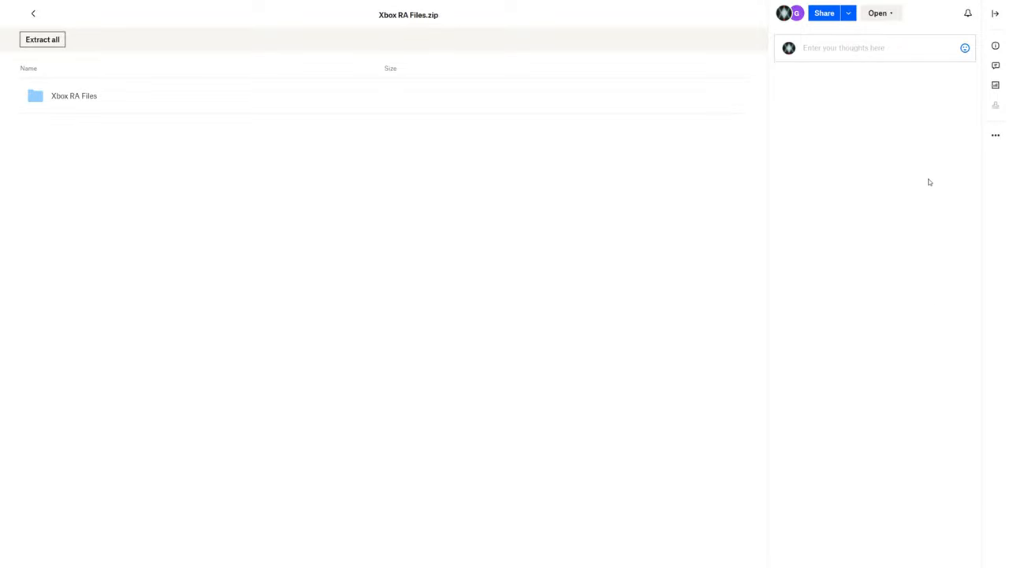
mouse_move(123, 183)
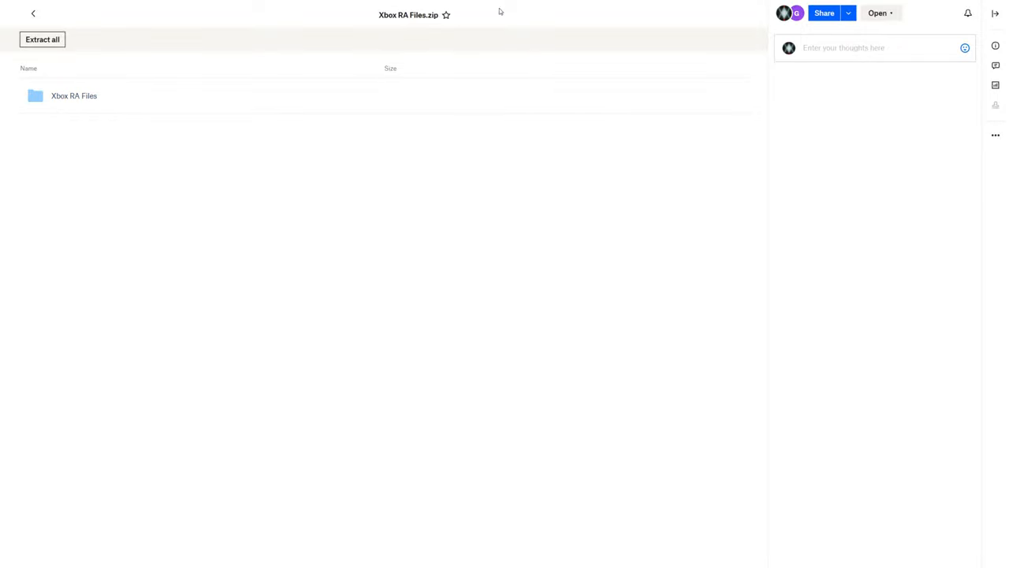
- Leave the Xbox RA Files.zip preview so the Windows desktop shows
click(995, 135)
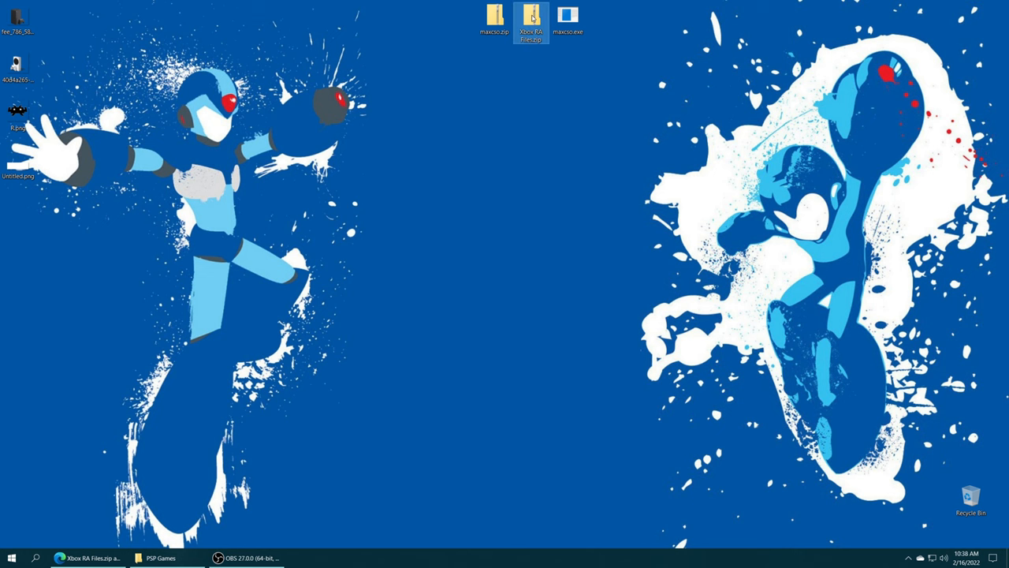
- Extract Xbox RA Files.zip with 7-Zip into its own folder, open it and select PPSSPP
right_click(530, 19)
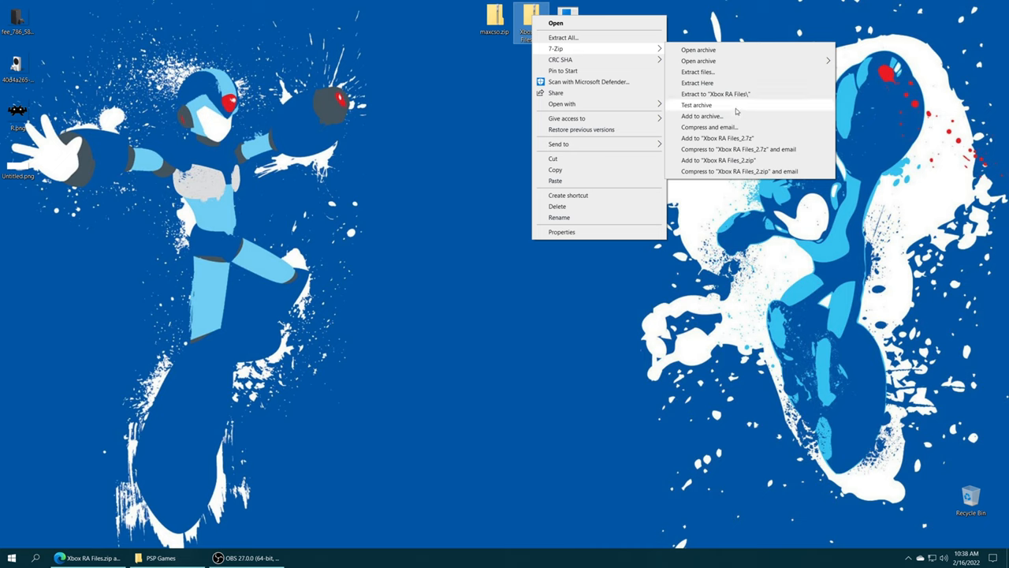
mouse_move(726, 95)
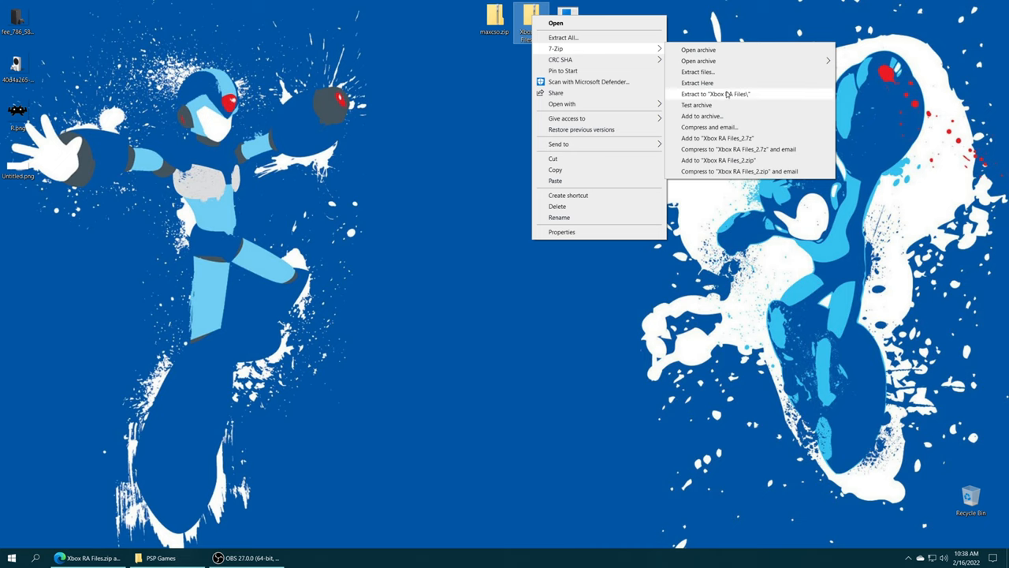
click(714, 95)
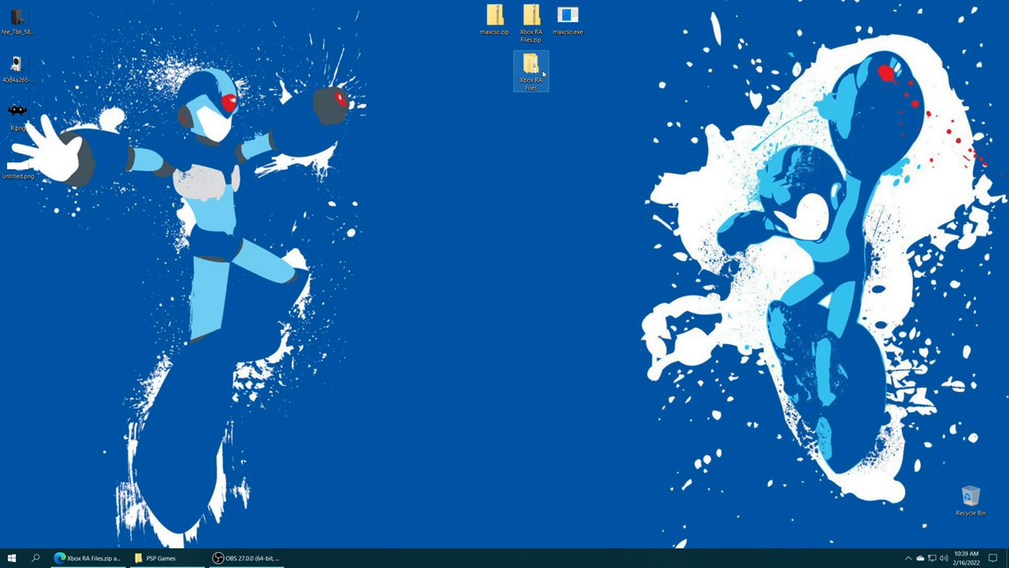
double_click(530, 71)
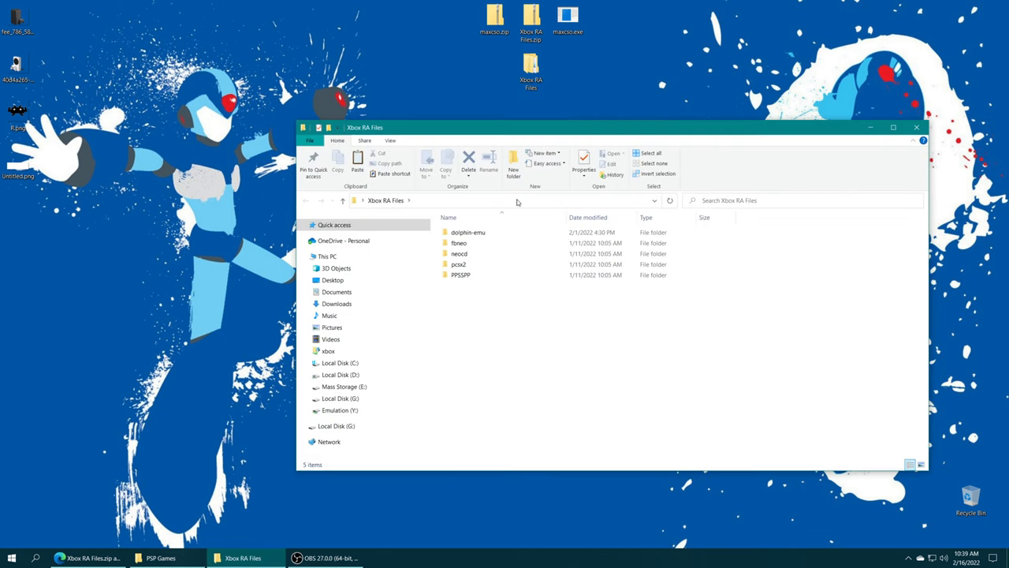
mouse_move(460, 275)
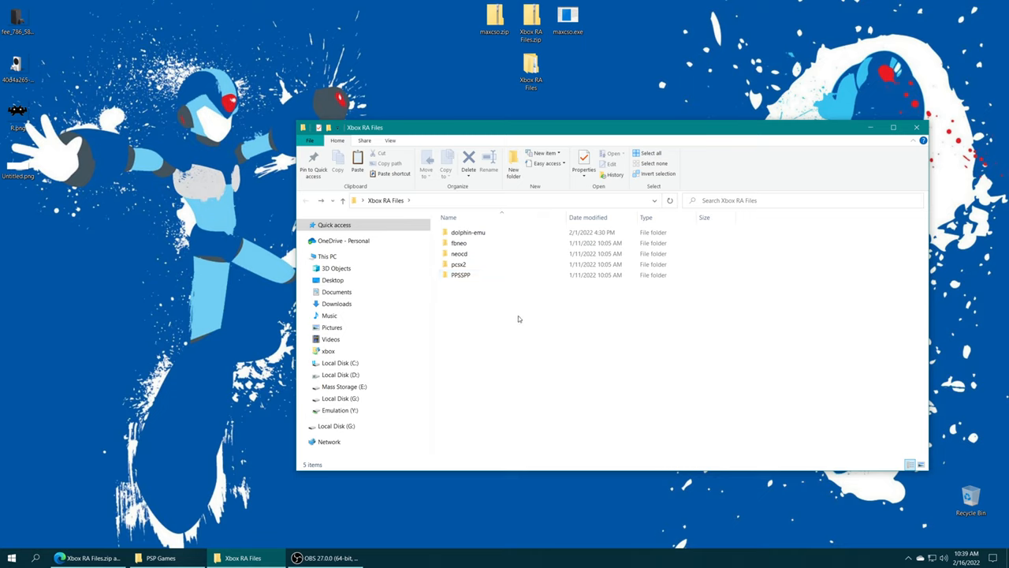
click(467, 232)
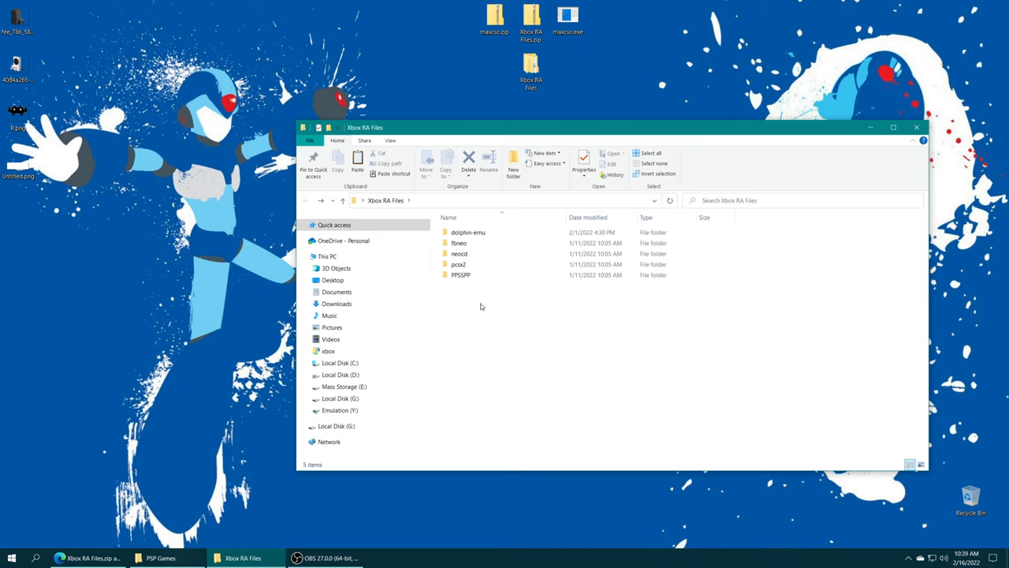
click(460, 274)
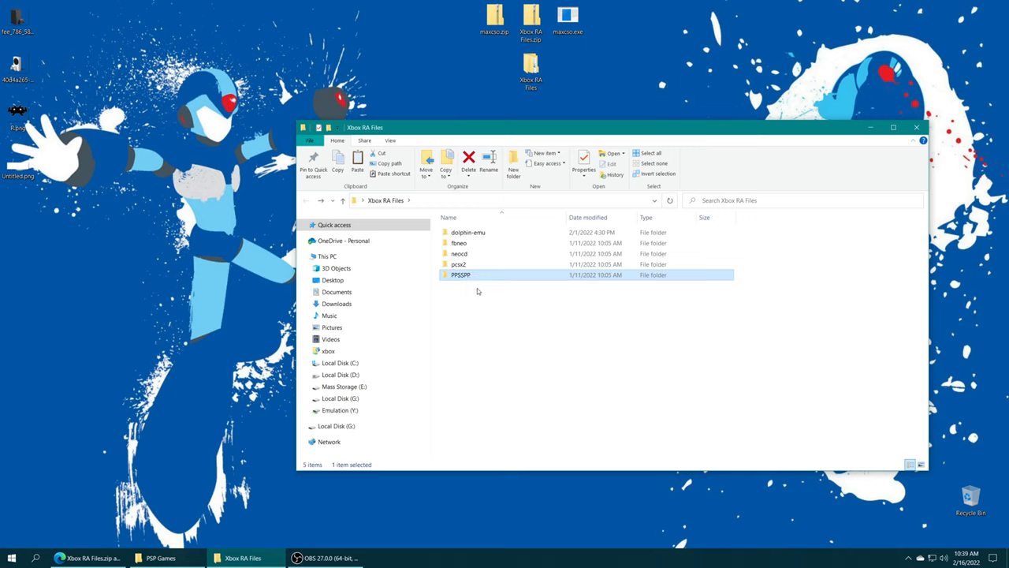
mouse_move(476, 290)
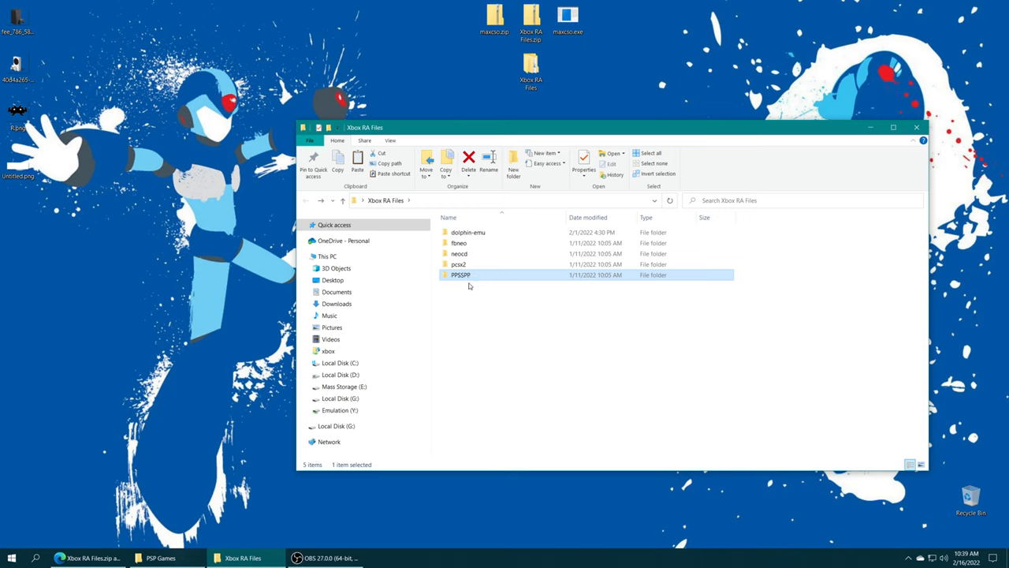
mouse_move(470, 287)
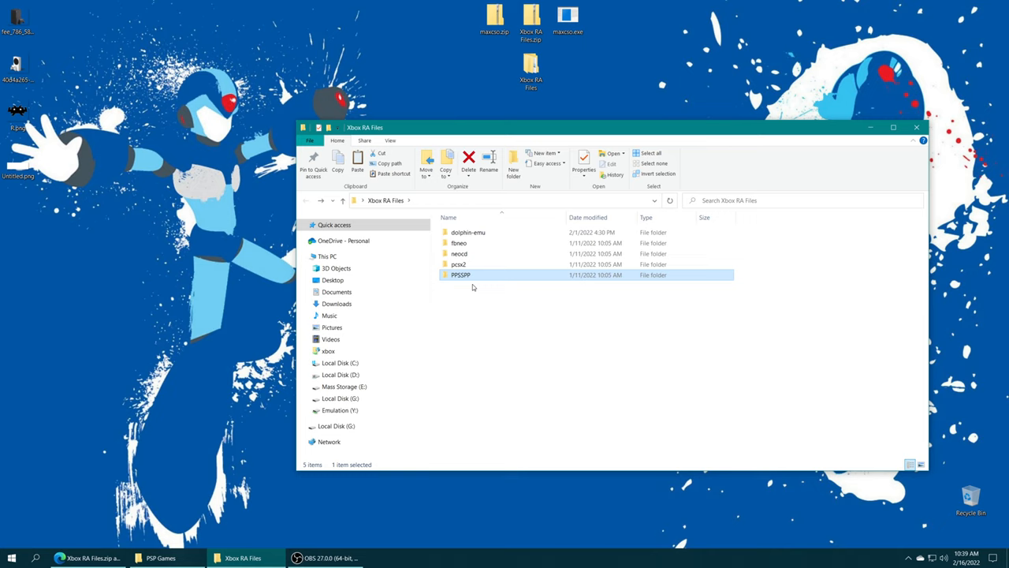
mouse_move(520, 330)
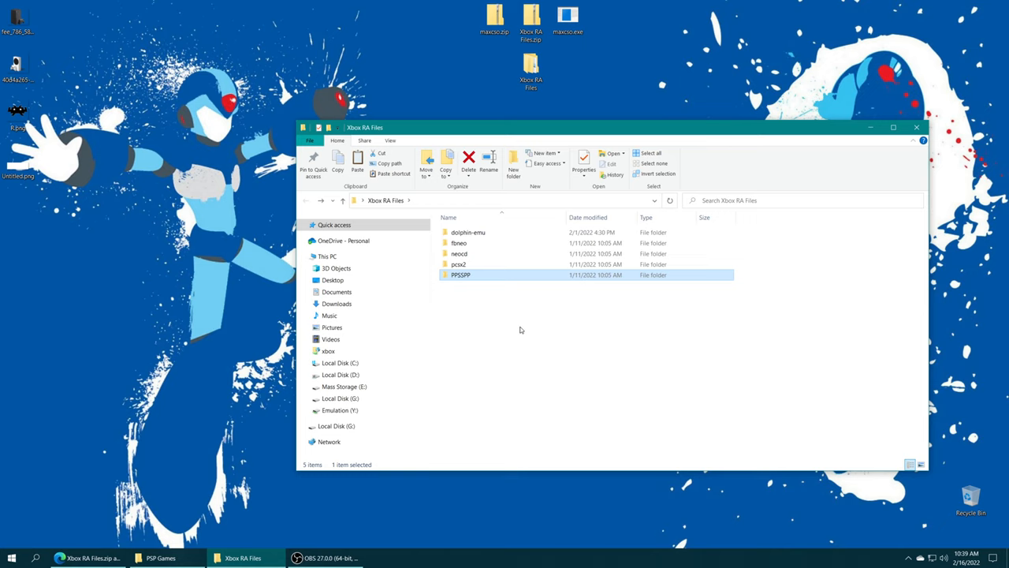
mouse_move(492, 345)
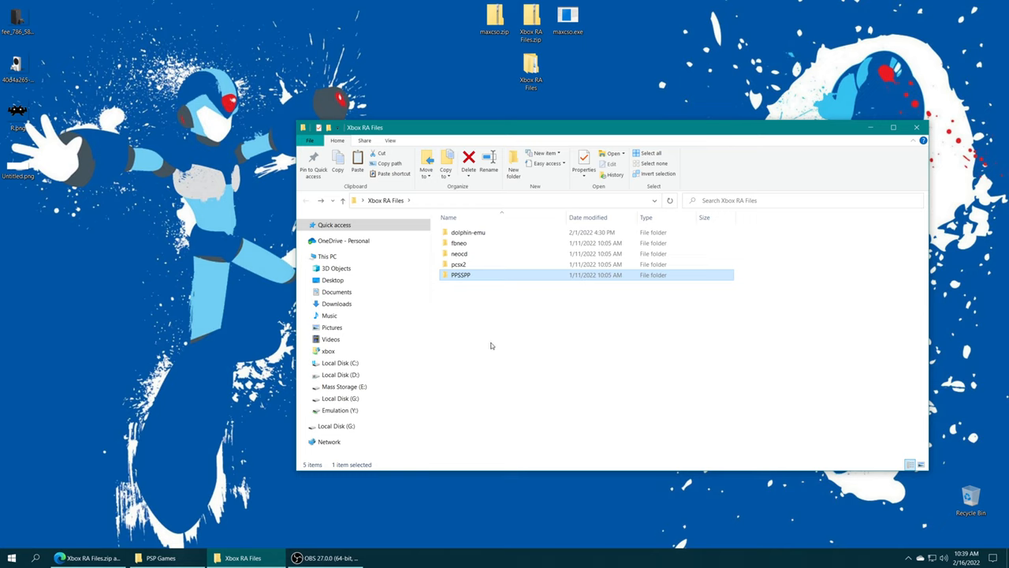
- Open Local Disk (G:)'s system folder in a second Explorer window, then return to Xbox RA Files
click(485, 402)
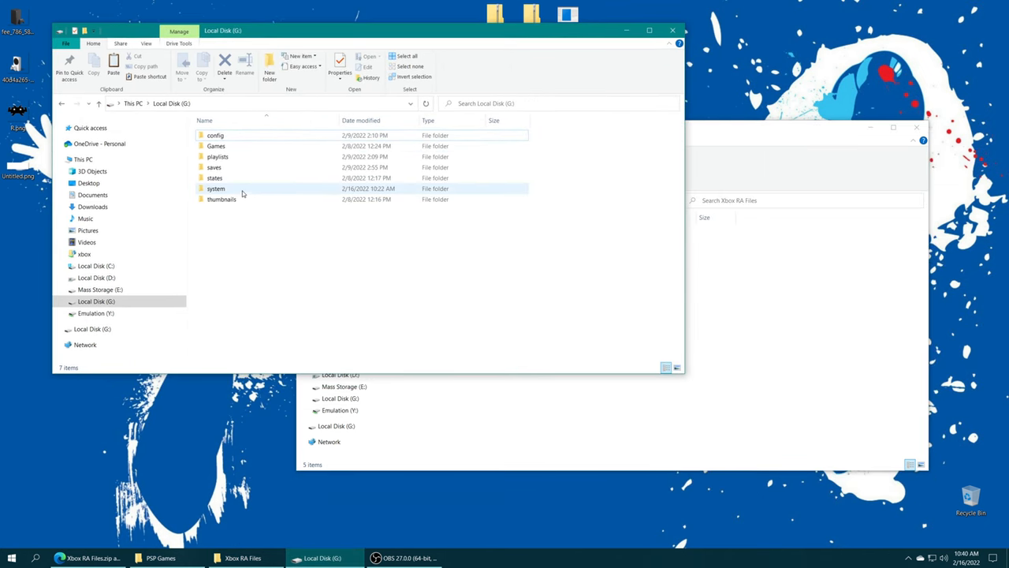
double_click(216, 189)
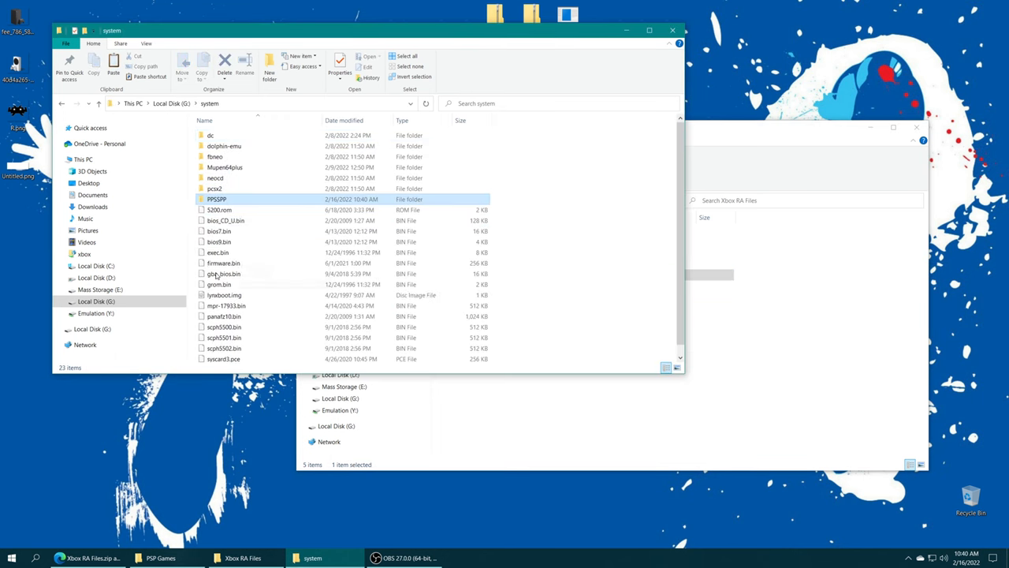
click(634, 123)
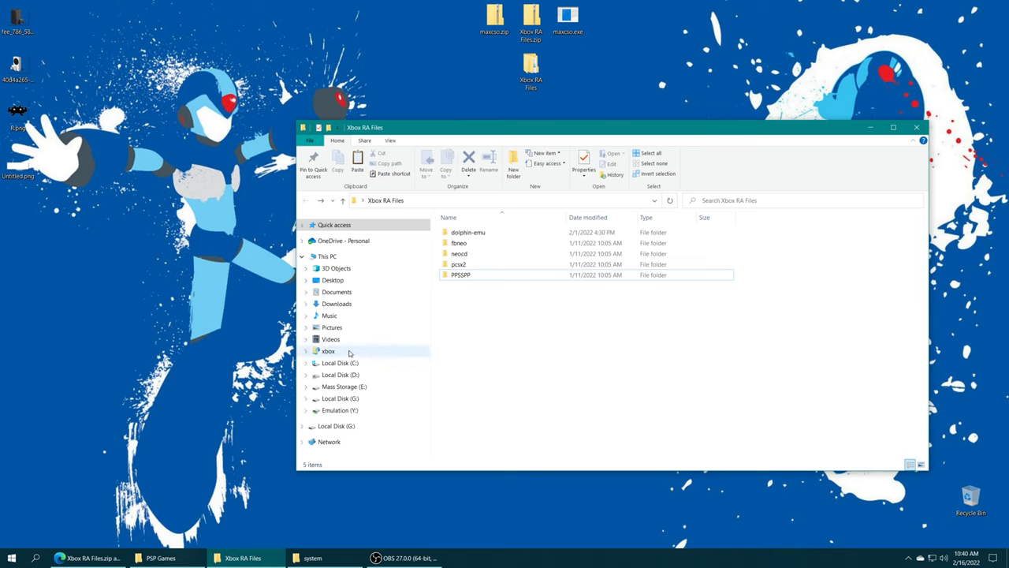
- Open the xbox device in a new window and browse LOCALFOLDER > RetroArch package > LocalState
right_click(328, 350)
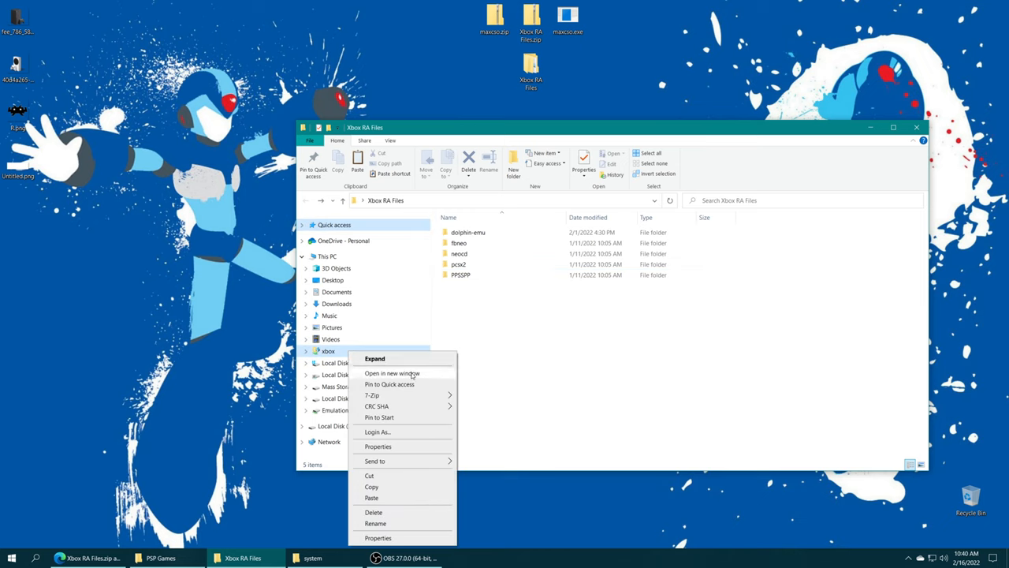
click(391, 372)
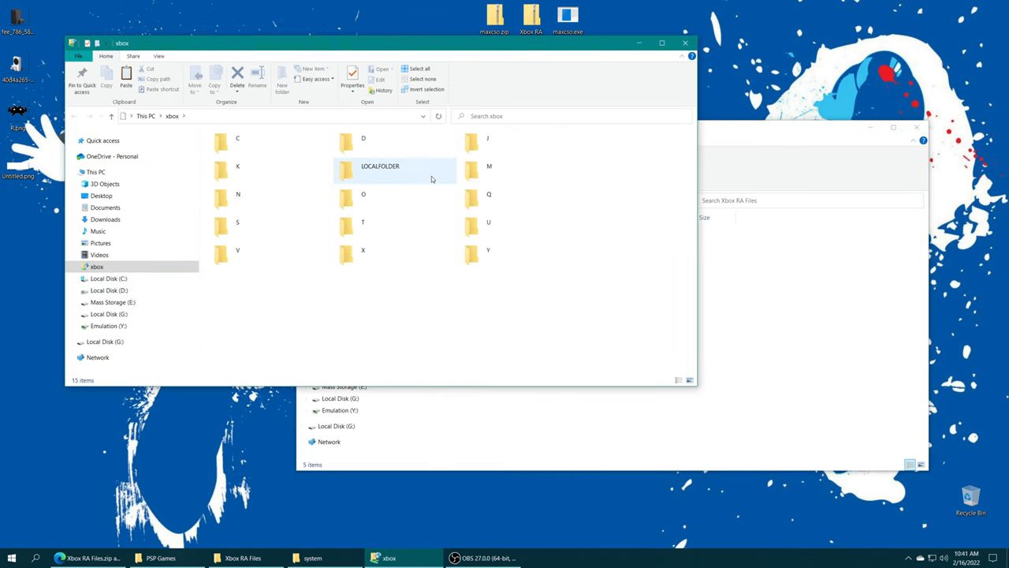
double_click(380, 165)
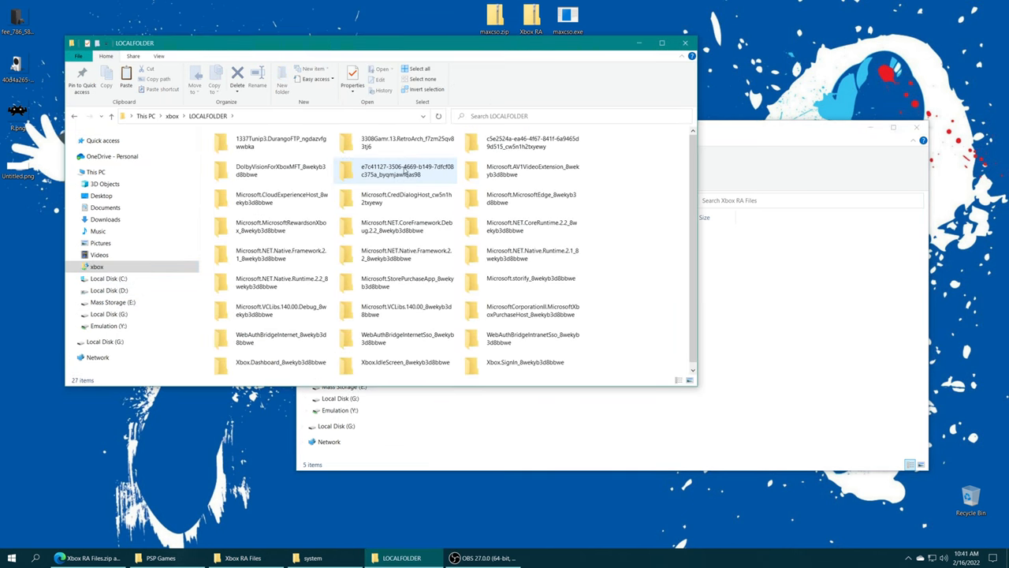
double_click(406, 142)
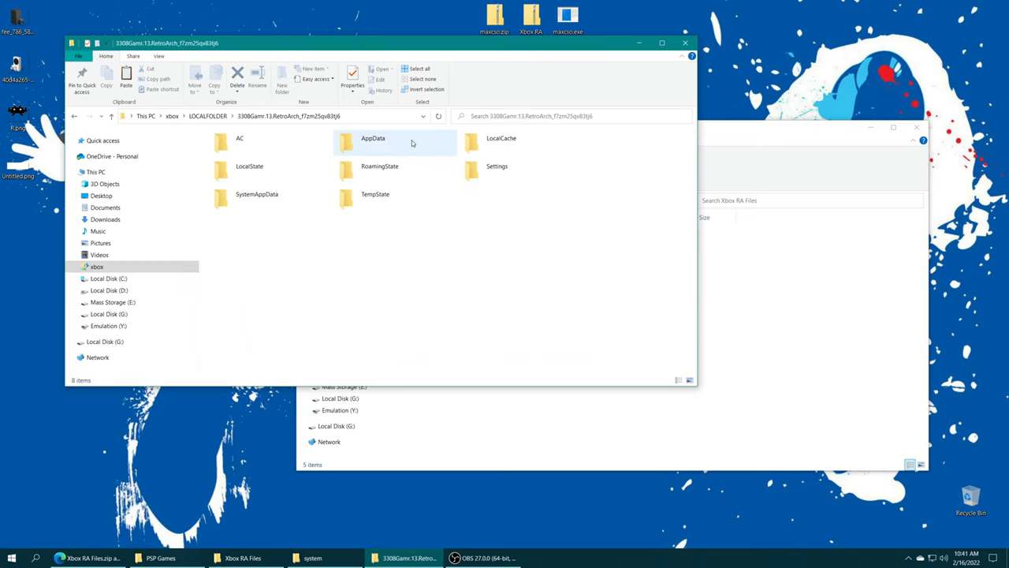
double_click(249, 166)
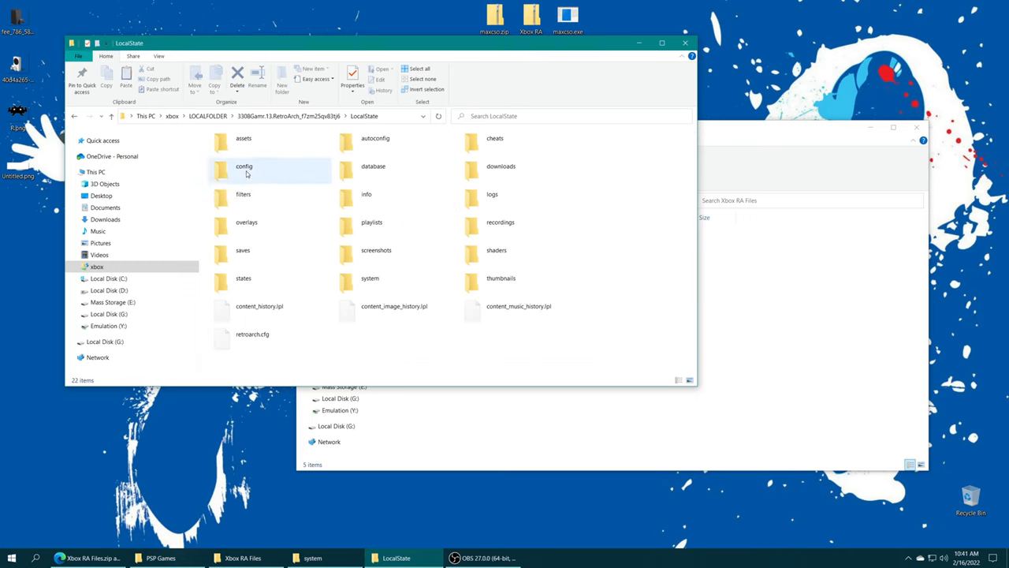
double_click(369, 278)
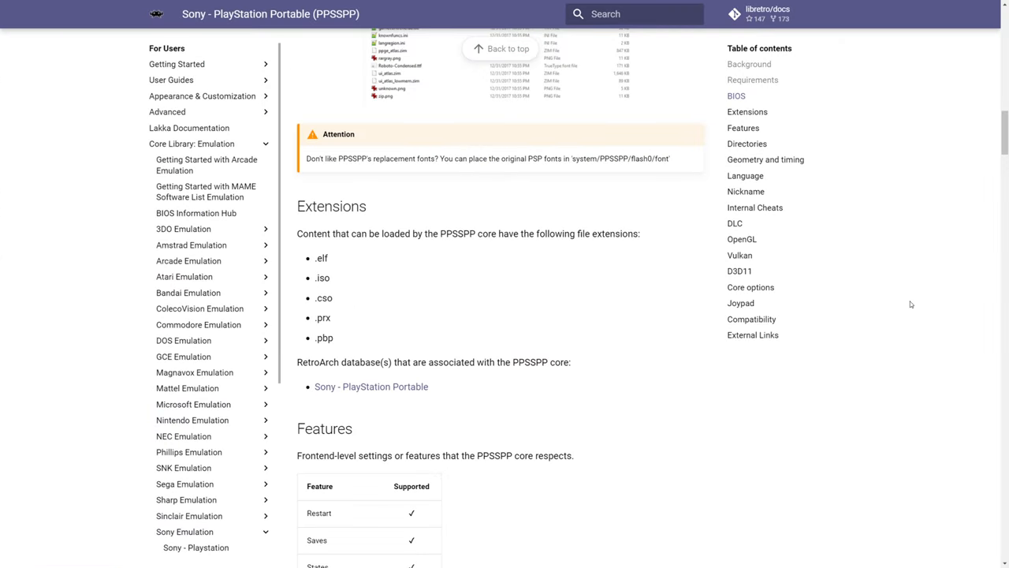
mouse_move(335, 282)
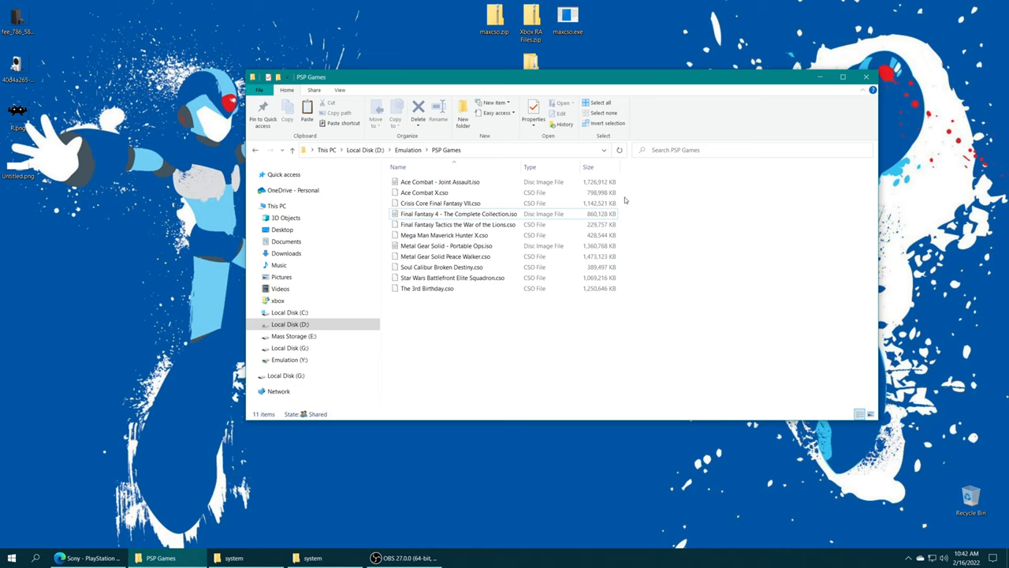
mouse_move(662, 208)
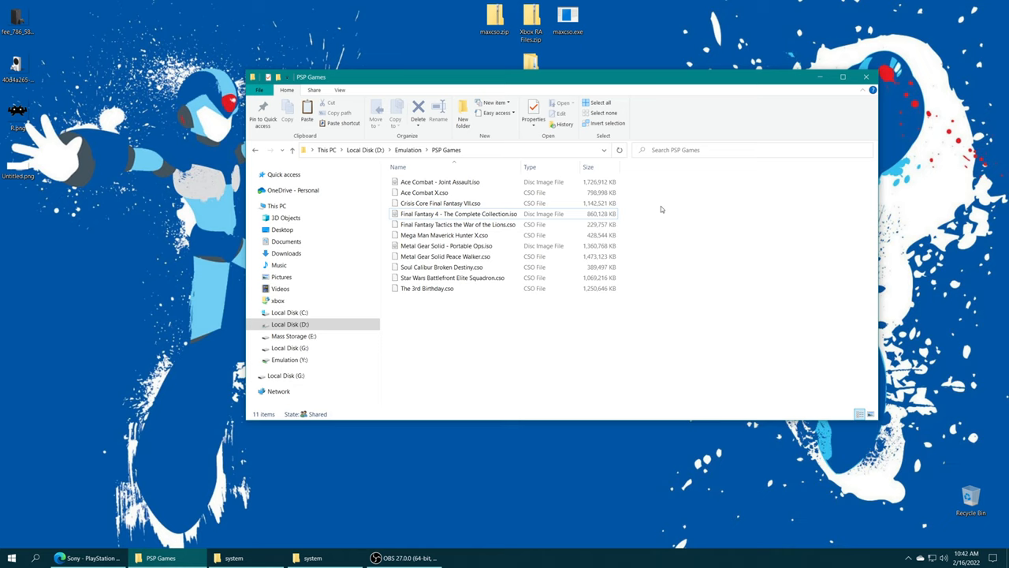
mouse_move(653, 206)
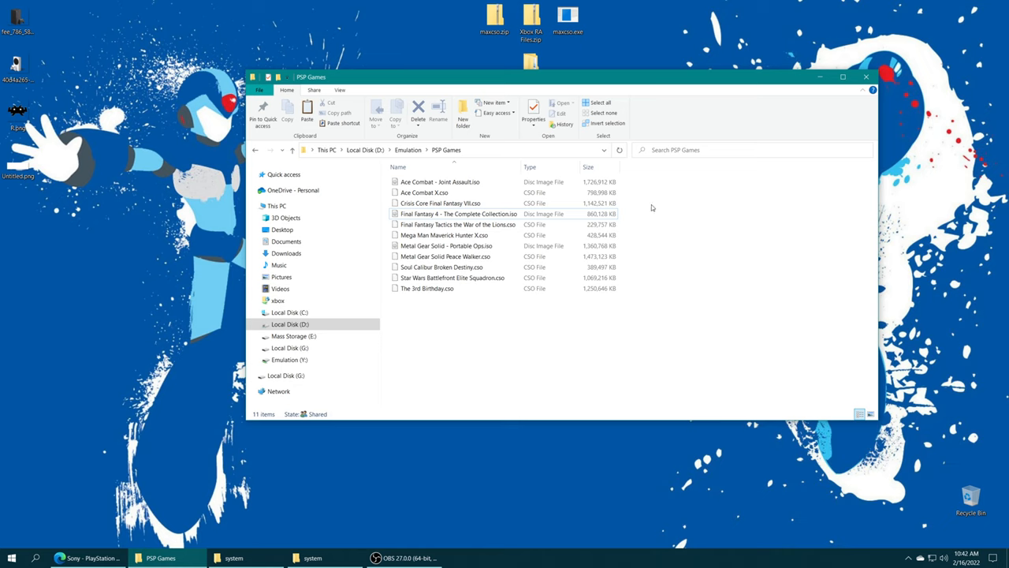
- Copy the maxcso.exe application from the desktop into the PSP Games folder
click(424, 192)
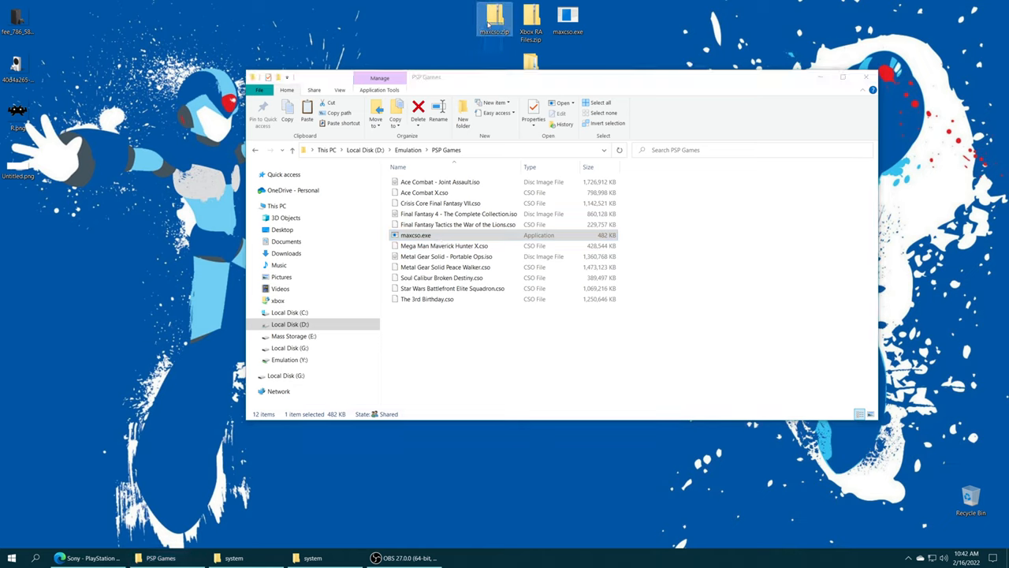
- Select the PSP game files including Ace Combat - Joint Assault, then open the system folder on G:
click(417, 234)
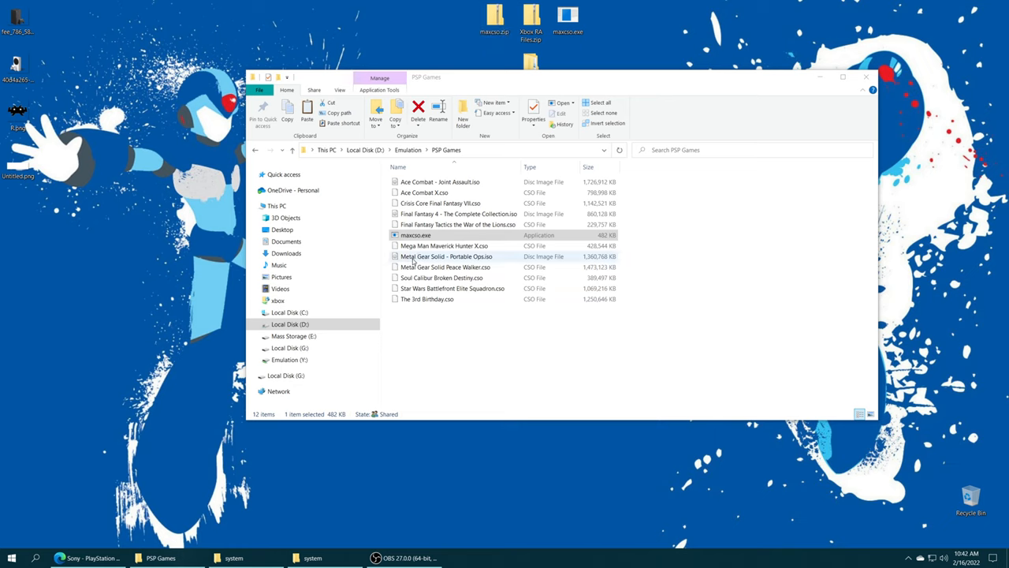
click(457, 214)
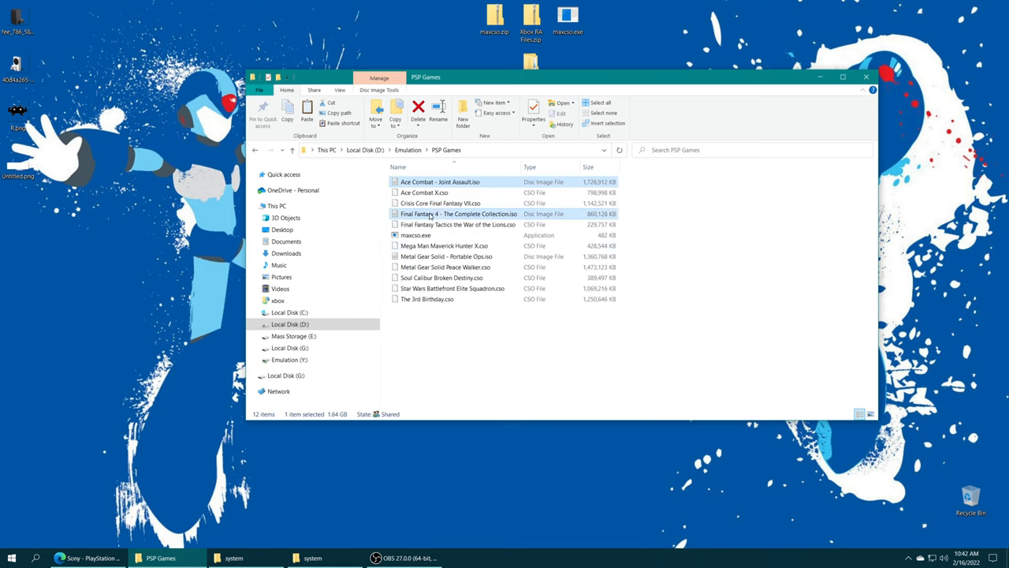
click(446, 255)
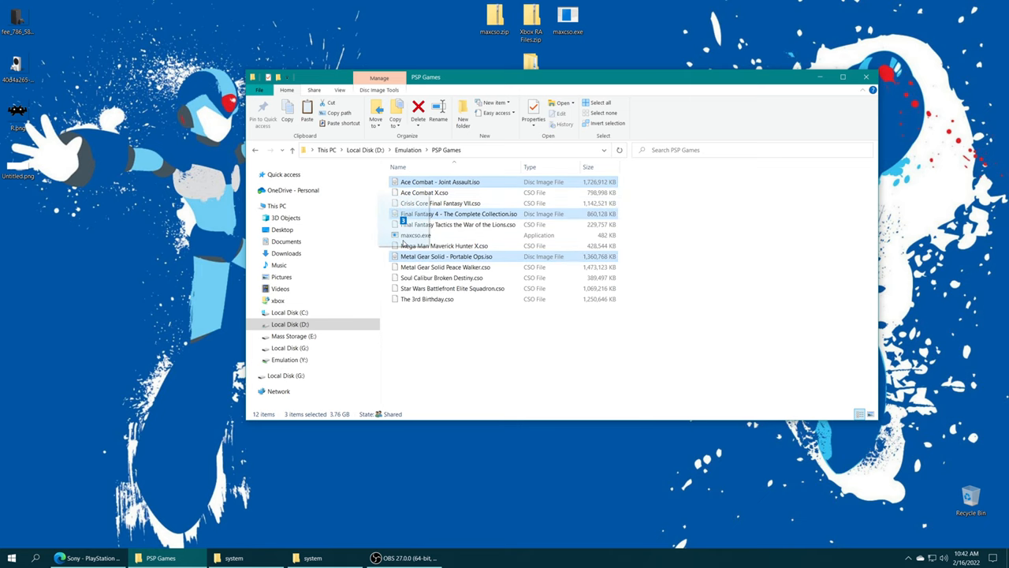
double_click(416, 235)
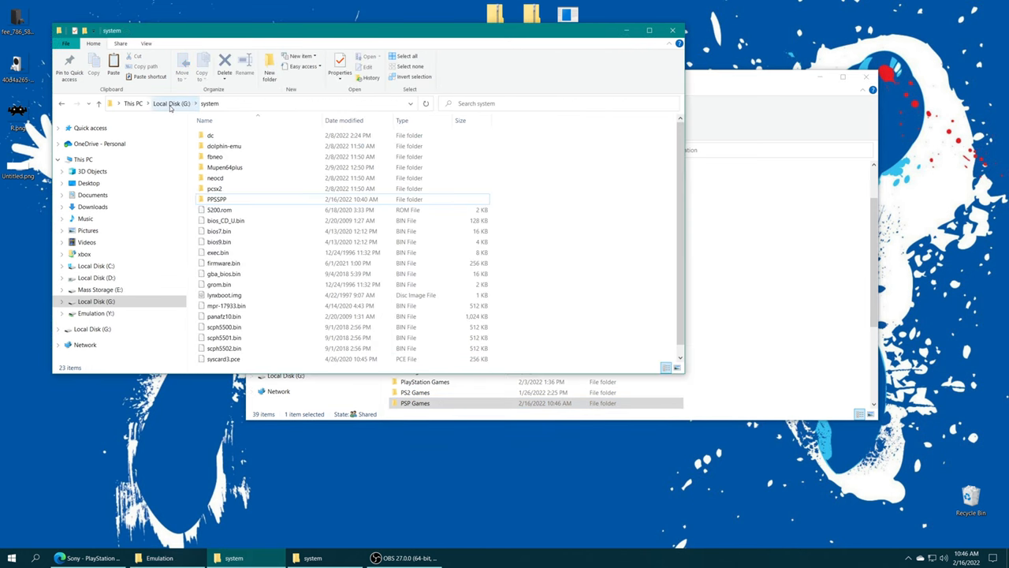
- Bring the Emulation folder window with its console game folders back to the front
click(172, 105)
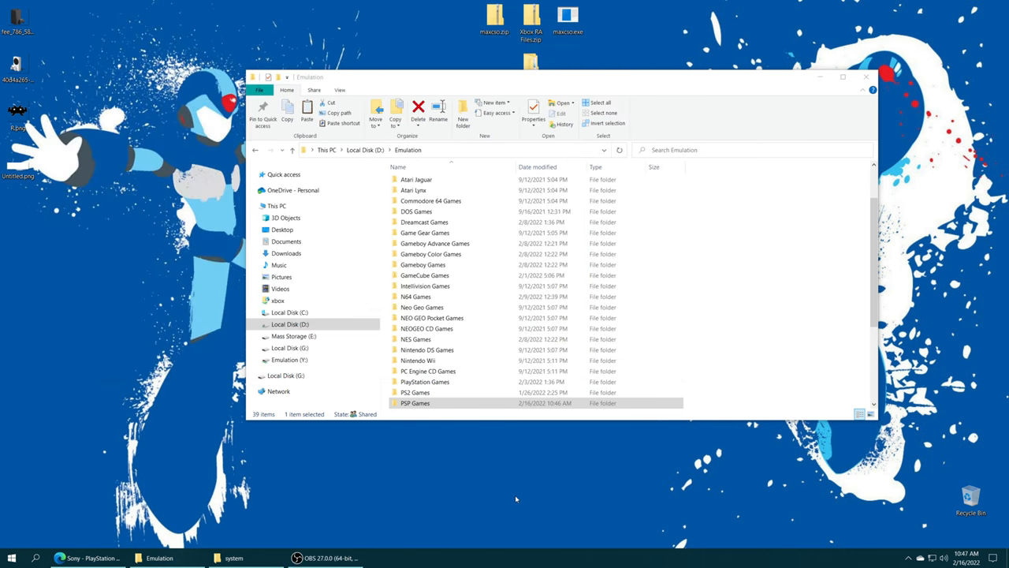
mouse_move(437, 425)
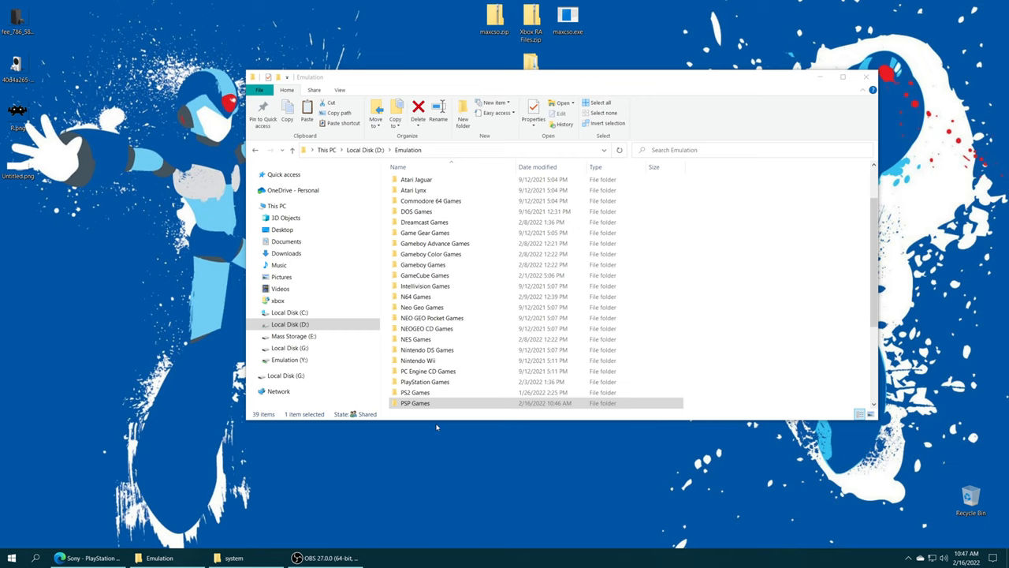
mouse_move(259, 527)
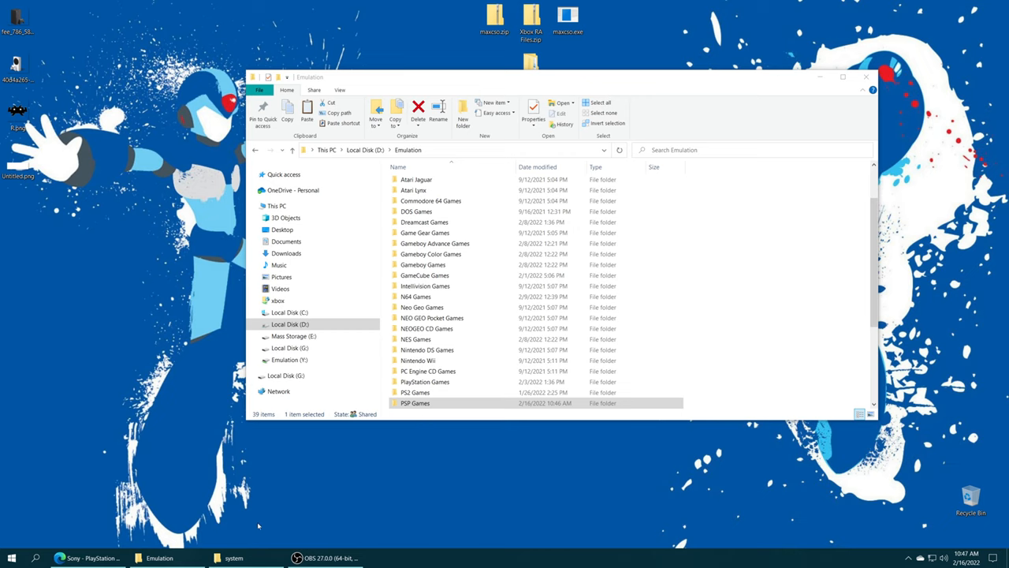
- Navigate the system window up to S:\Program Files\WindowsApps and open the 3308Gamr.13.RetroArch folder
click(233, 558)
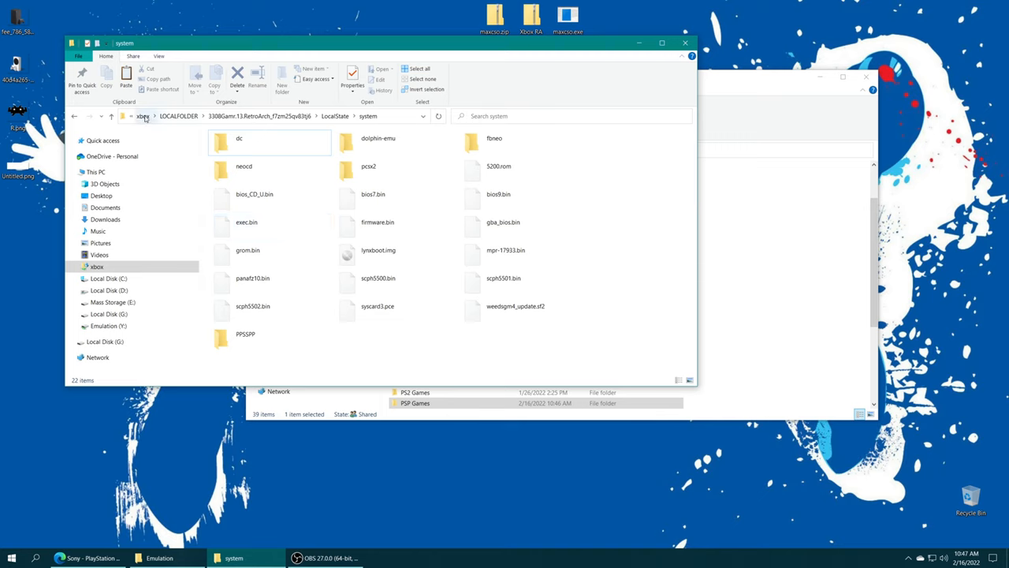
click(142, 117)
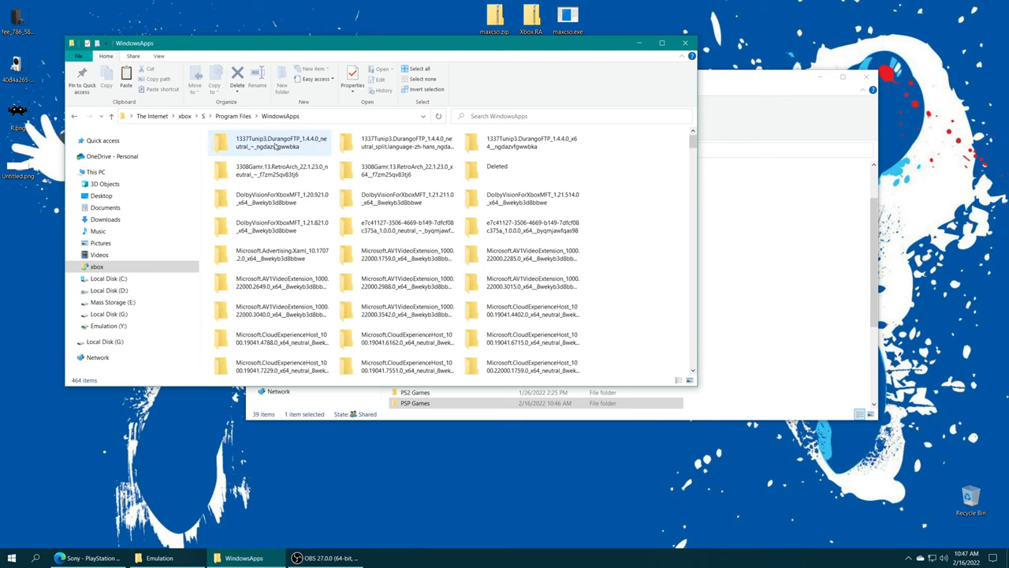
click(394, 170)
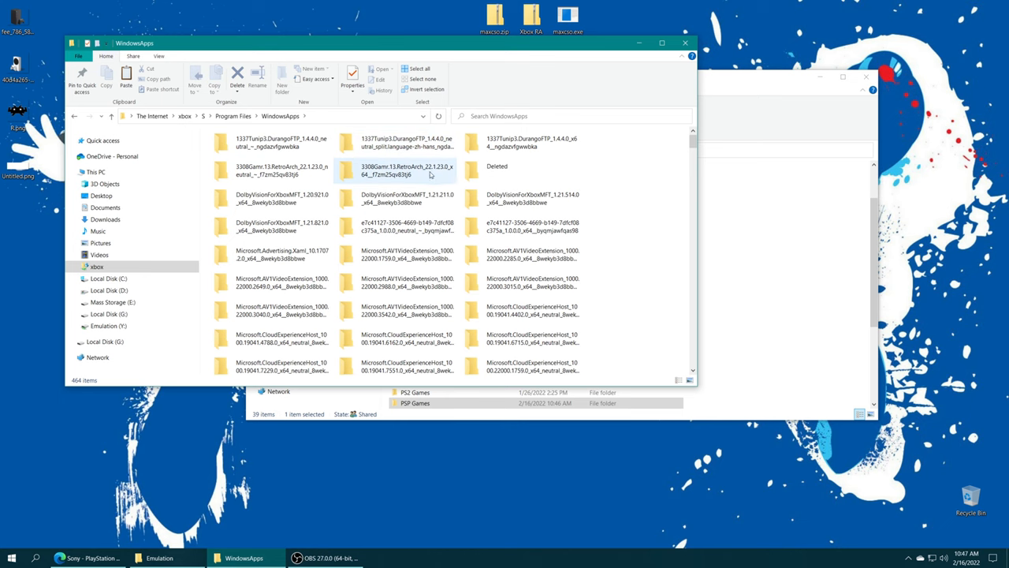
double_click(407, 170)
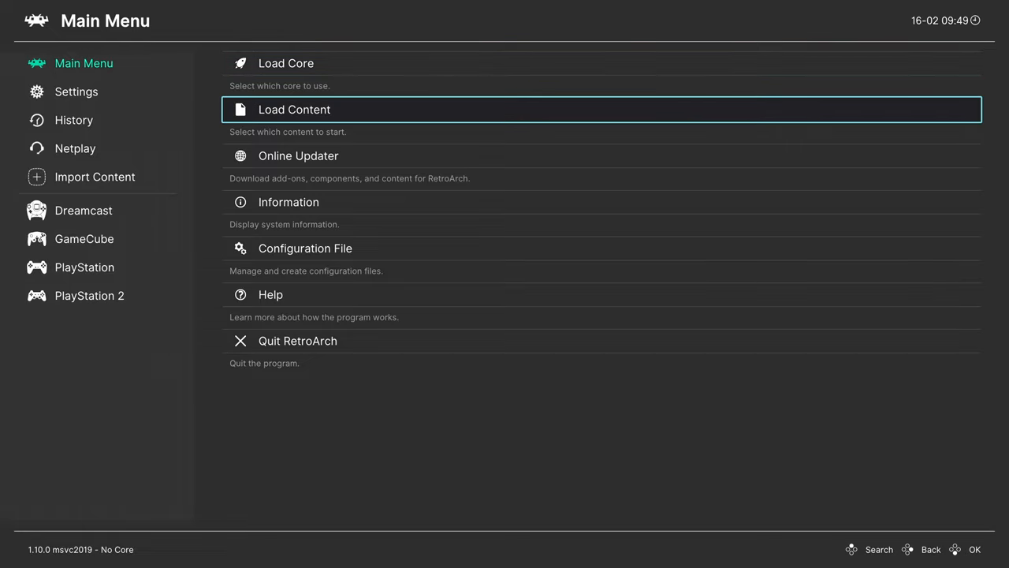
click(293, 109)
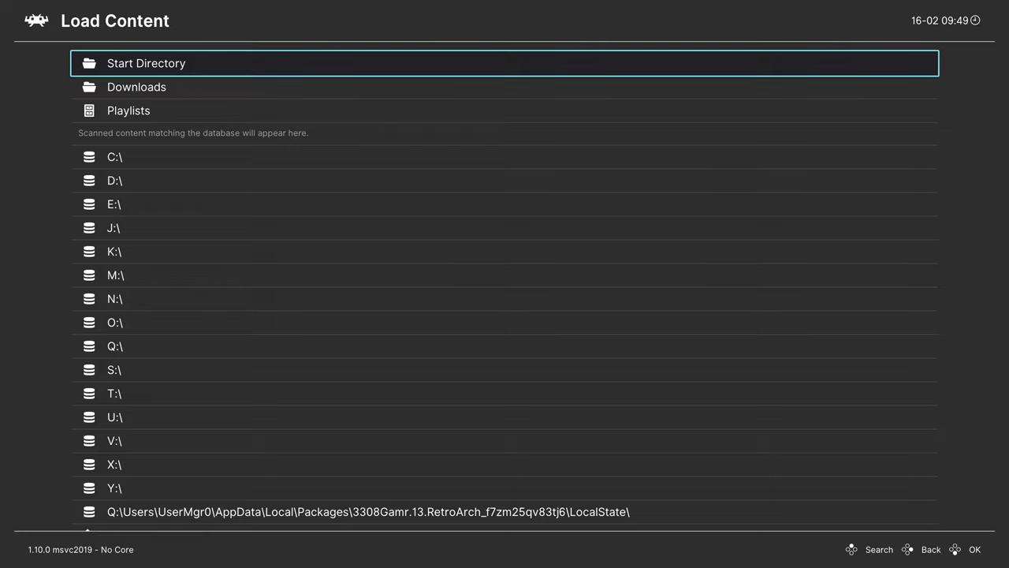
key(down)
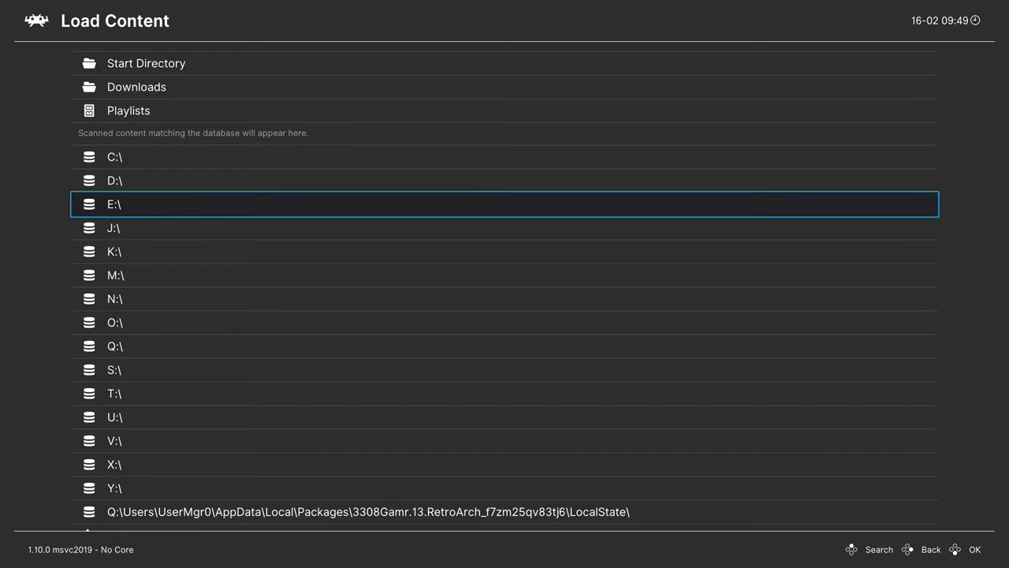
key(Up)
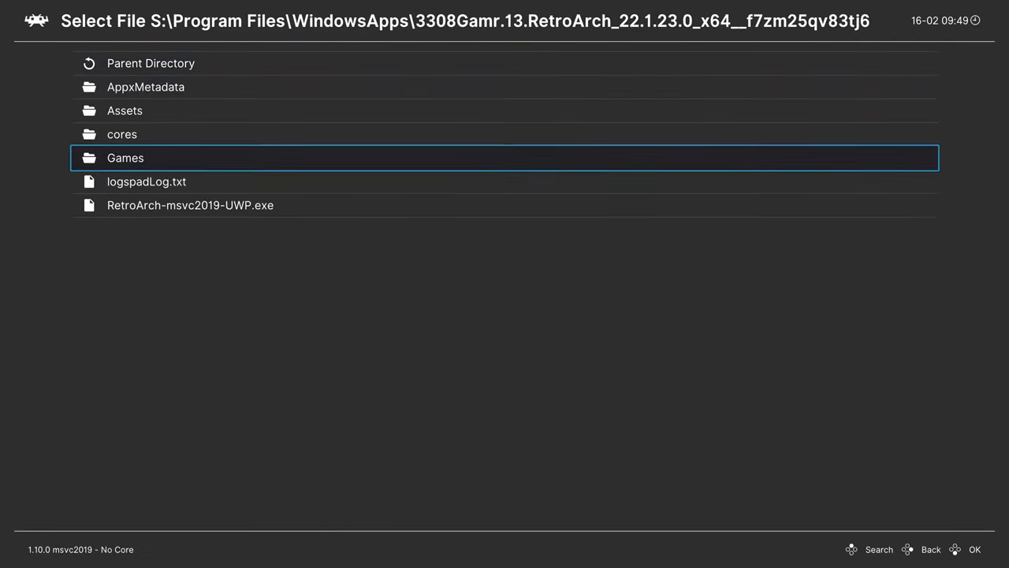
click(152, 63)
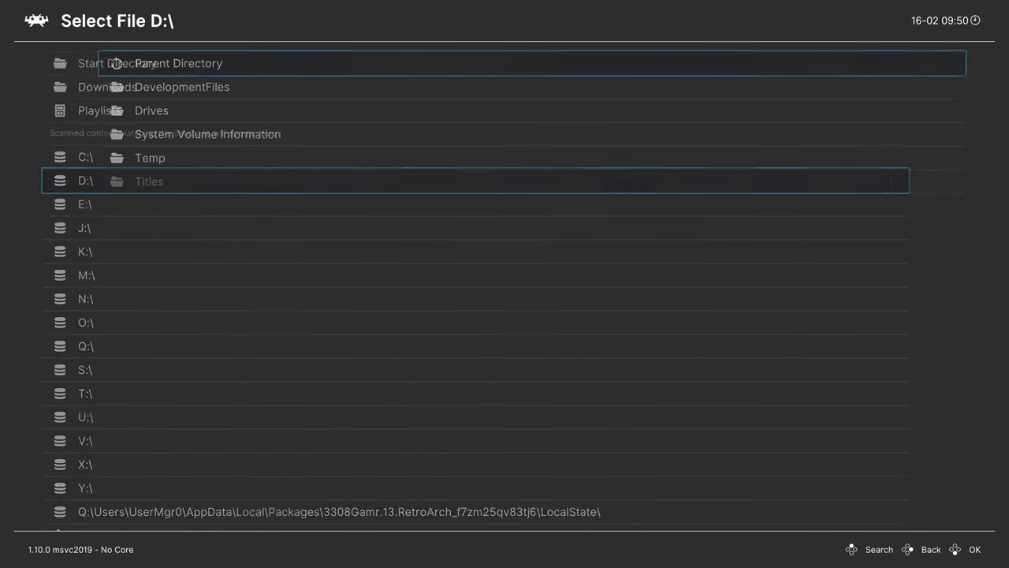
click(85, 180)
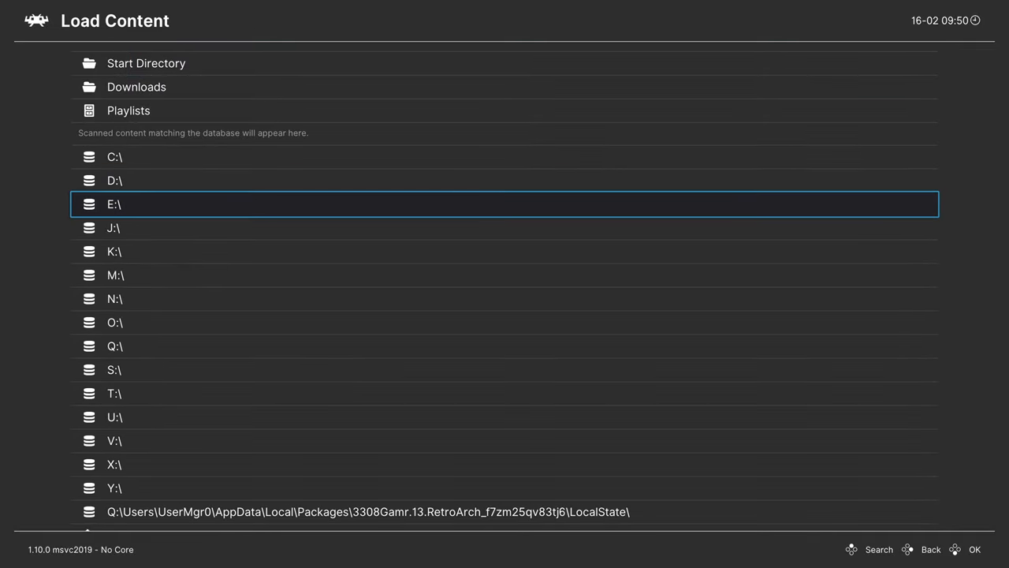
click(113, 205)
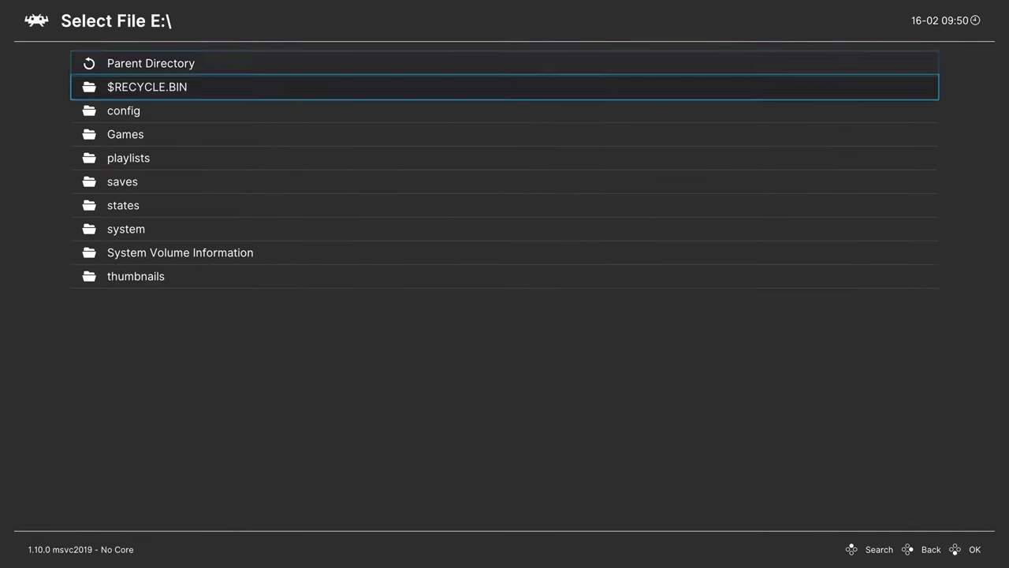
click(124, 134)
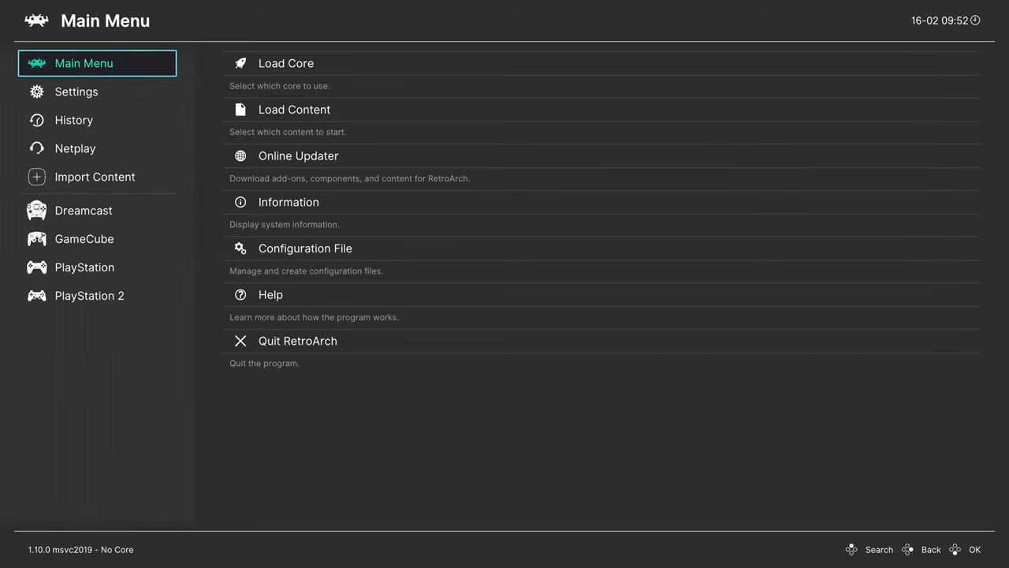
- Run a Manual Scan of E:\Games\PSP Games as Sony - PlayStation Portable to create the playlist
click(95, 176)
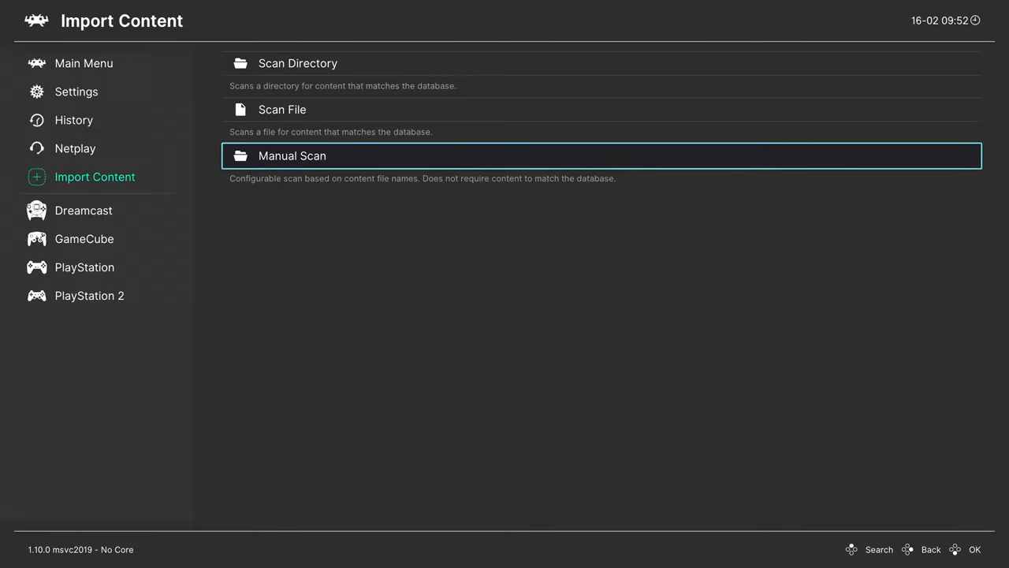
key(Up)
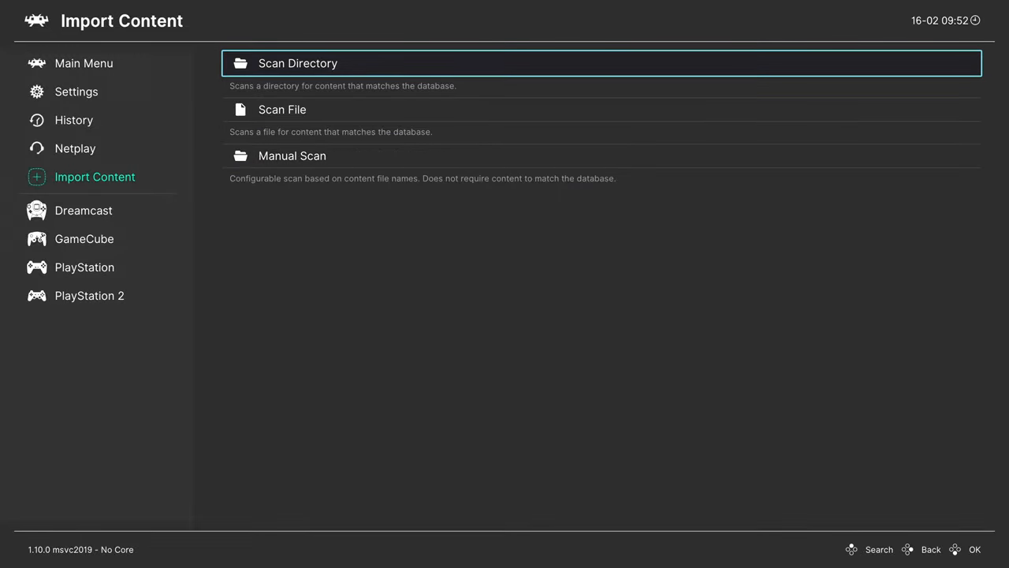
click(292, 156)
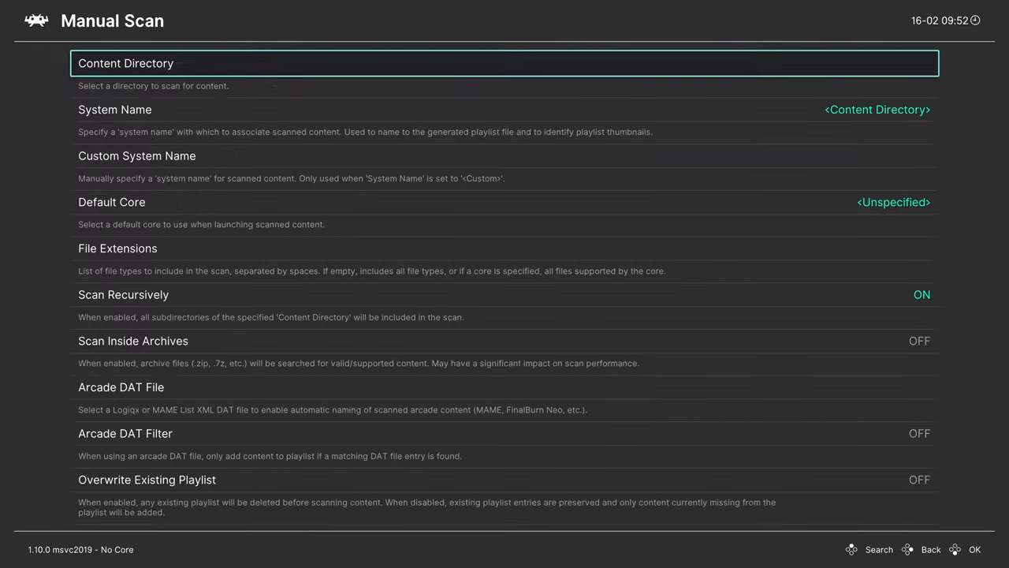
click(505, 63)
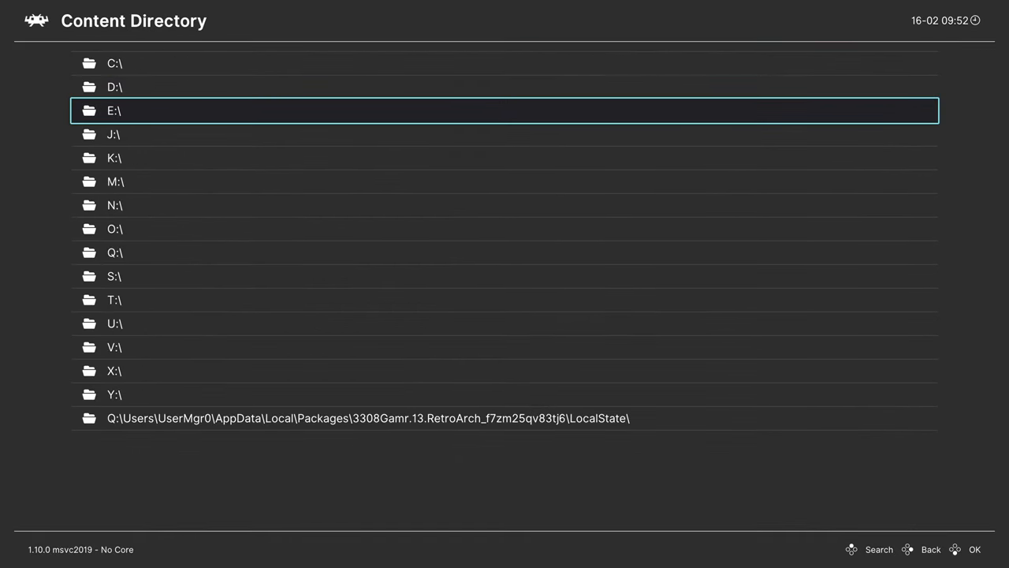
click(113, 110)
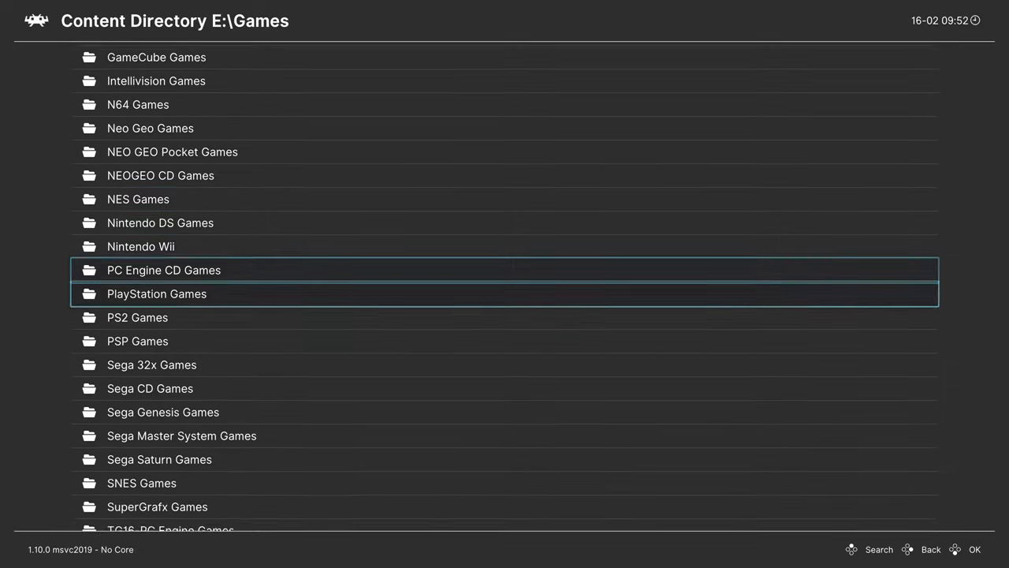
click(137, 341)
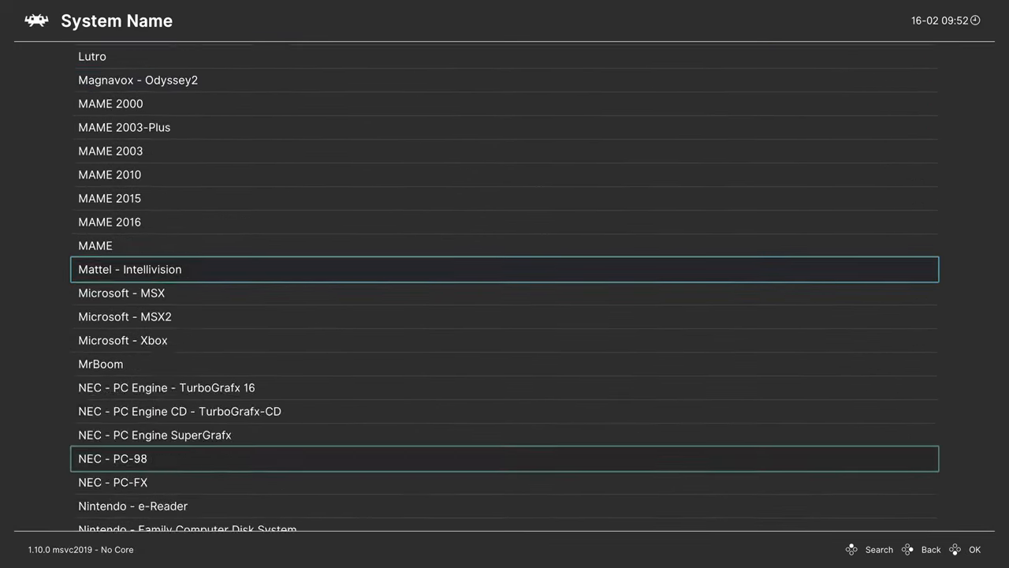
scroll(down, 3)
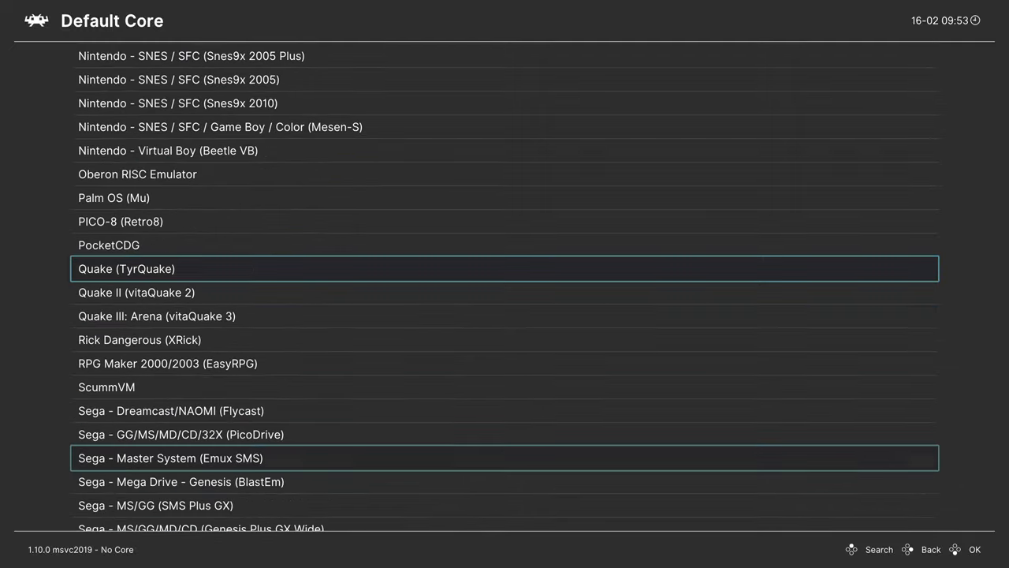
scroll(down, 3)
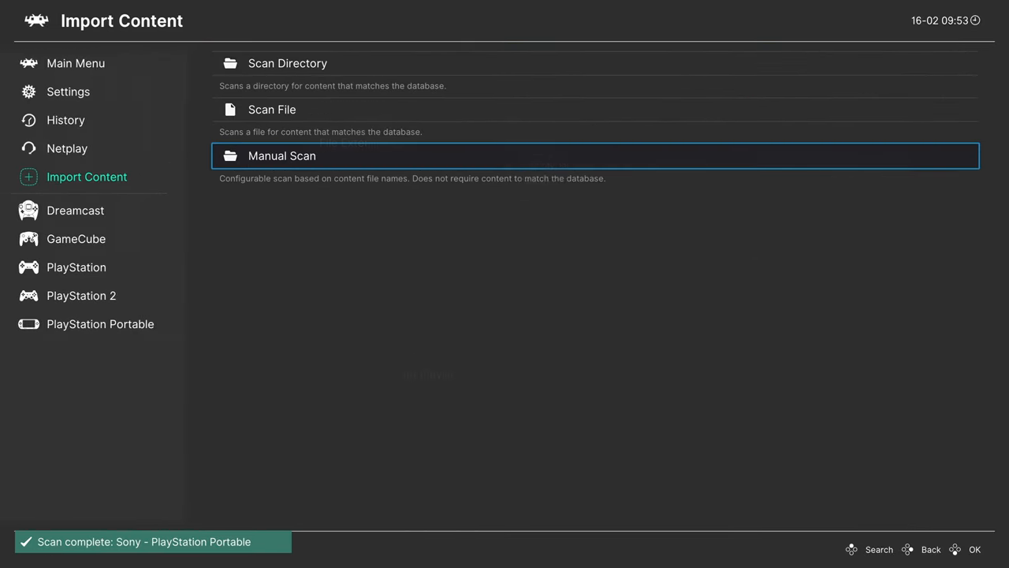
- Run a game from the PlayStation Portable playlist on the PPSSPP core and bring up the Quick Menu
click(101, 323)
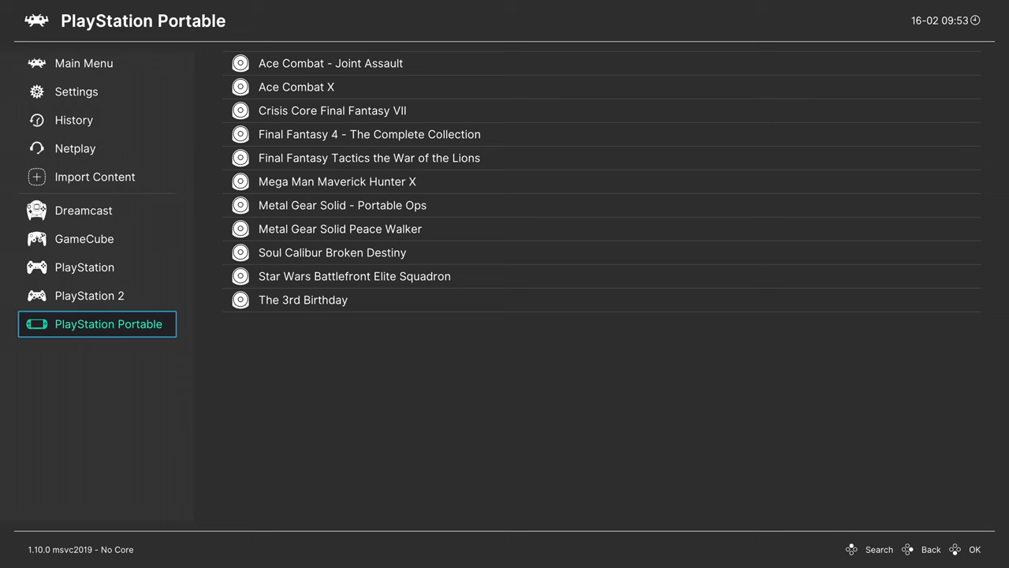
click(303, 299)
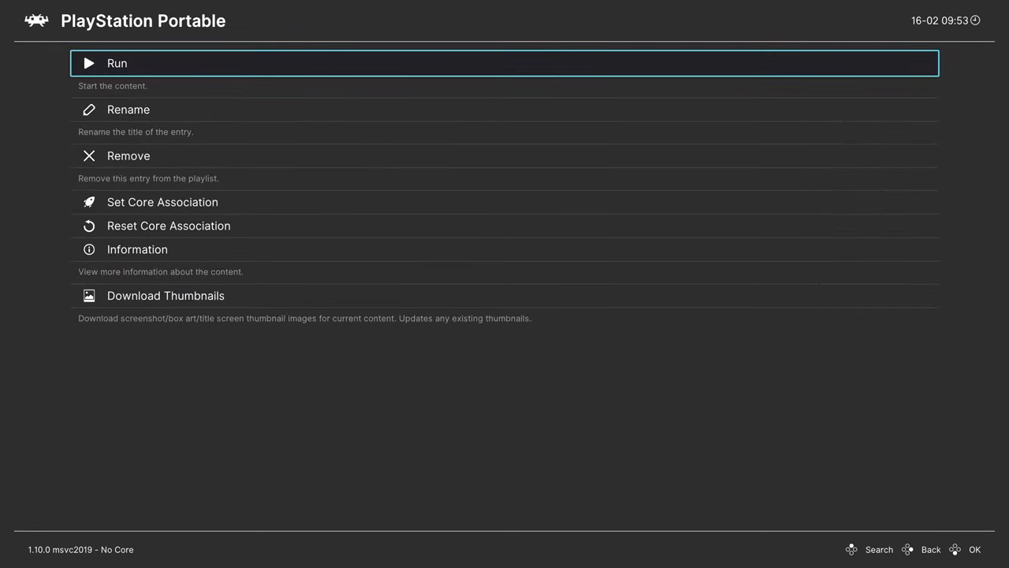
click(117, 63)
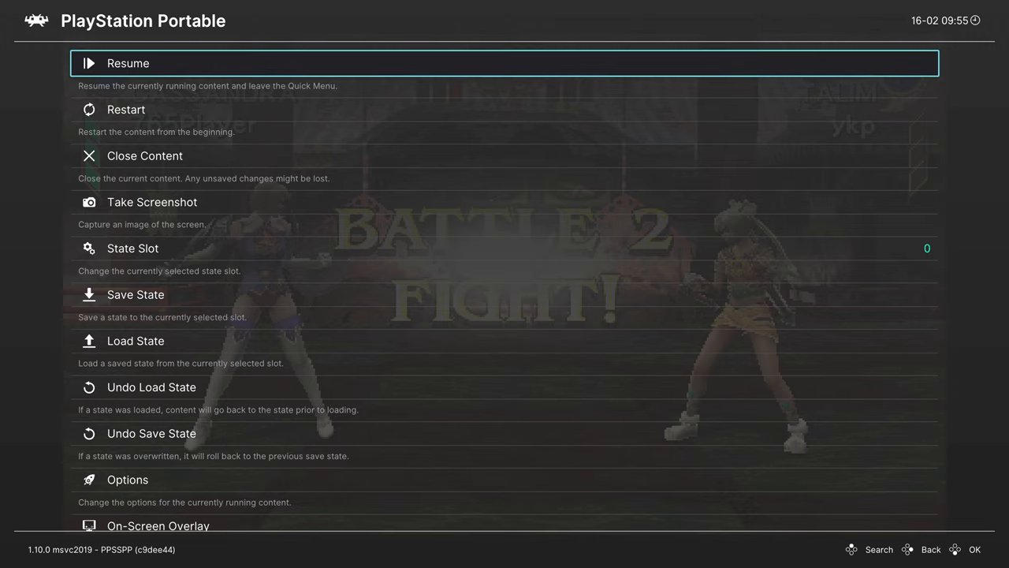
key(down)
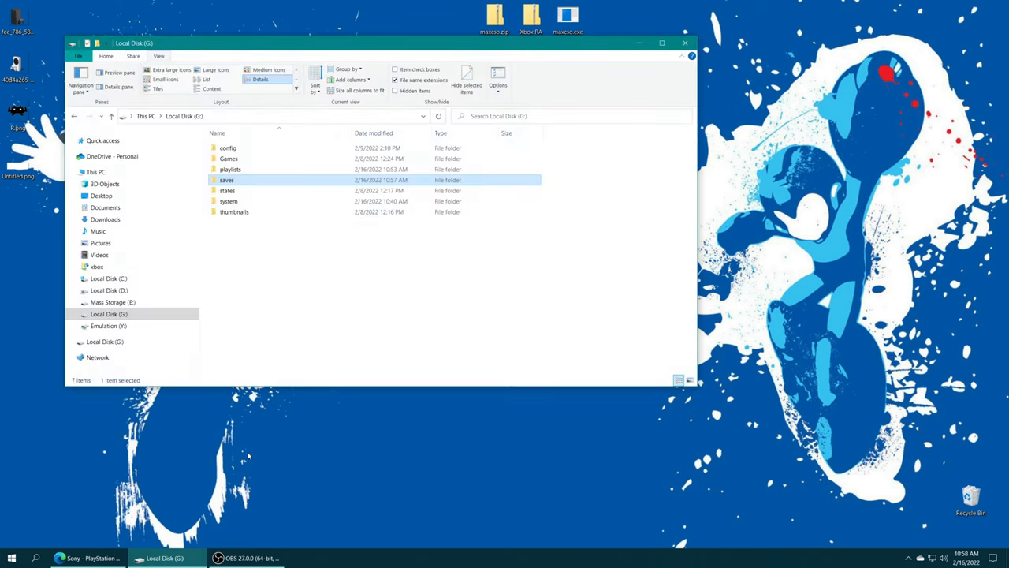
mouse_move(237, 183)
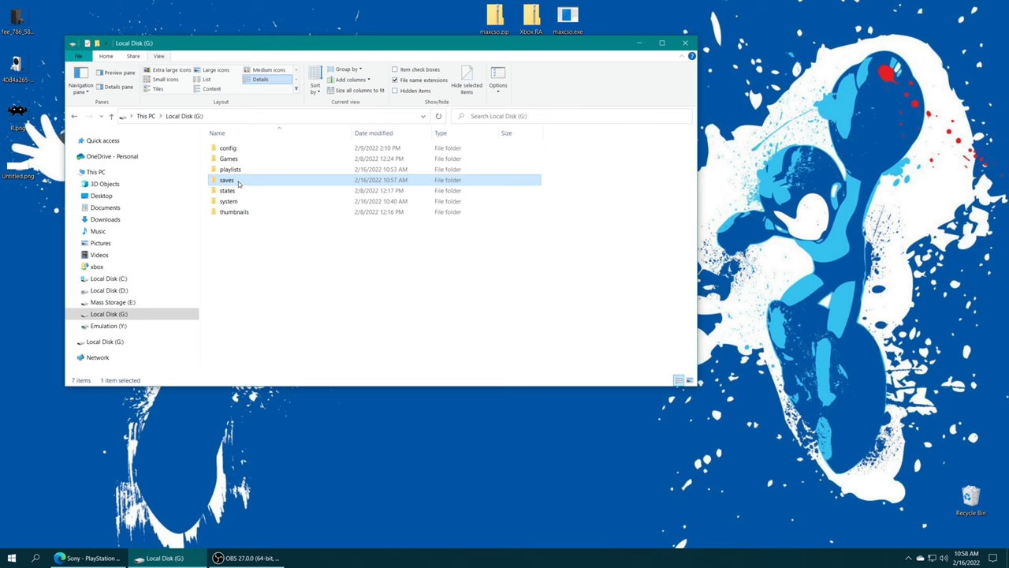
- Create a new GAME folder inside G:\saves\PSP and open it
double_click(227, 180)
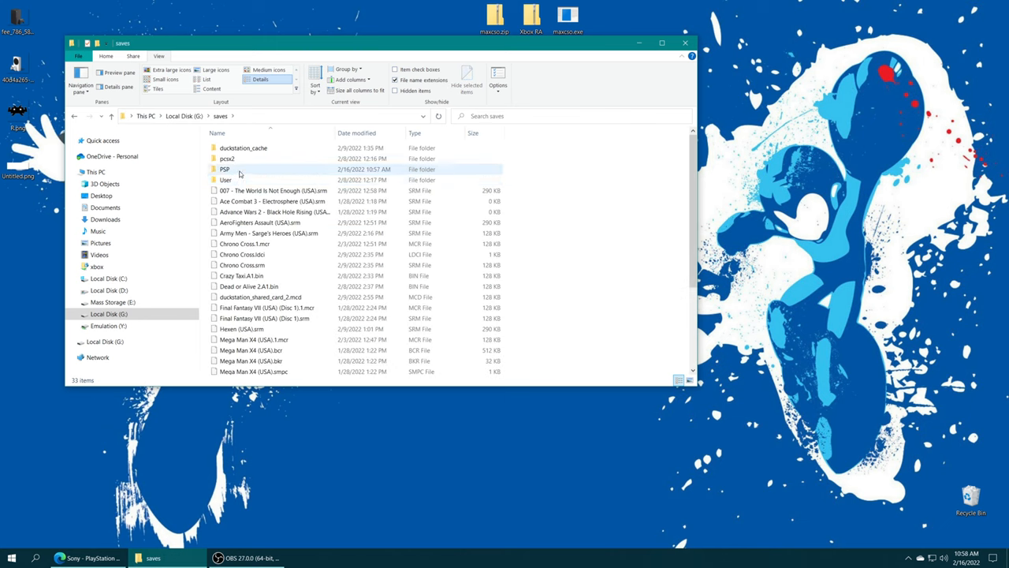
mouse_move(227, 169)
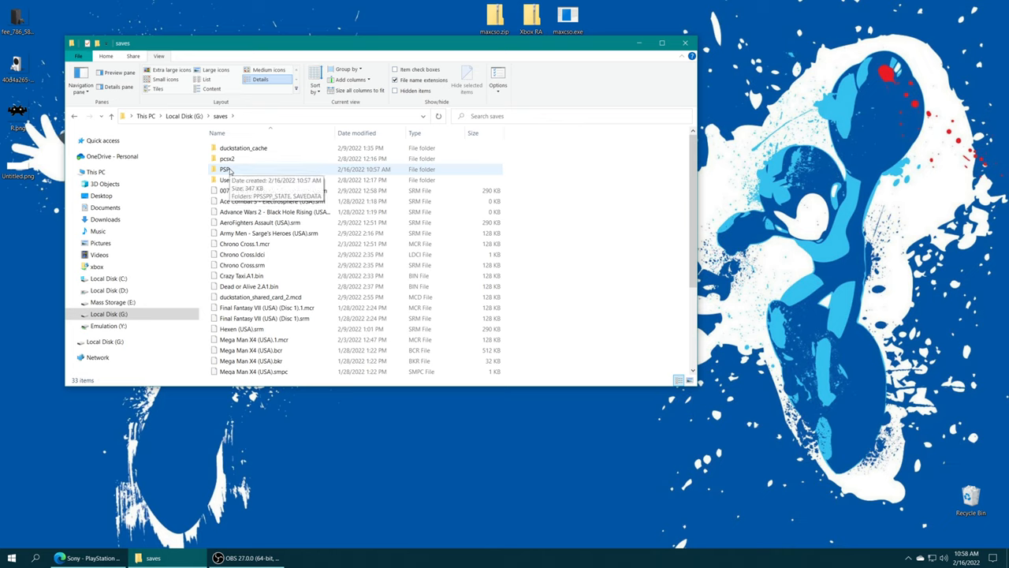
double_click(228, 169)
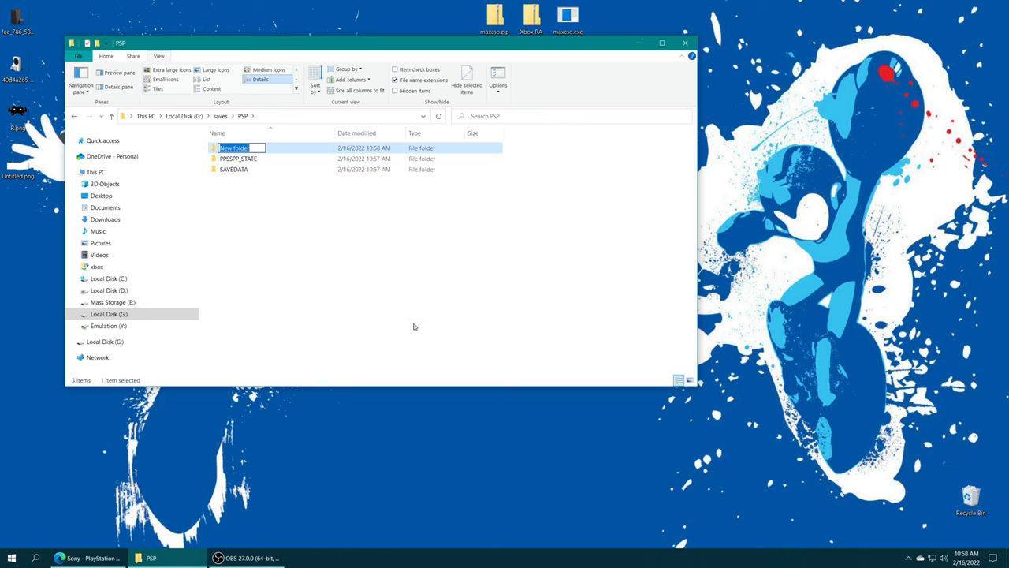
text(G)
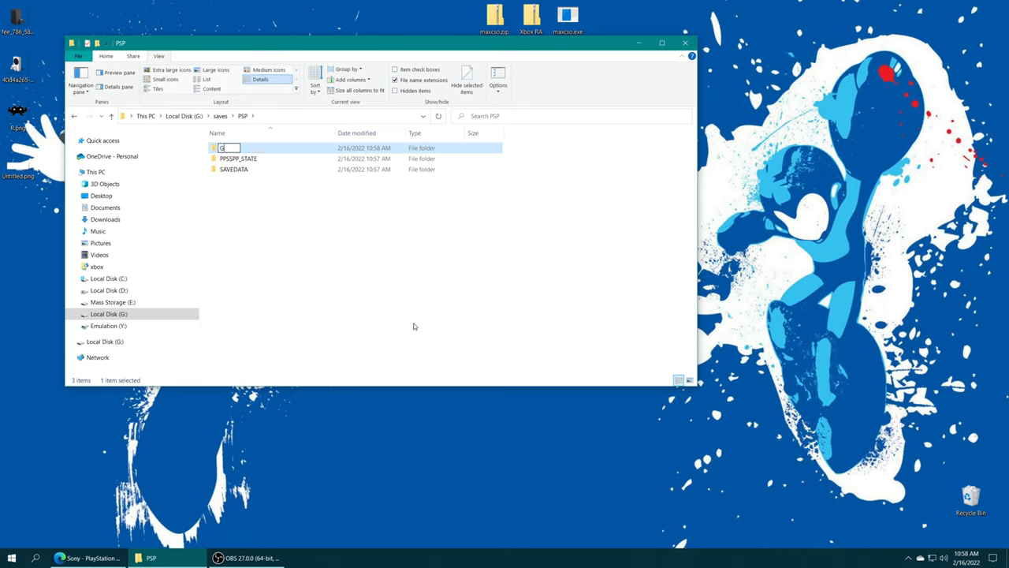
text(GAME)
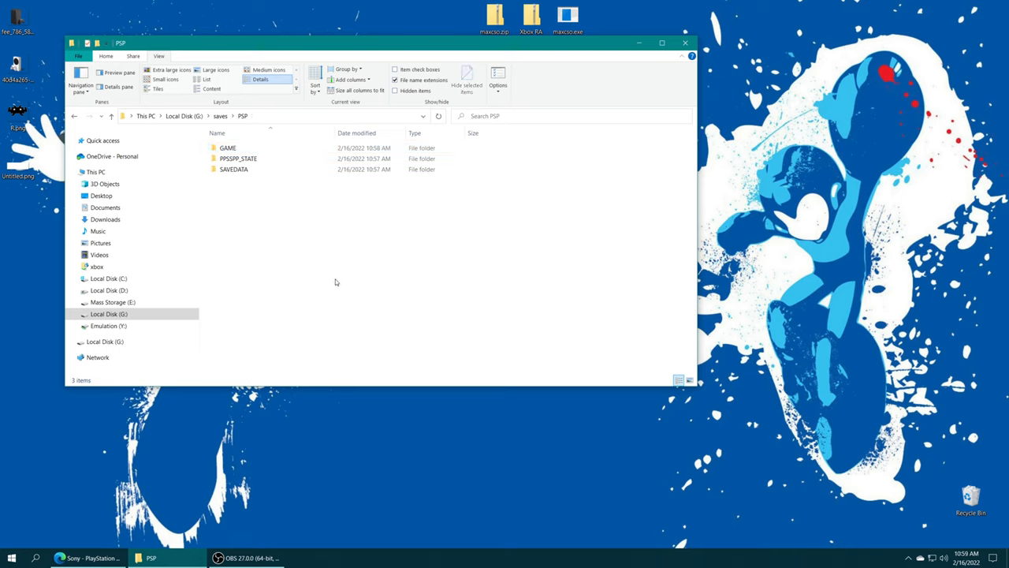
double_click(227, 149)
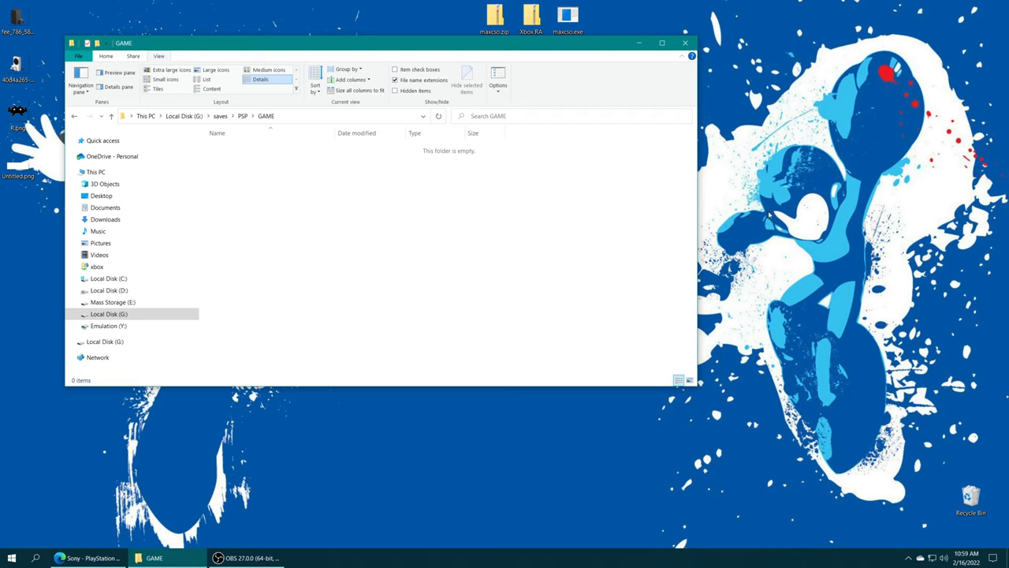
mouse_move(384, 261)
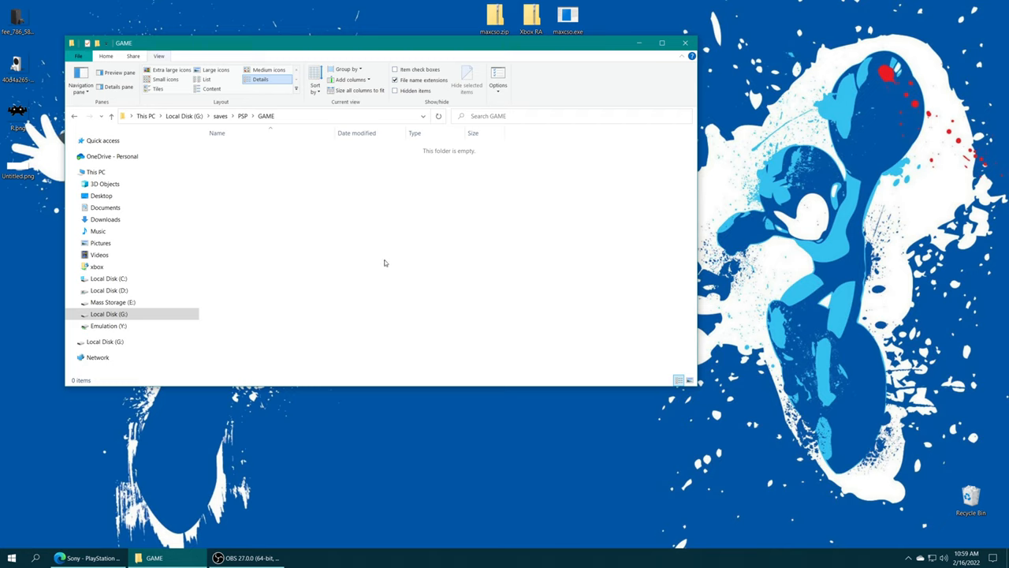
mouse_move(388, 262)
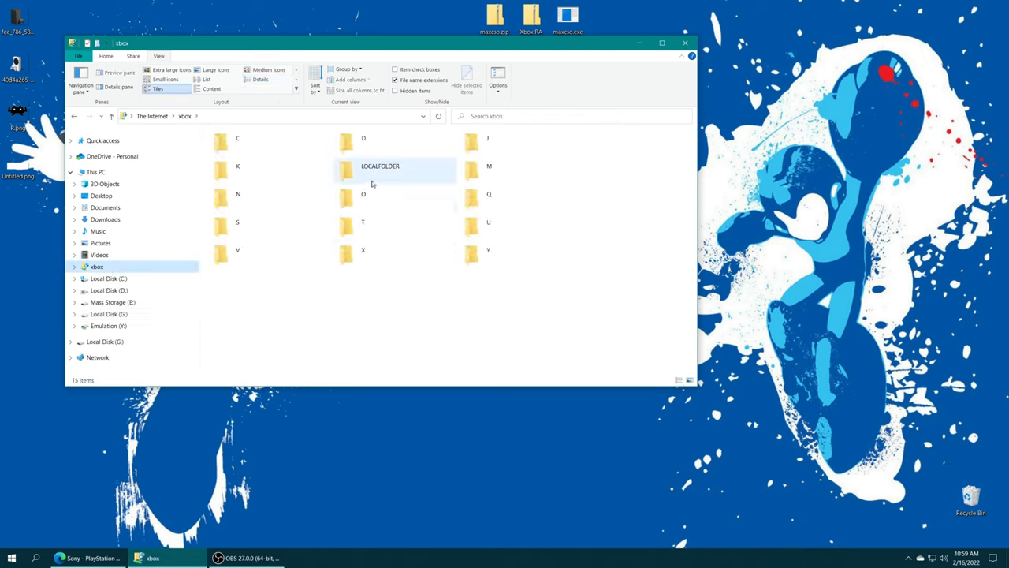
- Navigate the xbox share through LOCALFOLDER, RetroArch package, LocalState, saves, PSP into the GAME folder
double_click(378, 165)
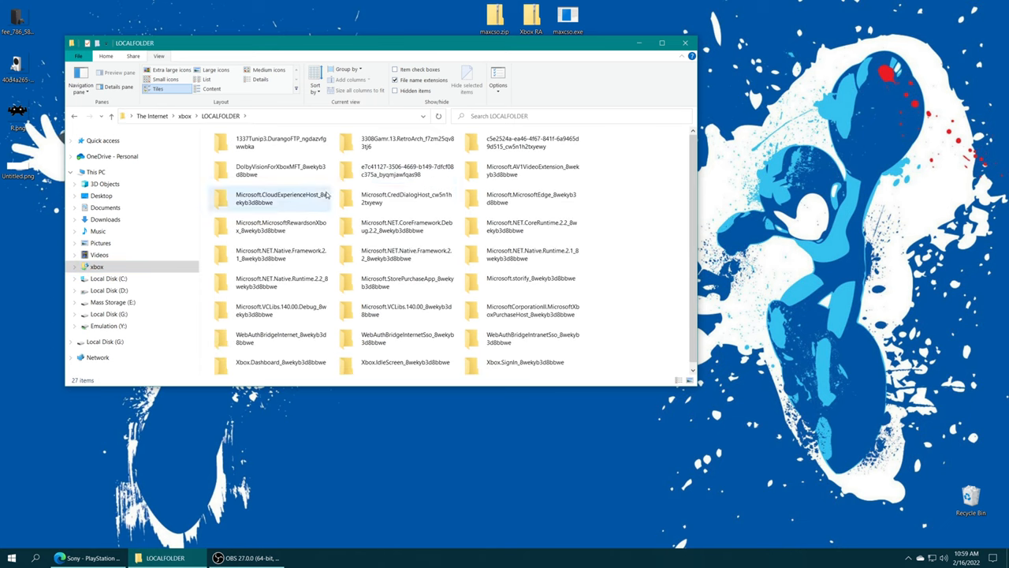
double_click(407, 142)
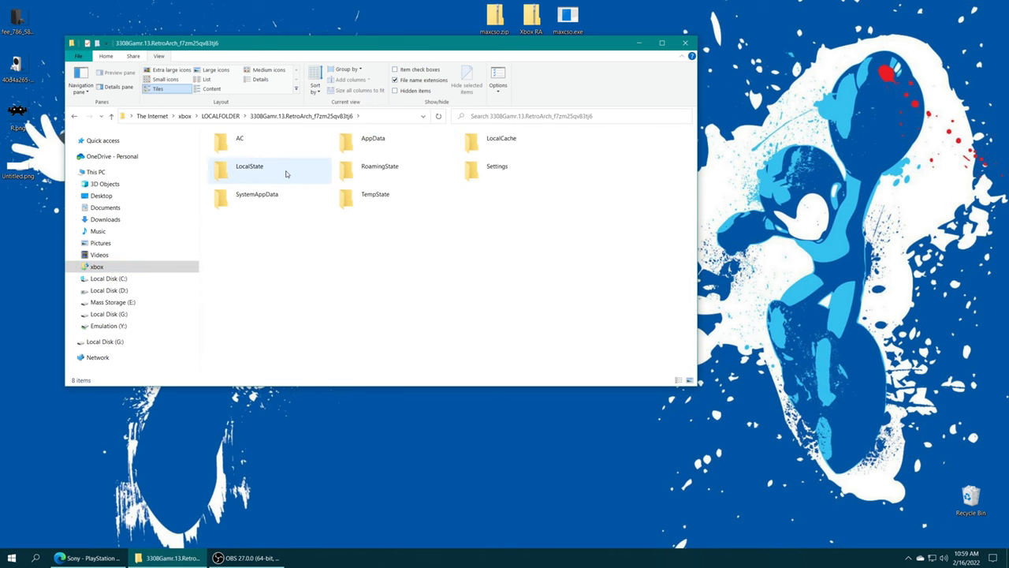
double_click(249, 166)
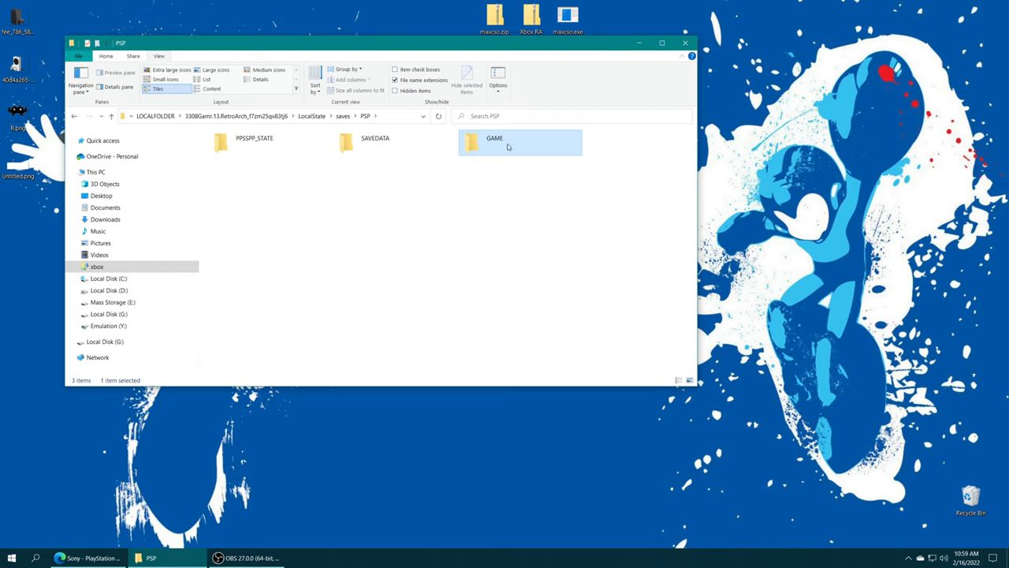
double_click(495, 139)
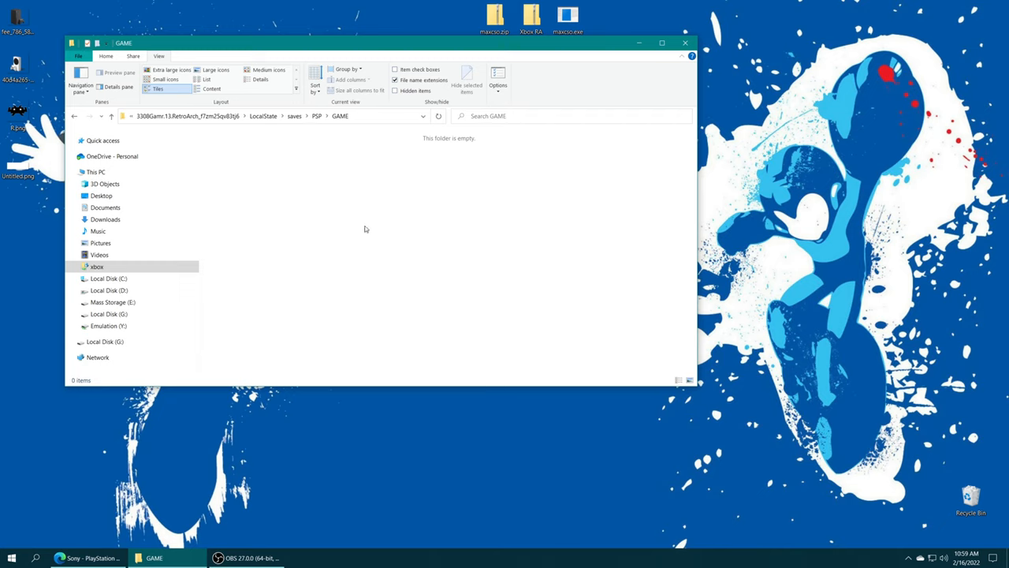
mouse_move(492, 207)
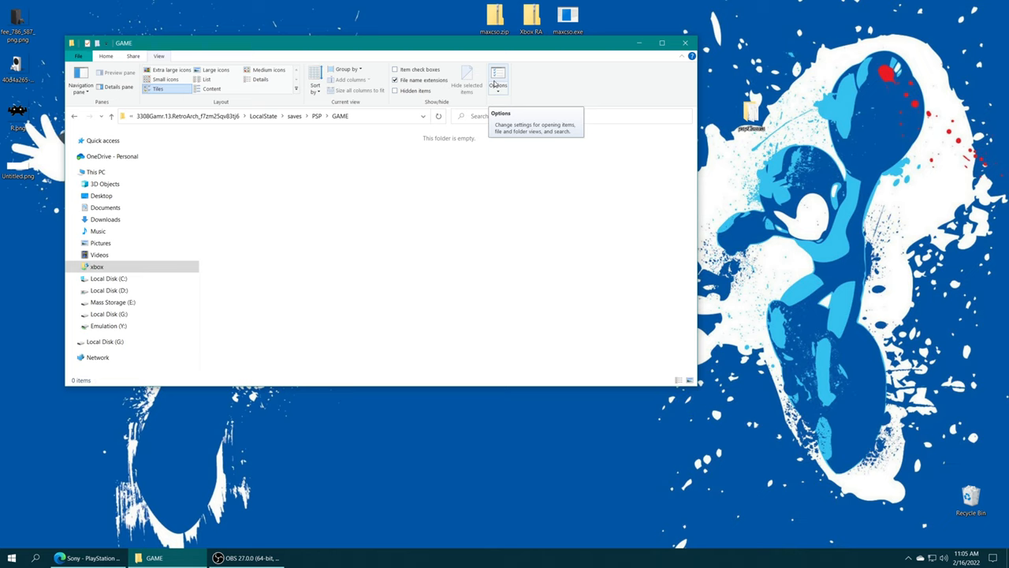
mouse_move(312, 126)
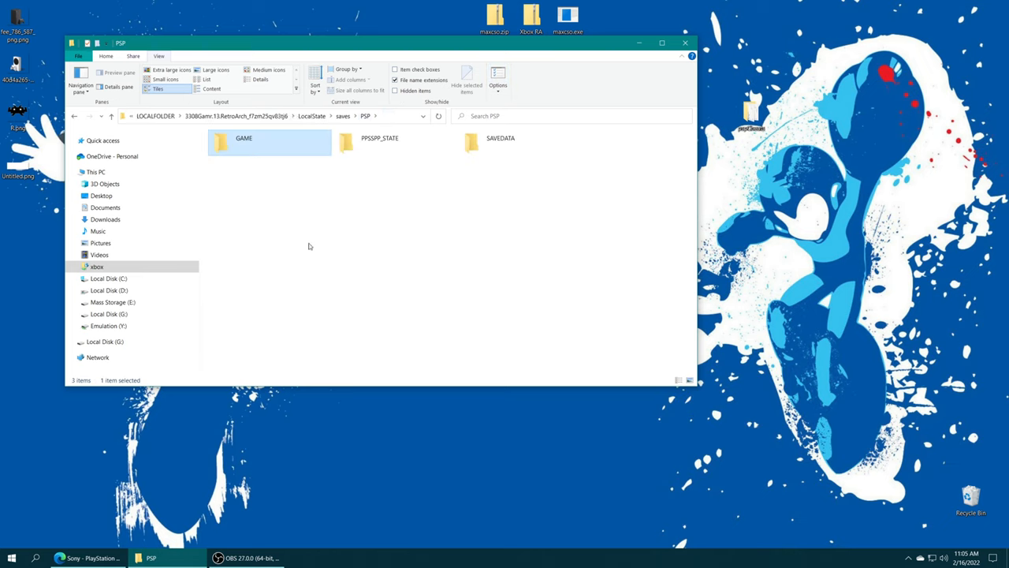
mouse_move(382, 216)
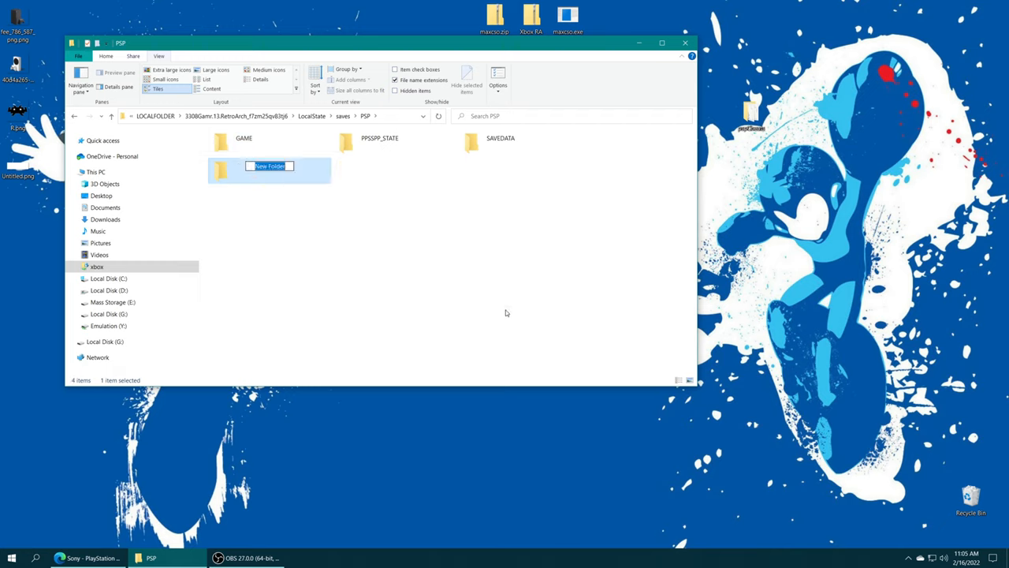
- Name the new folder beside GAME 'Cheats' in the xbox PSP saves folder
text(Cheats)
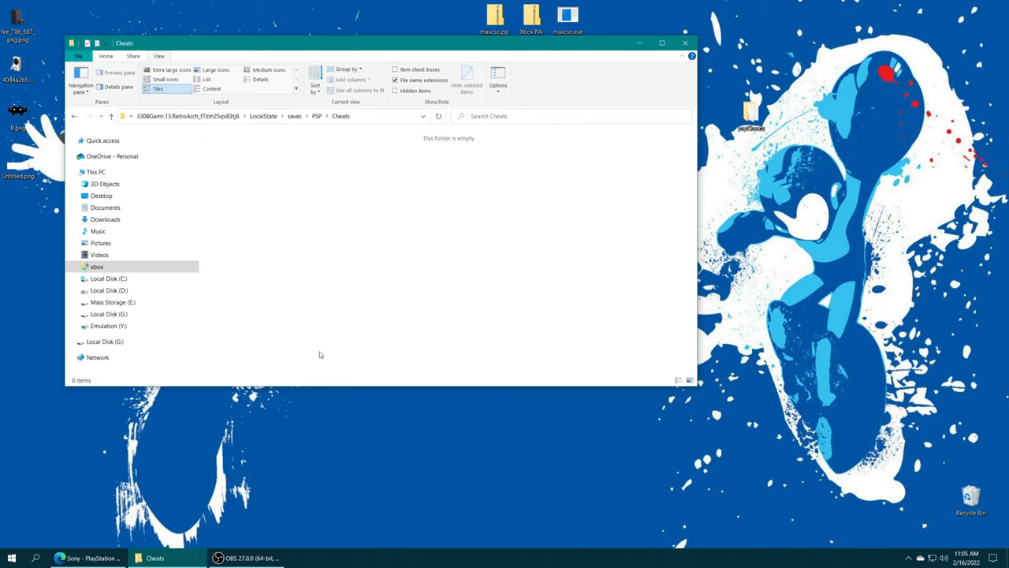
mouse_move(422, 211)
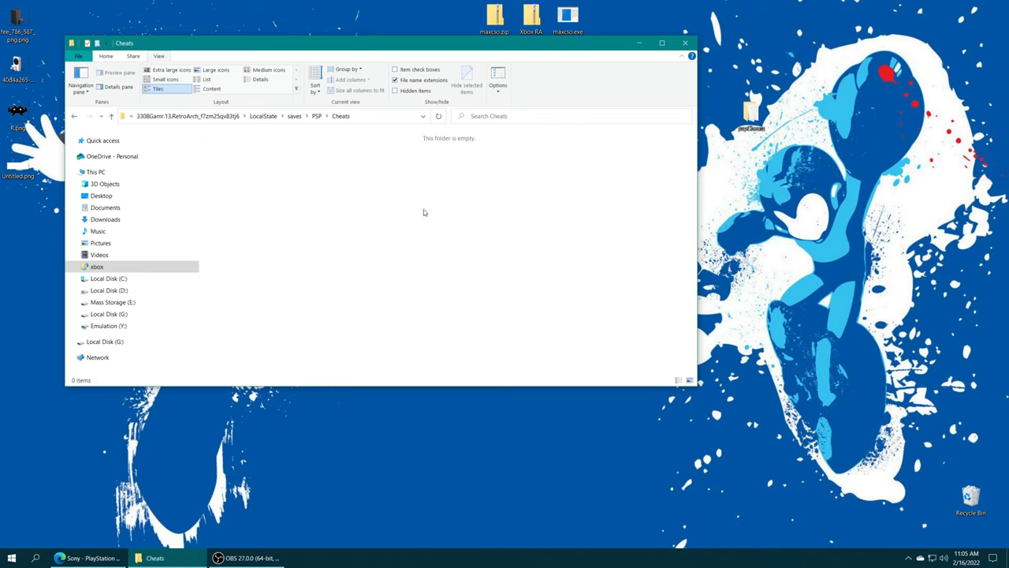
mouse_move(302, 296)
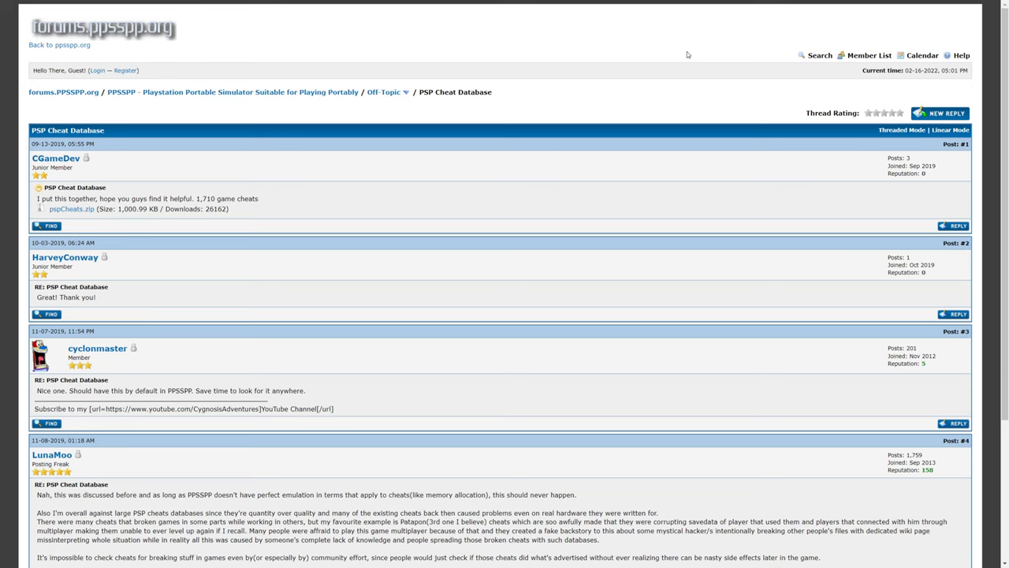
mouse_move(477, 88)
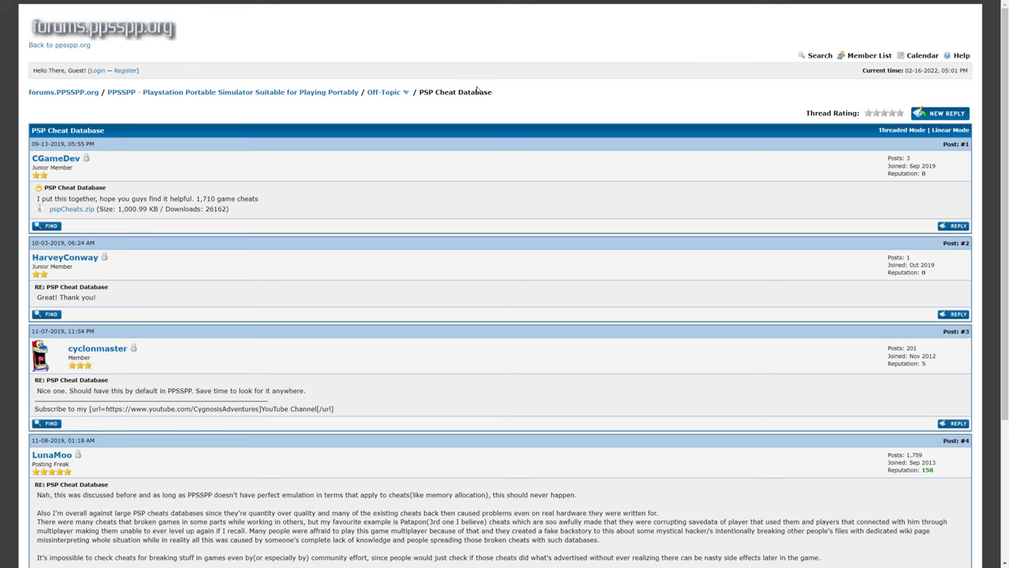
mouse_move(174, 44)
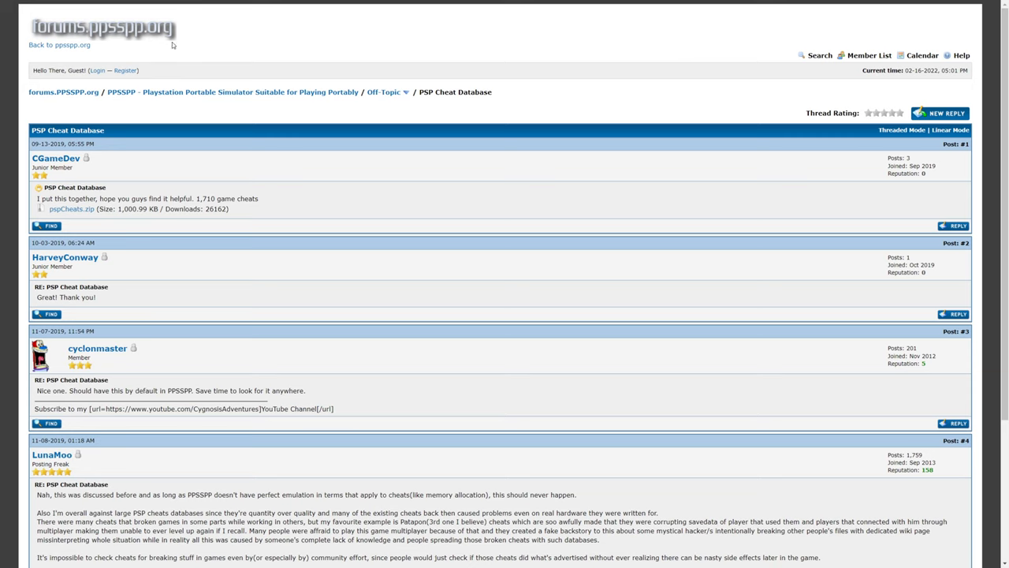
mouse_move(89, 208)
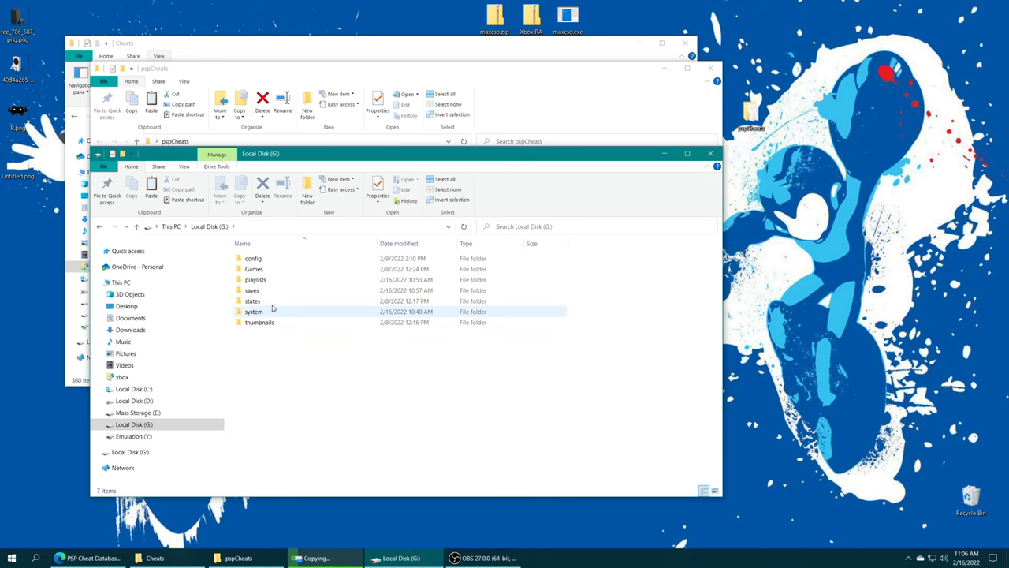
- Open G:\saves\PSP\Cheats to hold the 1,710 extracted .ini cheat files
double_click(252, 290)
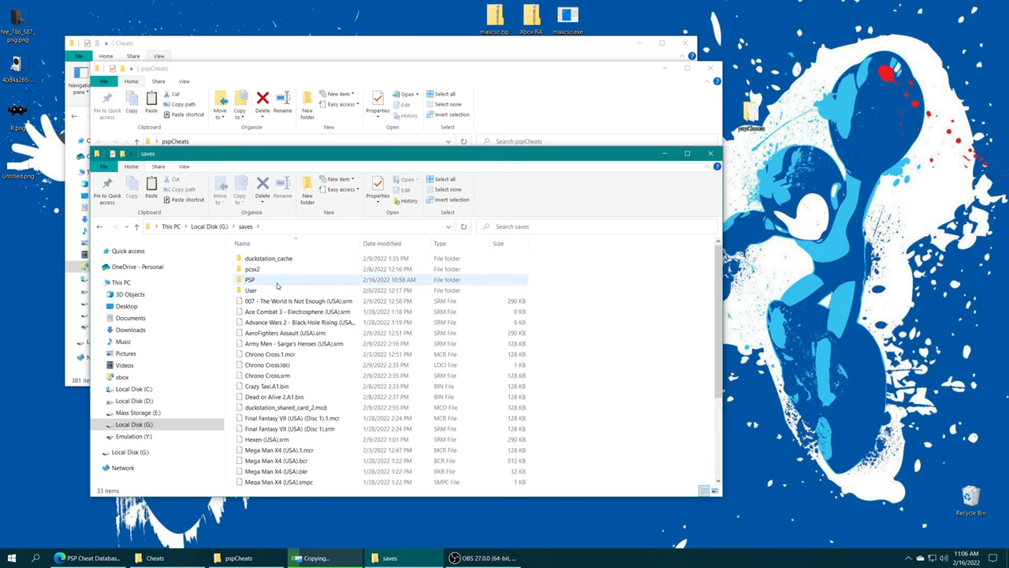
double_click(249, 279)
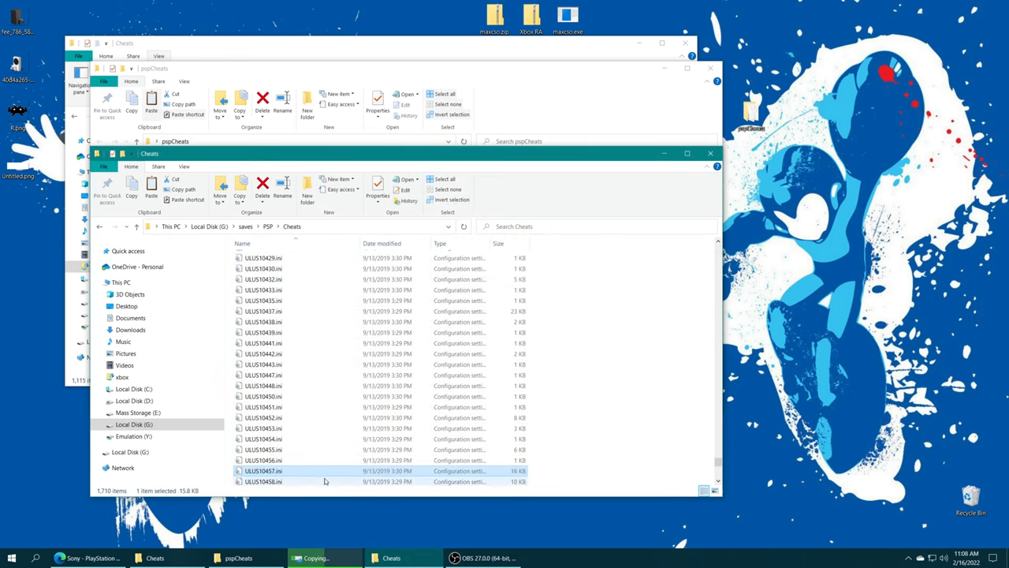
double_click(262, 470)
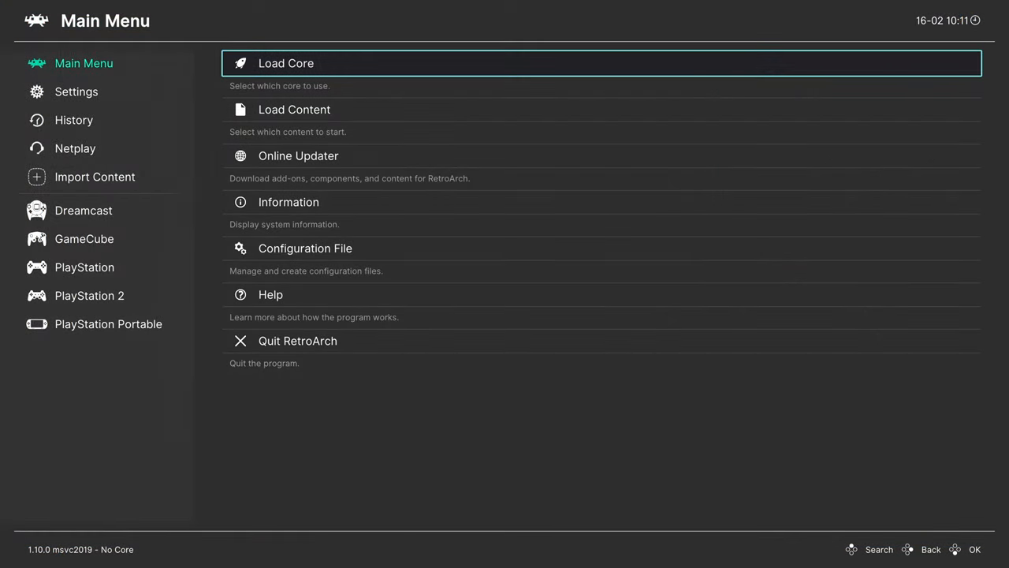
- Select a game in the PlayStation Portable playlist to show its Run/Rename/Remove options
click(108, 323)
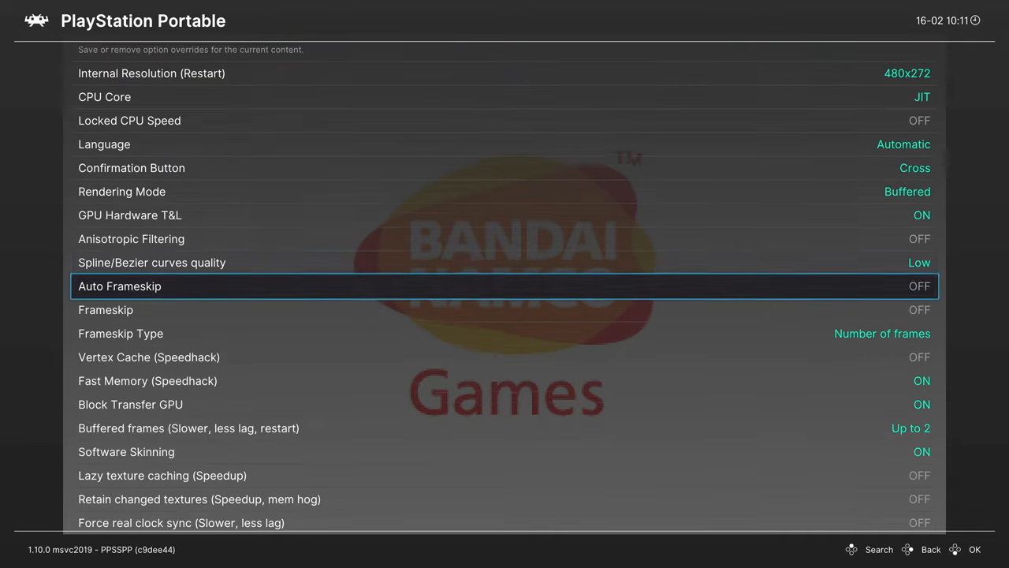
scroll(down, 3)
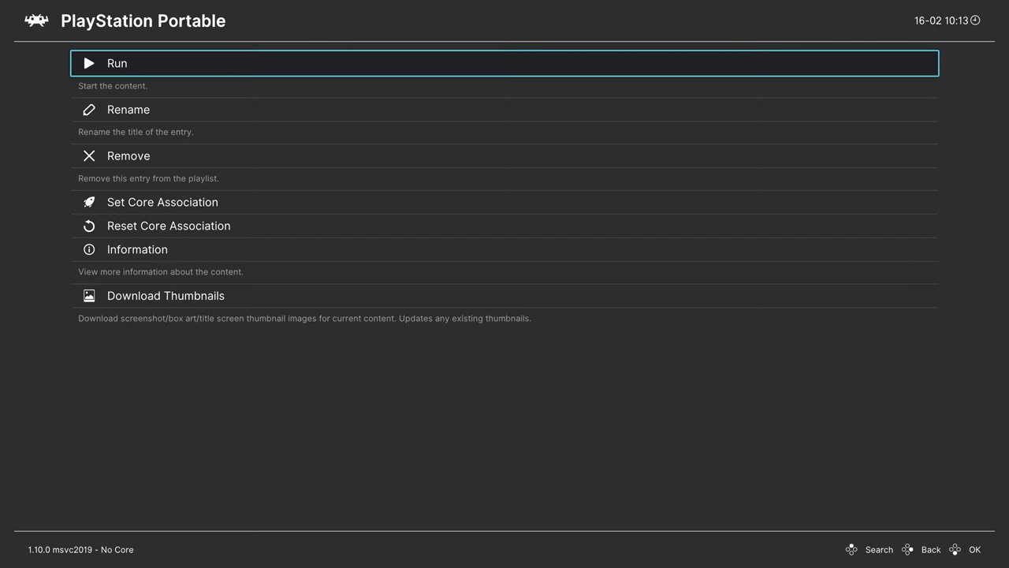
- Run Soulcalibur: Broken Destiny and let it boot to the title screen
click(117, 63)
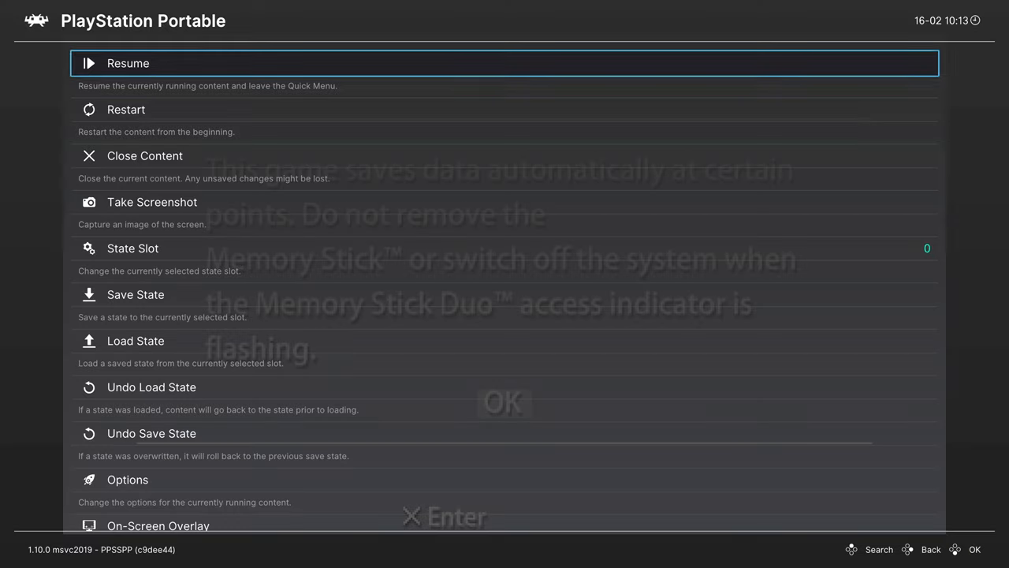
scroll(down, 3)
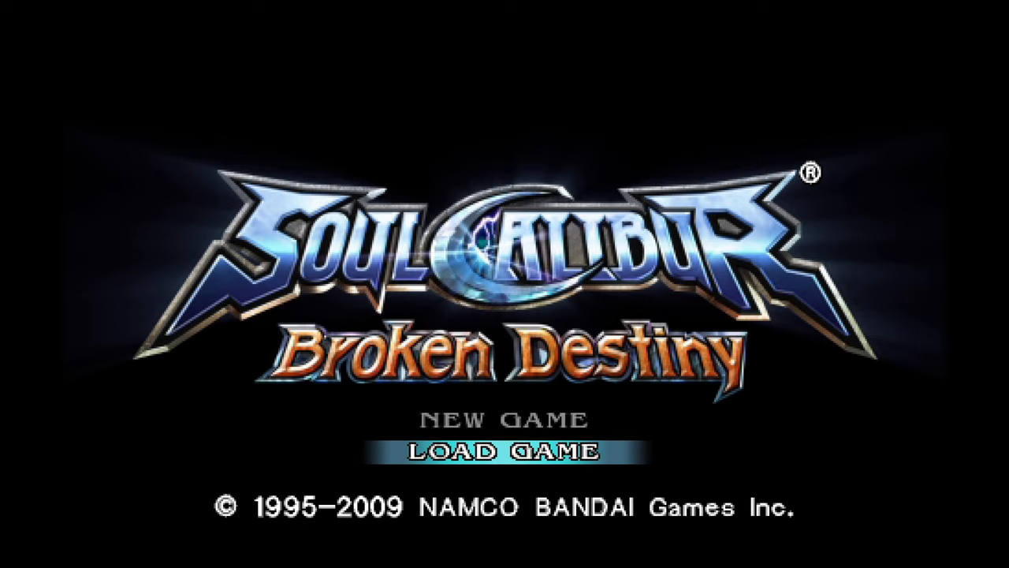
- From the Quick Menu options, change Internal Resolution from 480x272 to 3840x2176
click(506, 451)
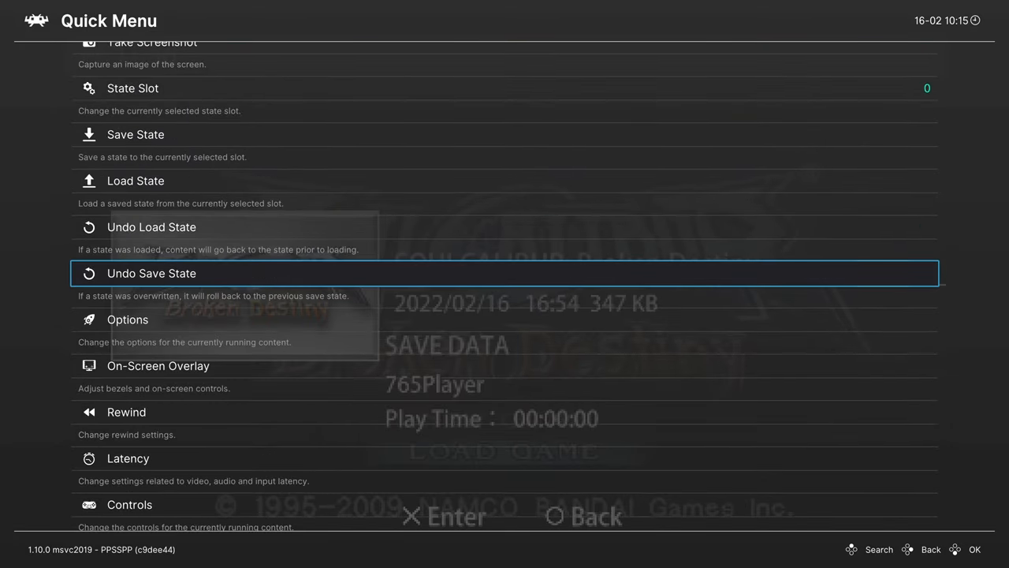
click(128, 318)
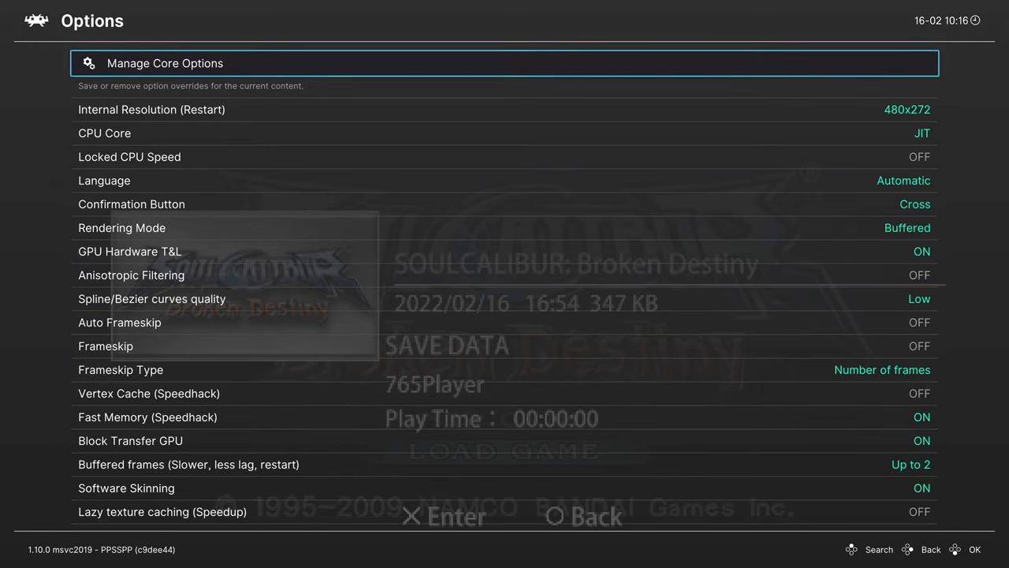
key(down)
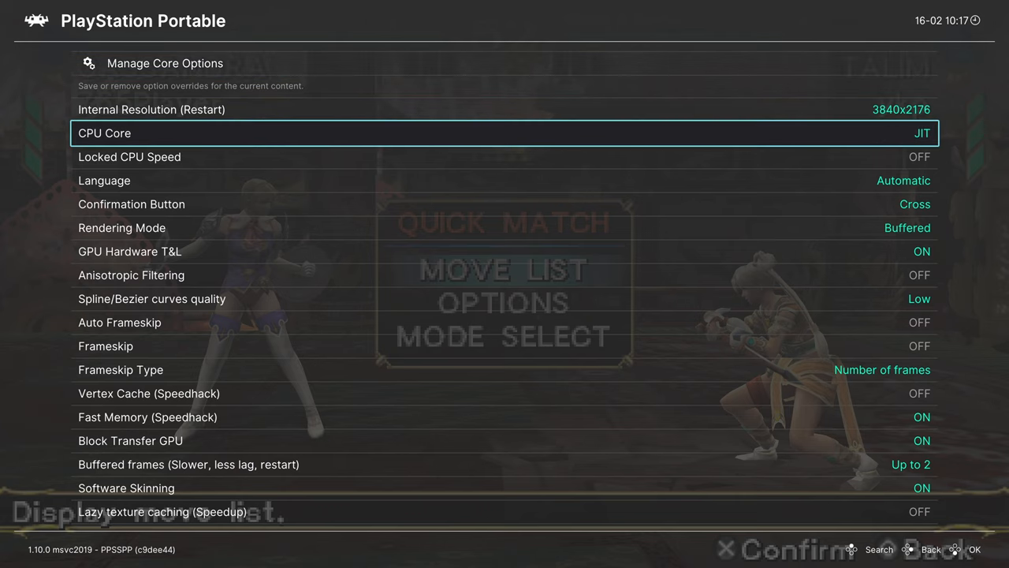
key(down)
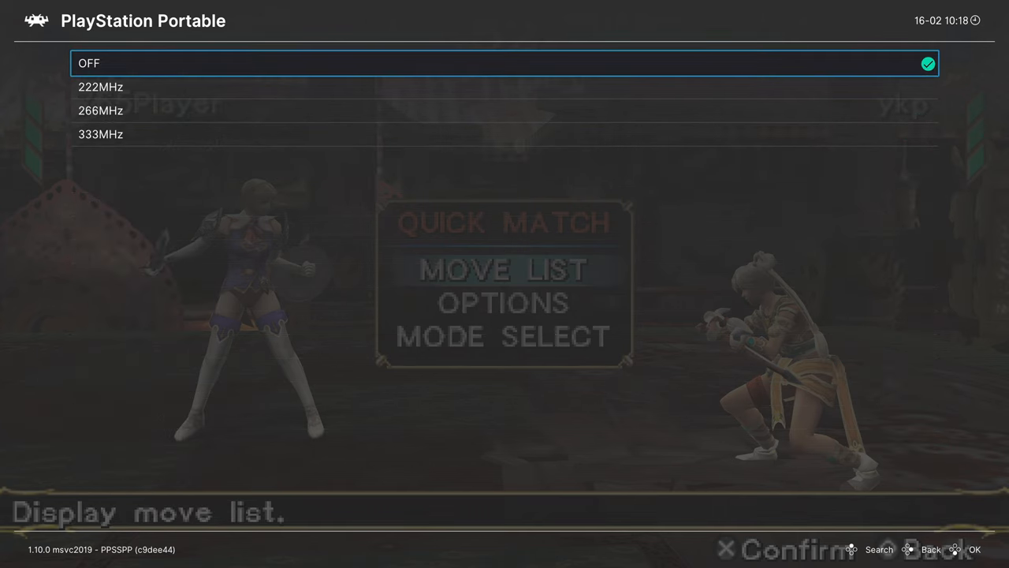
key(Down)
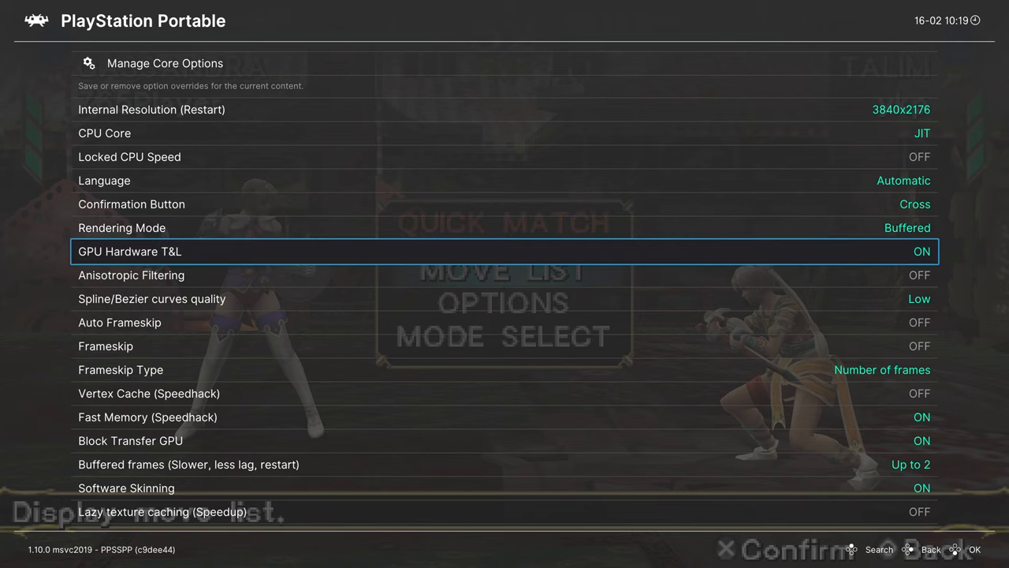
- Set Anisotropic Filtering to 16x and Spline/Bezier curve quality to High, then review the remaining options
key(Down)
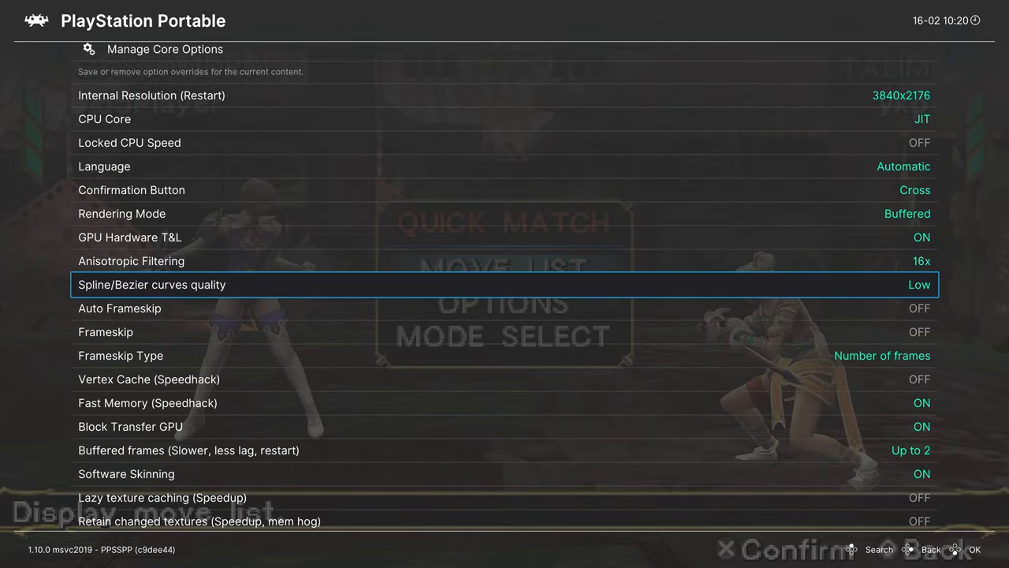
click(918, 284)
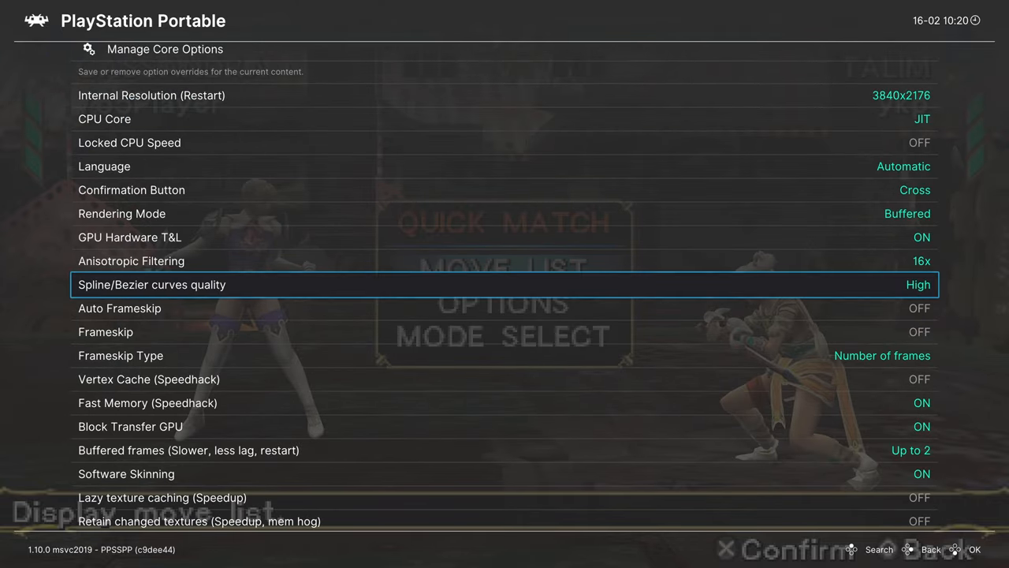
scroll(down, 3)
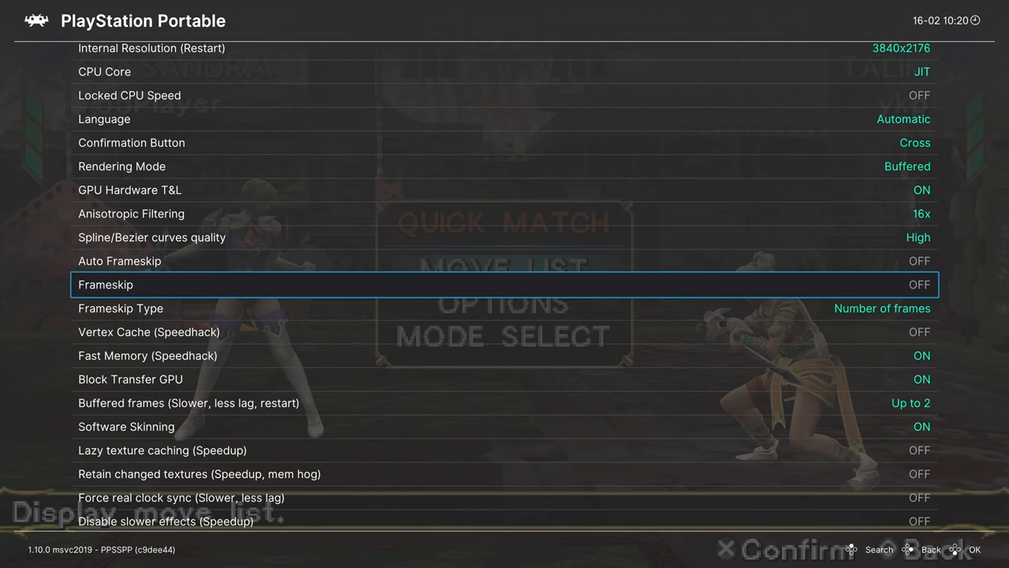
scroll(down, 3)
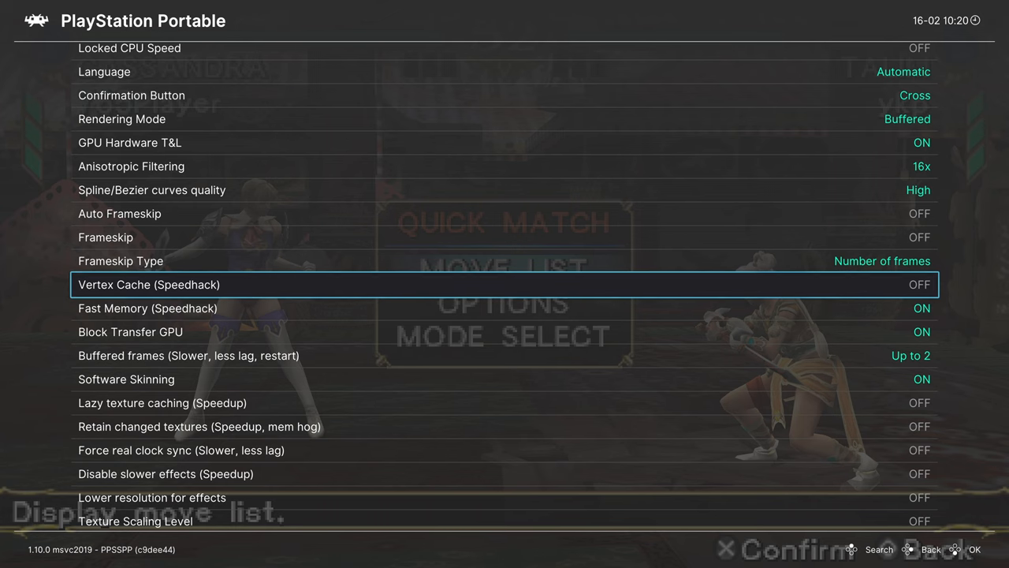
scroll(down, 3)
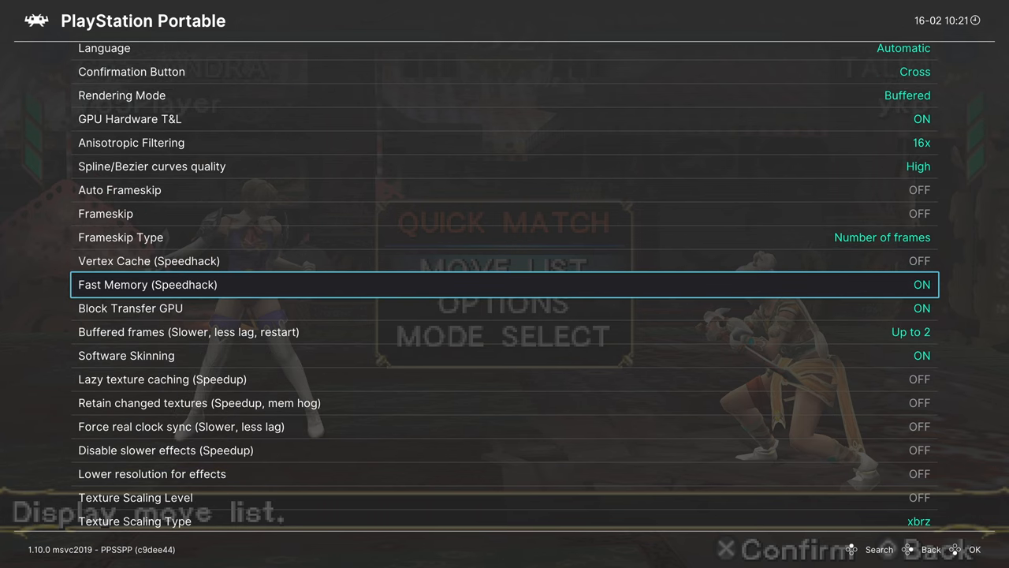
scroll(down, 3)
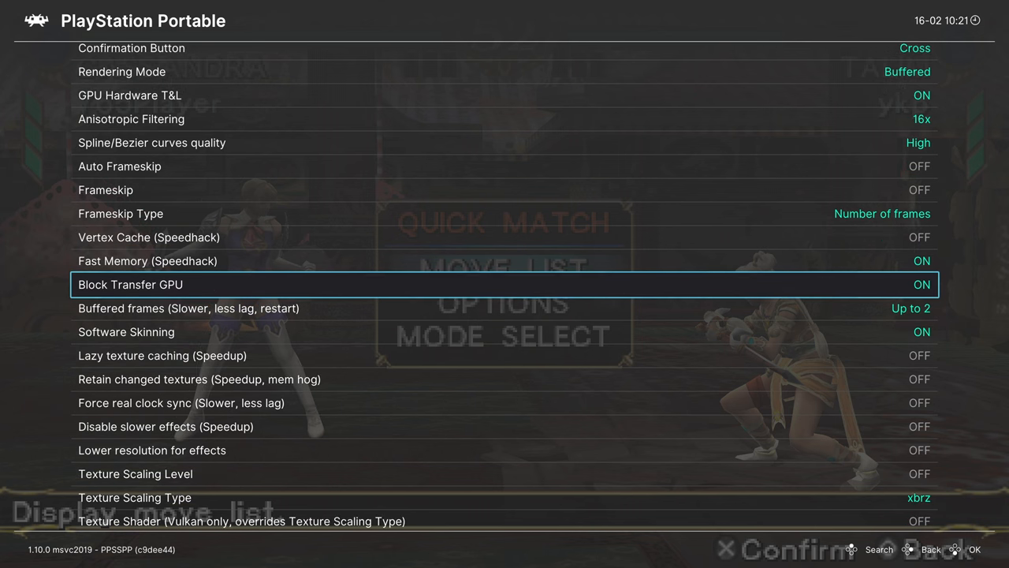
scroll(down, 3)
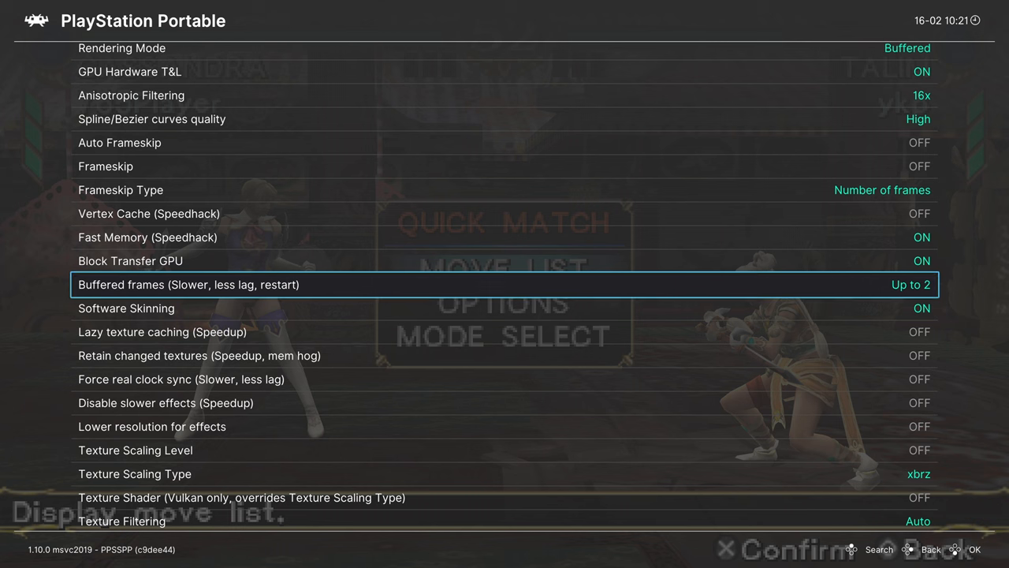
scroll(down, 3)
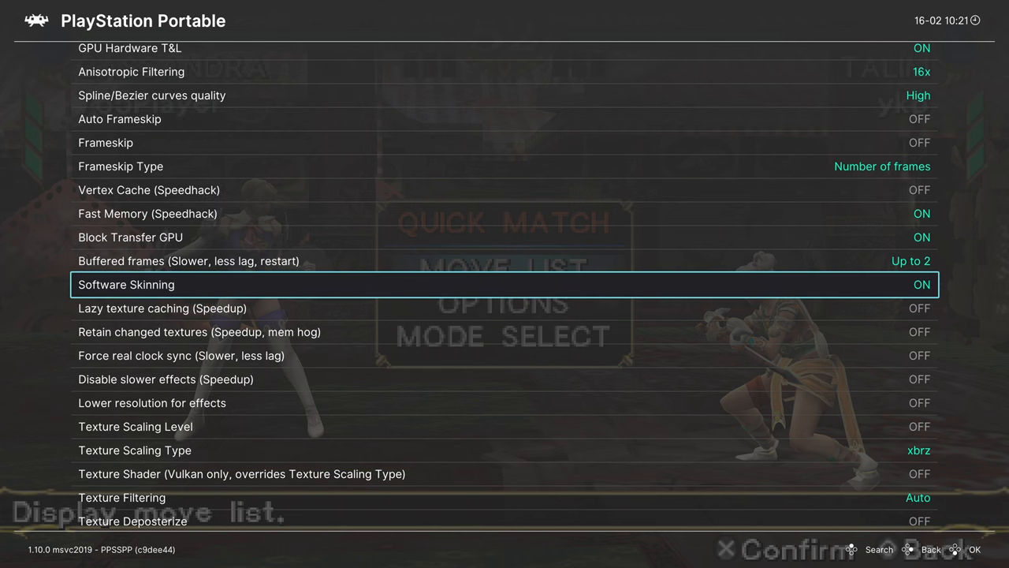
scroll(down, 3)
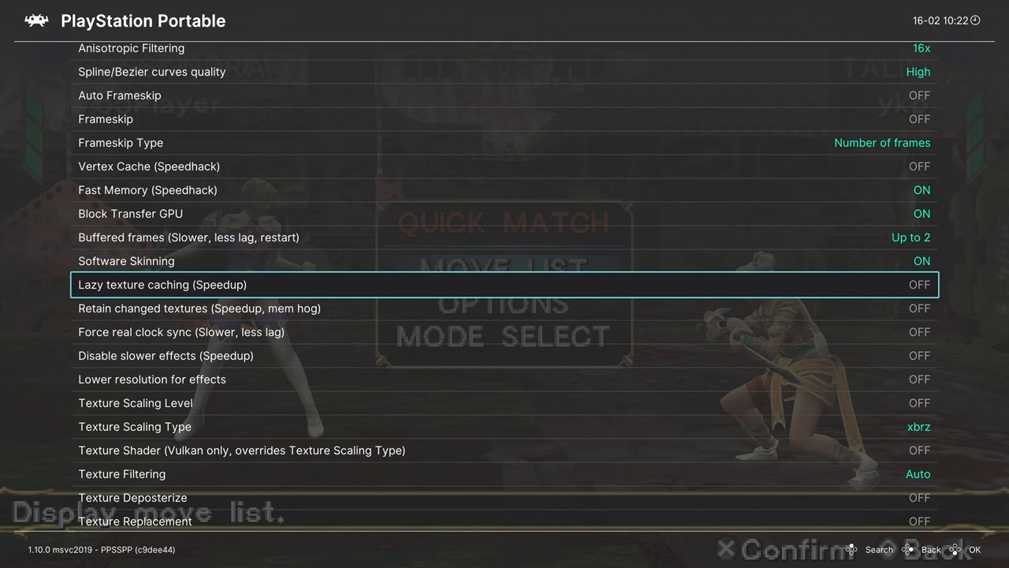
scroll(down, 3)
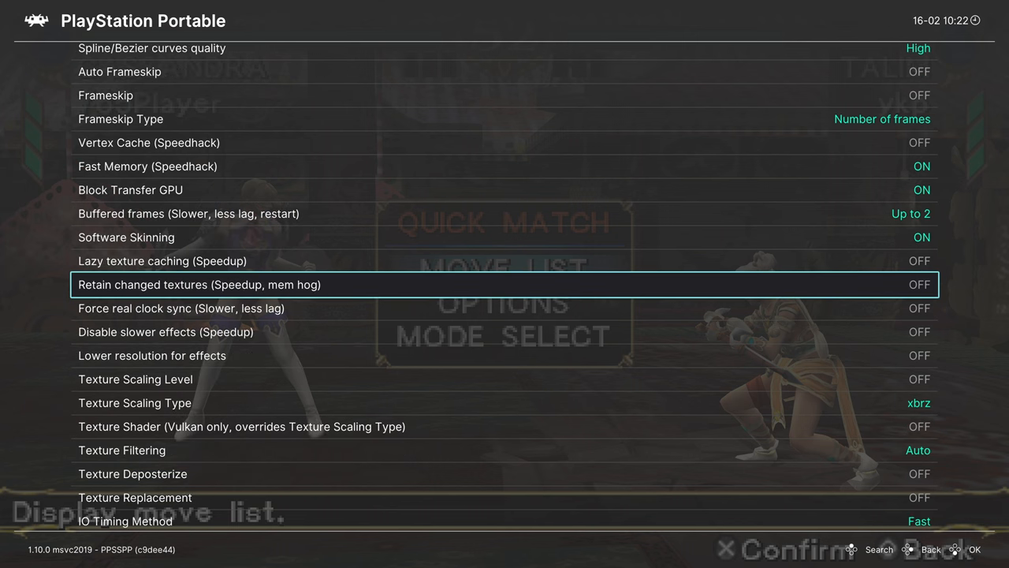
scroll(down, 3)
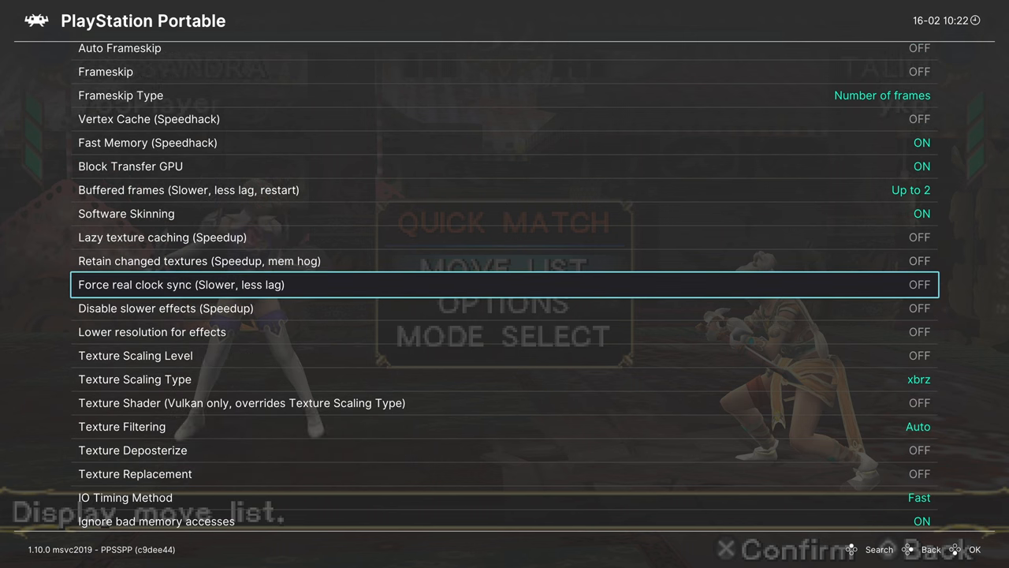
scroll(down, 3)
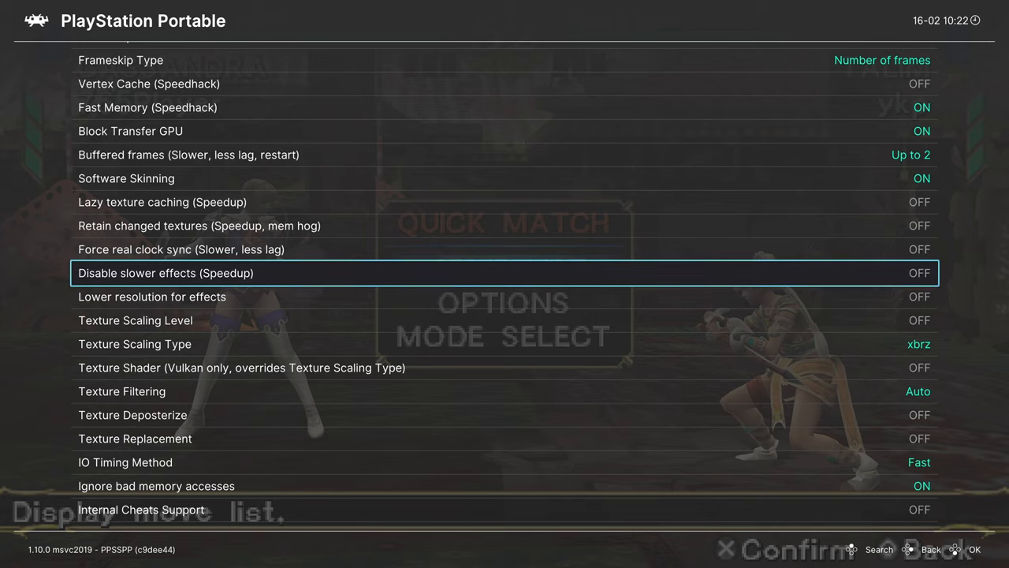
- Keep Lower resolution for effects OFF and raise Texture Scaling Level to 4x
key(down)
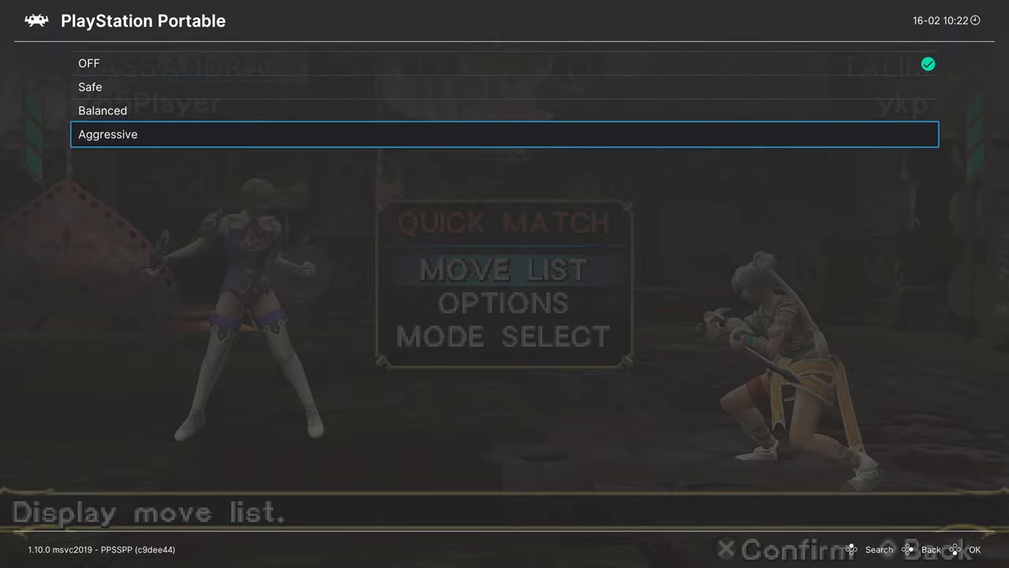
key(Up)
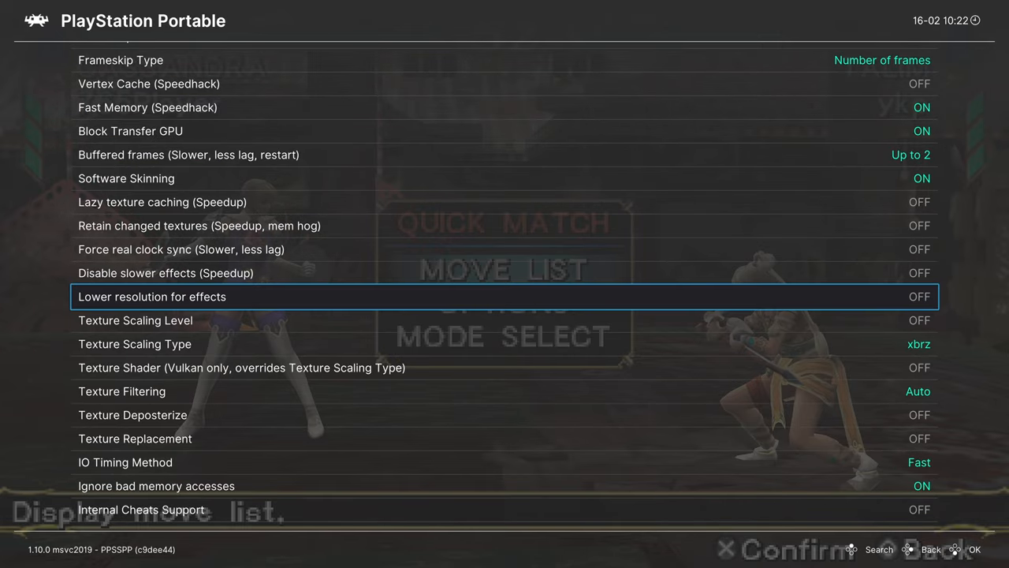
key(down)
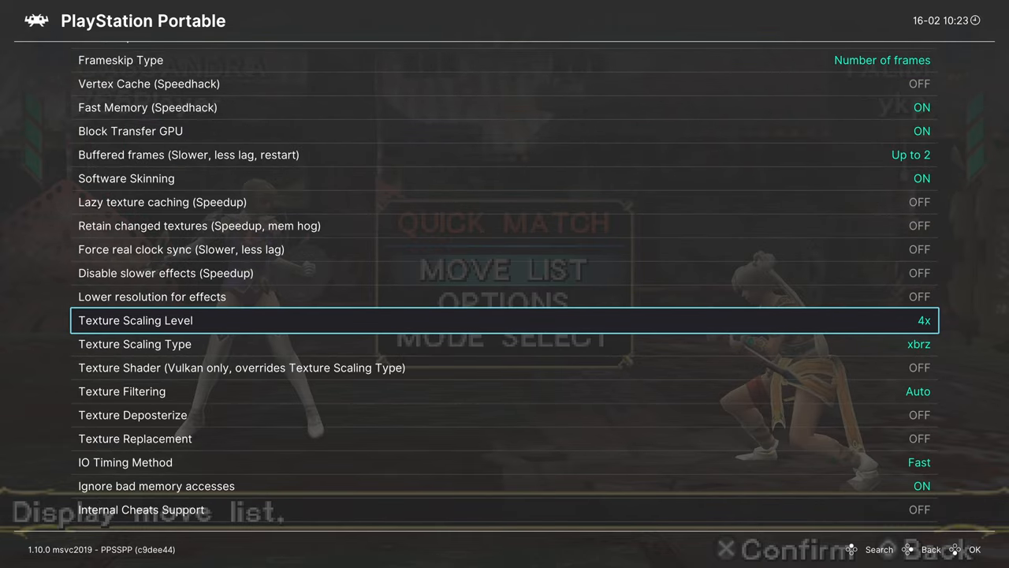
key(down)
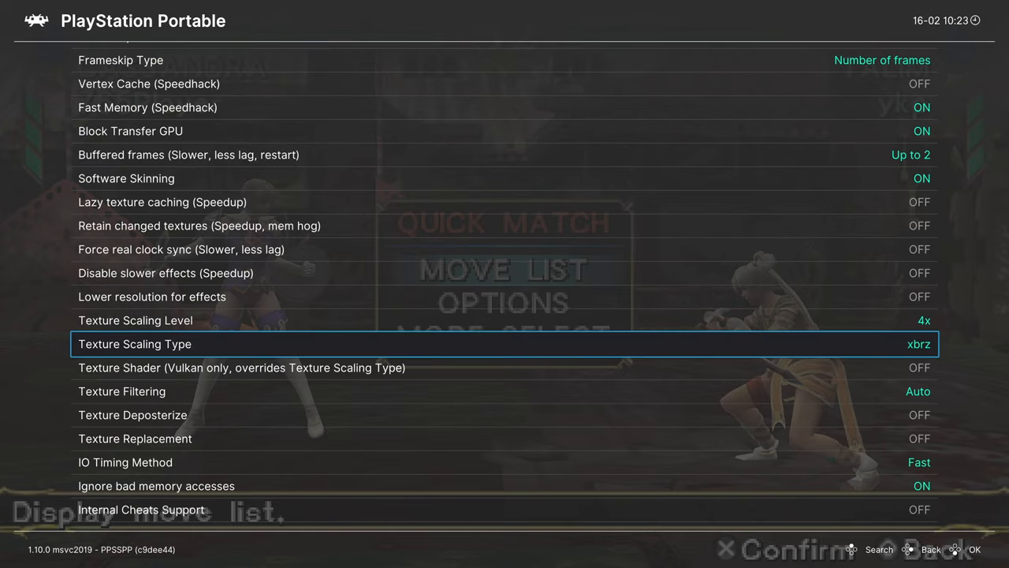
key(Down)
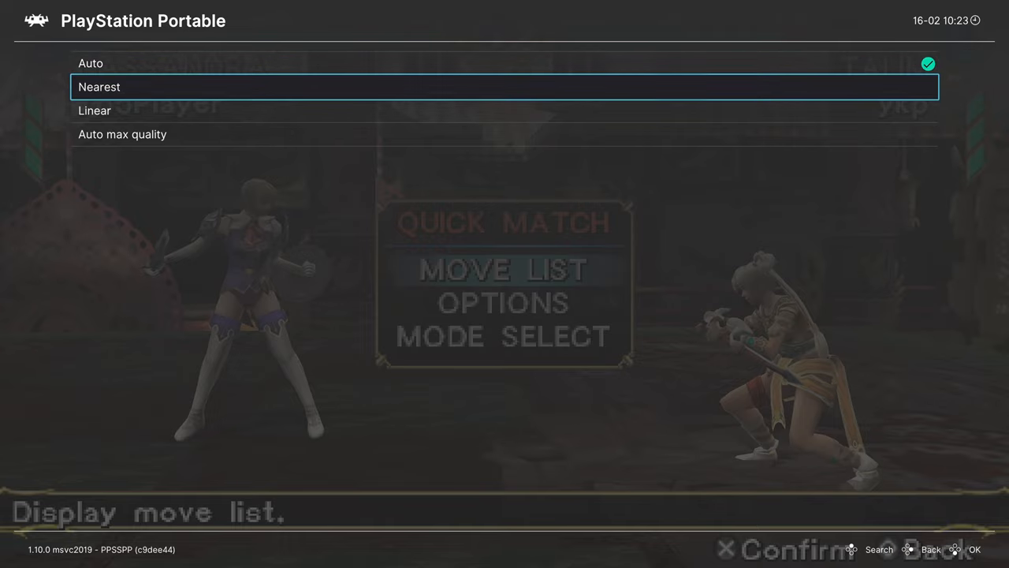
- Choose Auto max quality for the PPSSPP Texture Filtering option
click(123, 134)
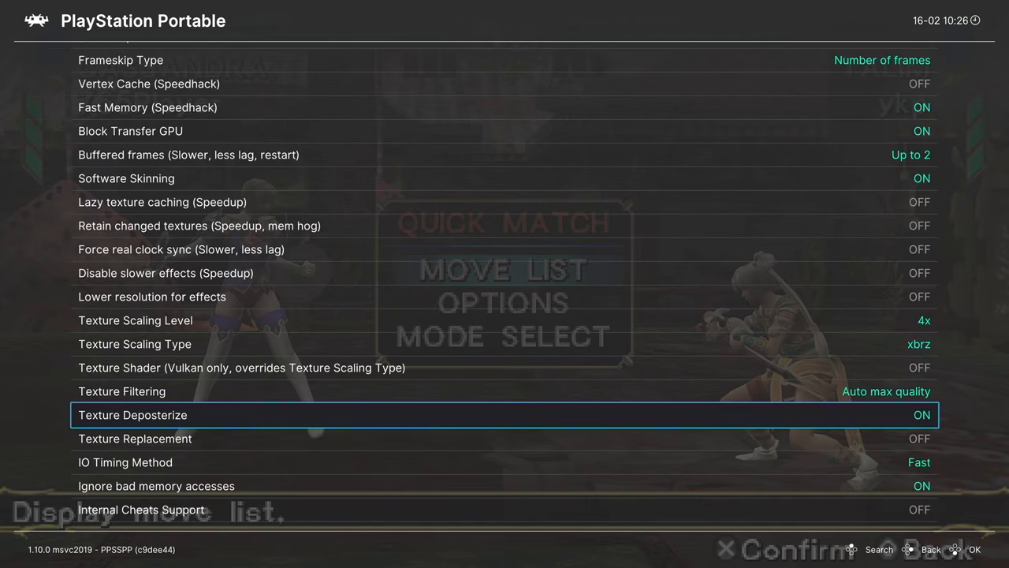
- Step through texture replacement, IO timing and bad-memory options, then return to the Quick Menu
key(Down)
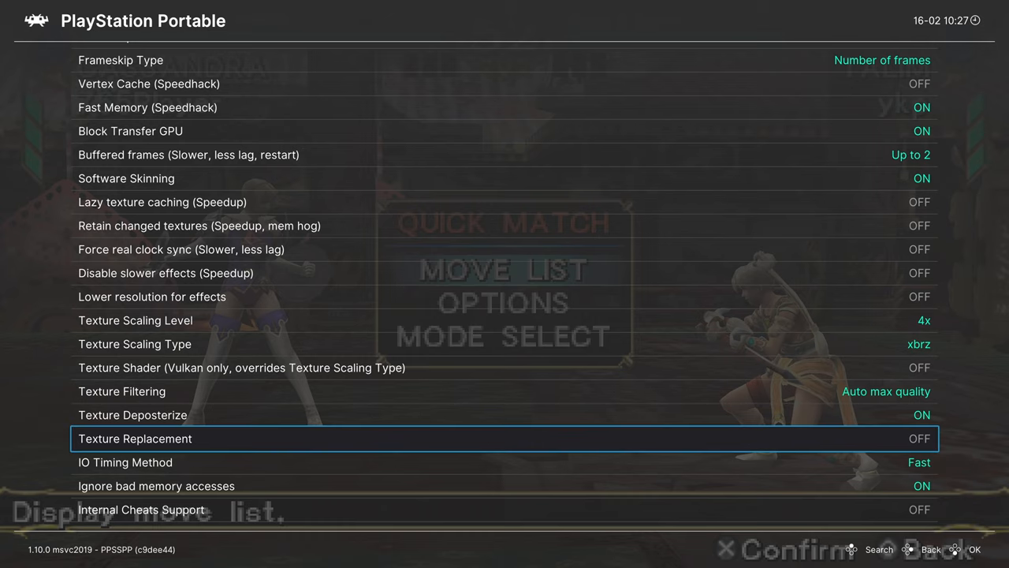
key(Down)
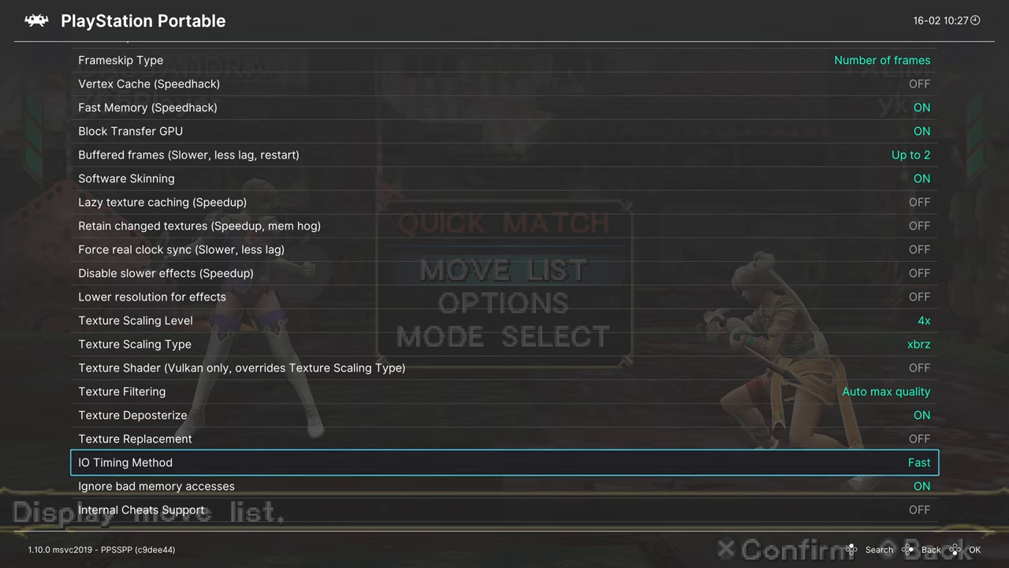
key(Down)
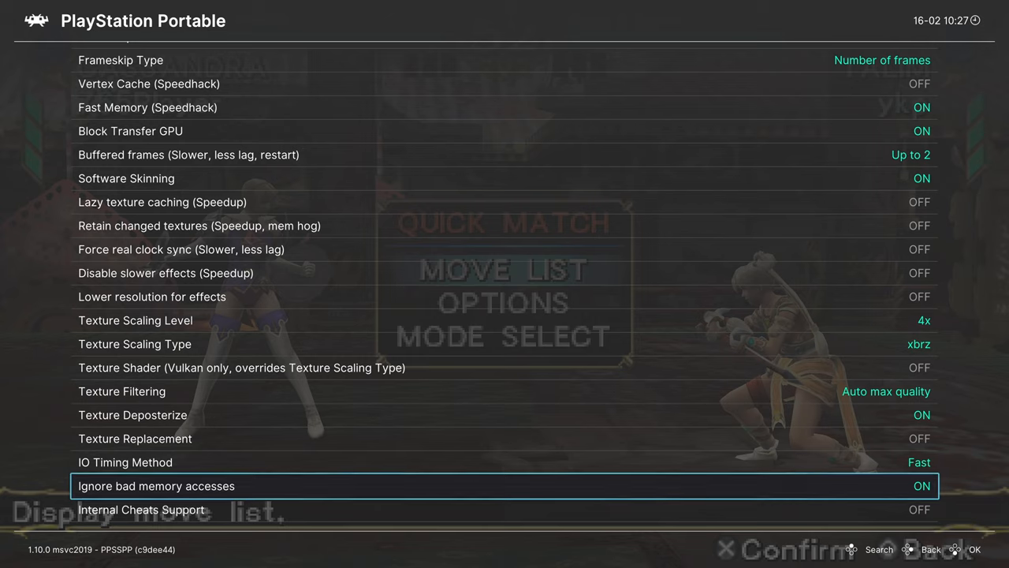
key(down)
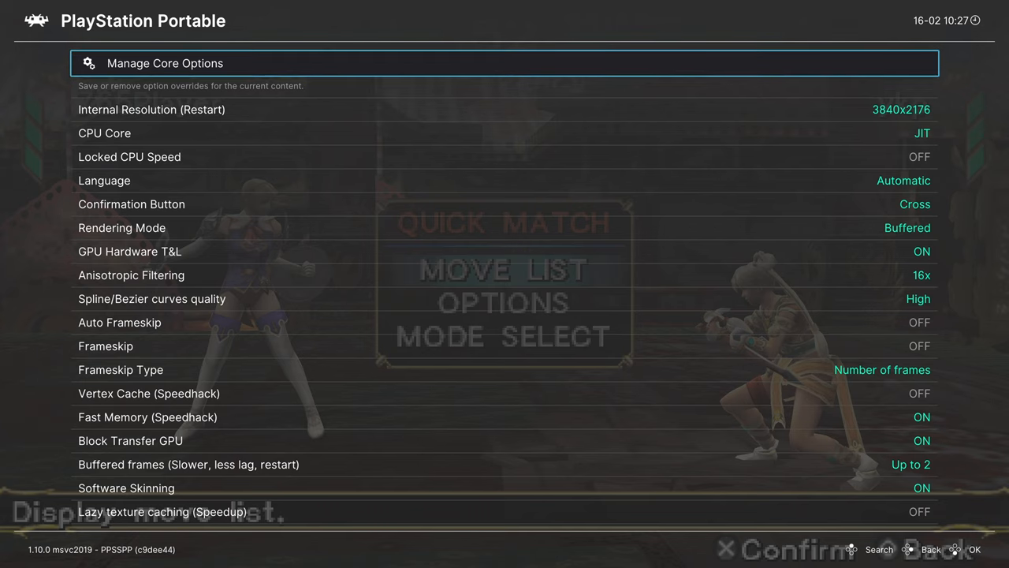
click(505, 63)
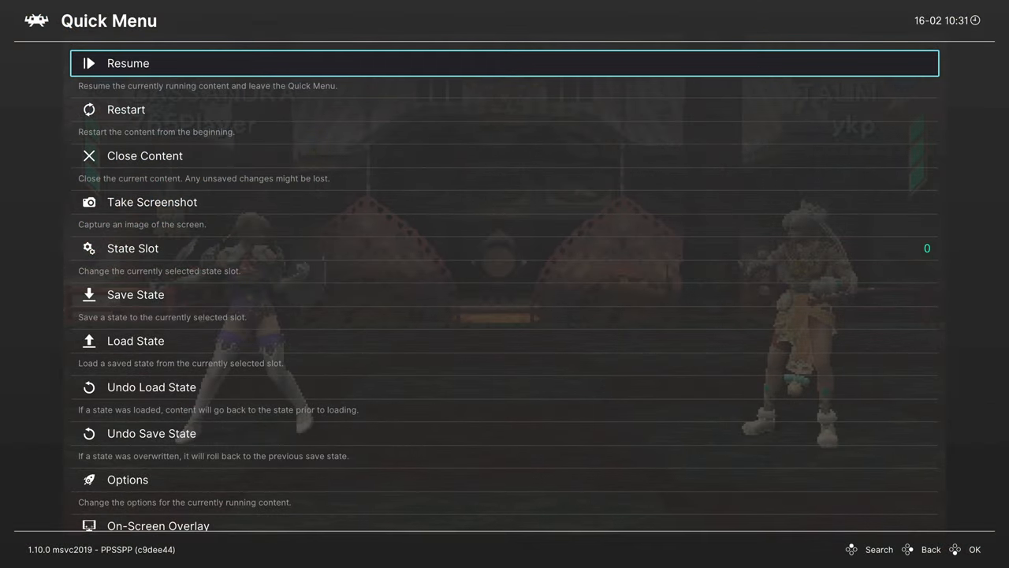
- Start loading a shader preset for the game and enter the shaders_slang folder
scroll(down, 3)
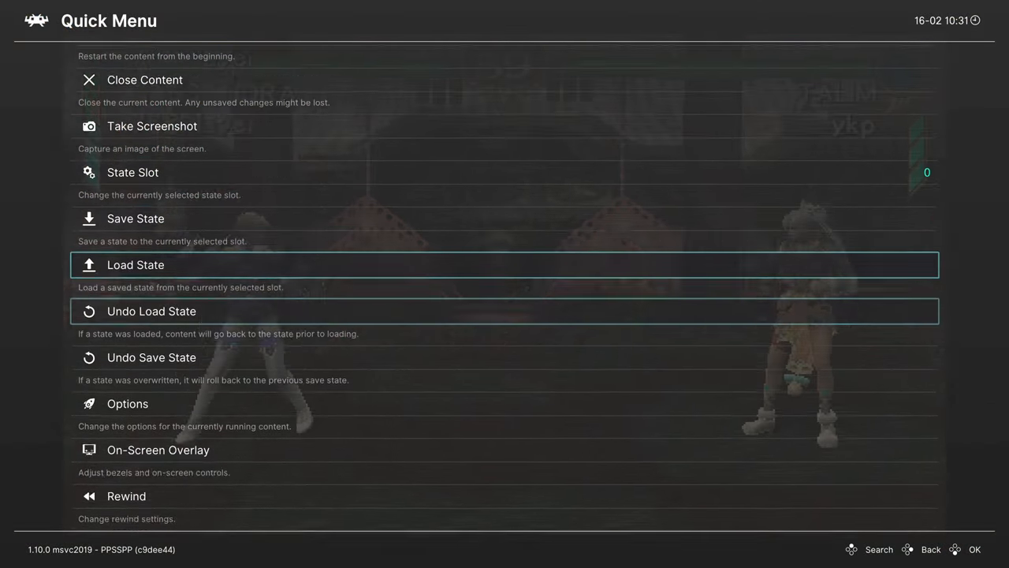
scroll(down, 3)
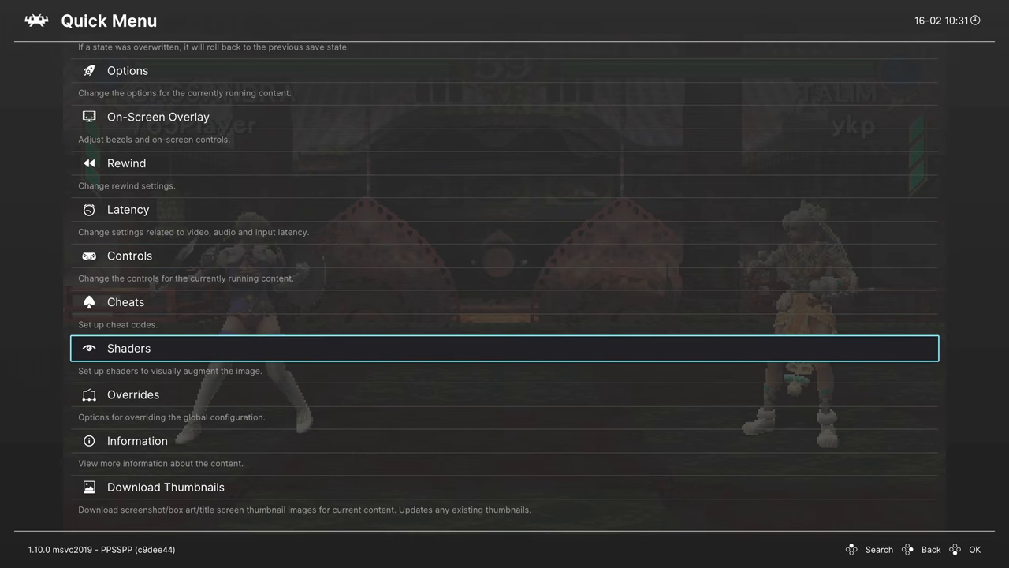
click(129, 349)
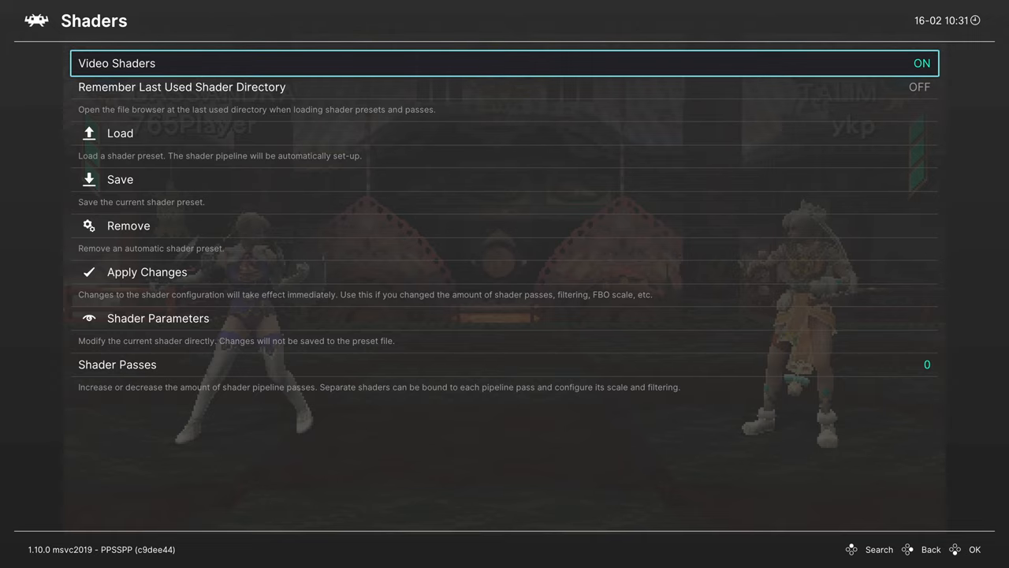
click(120, 133)
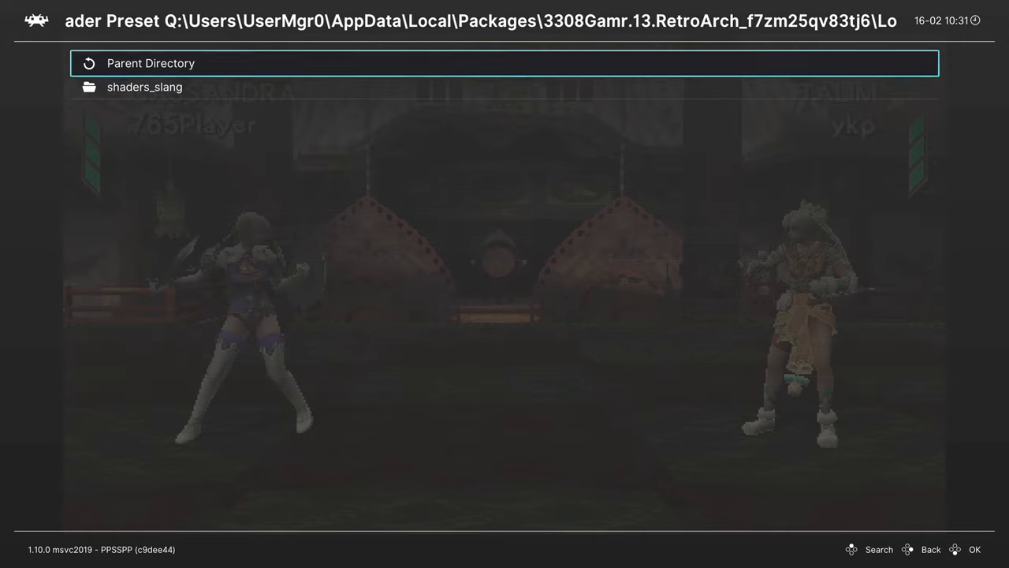
click(145, 87)
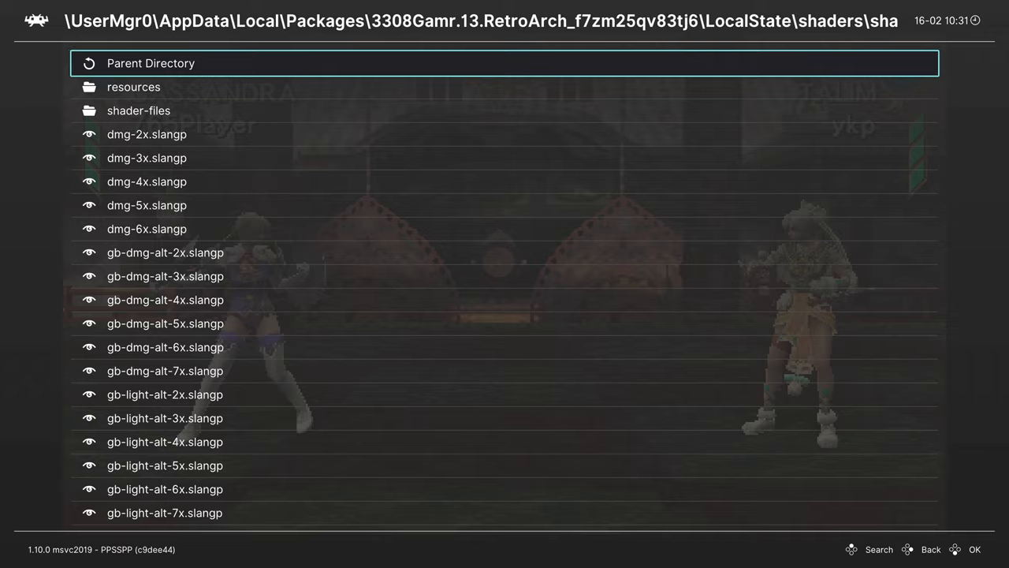
- Browse down the handheld presets toward the PSP border preset
scroll(down, 3)
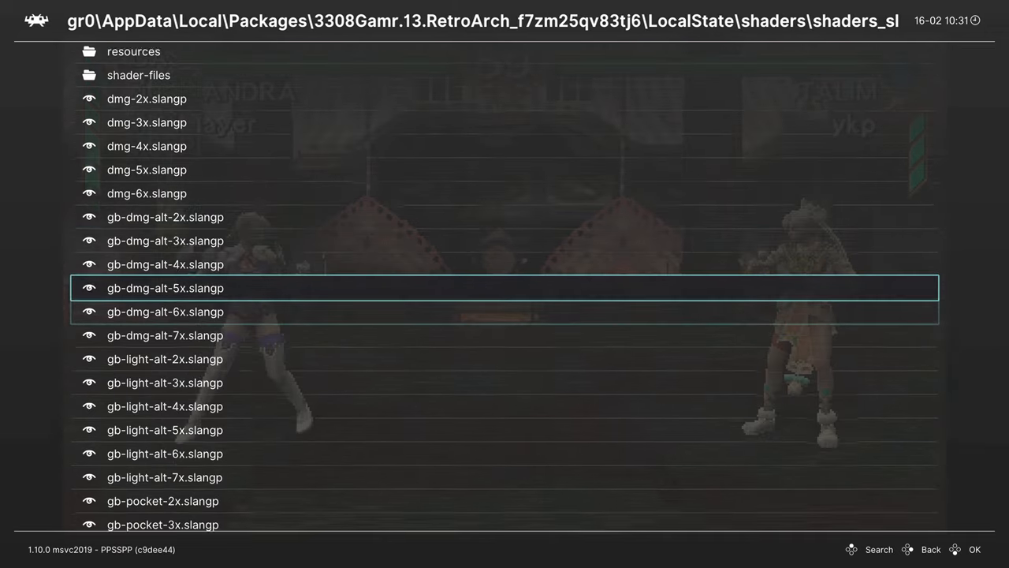
scroll(down, 3)
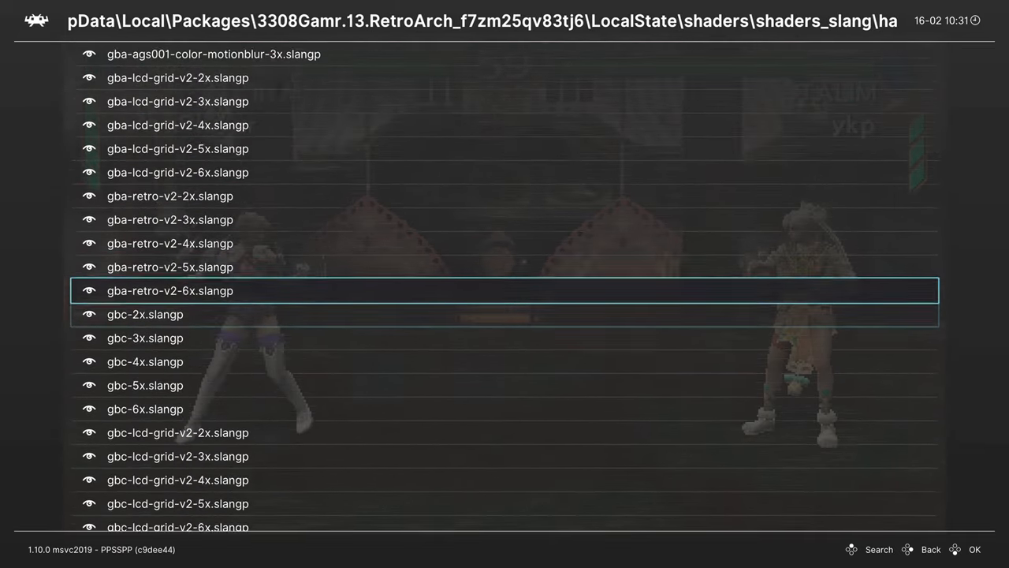
scroll(down, 3)
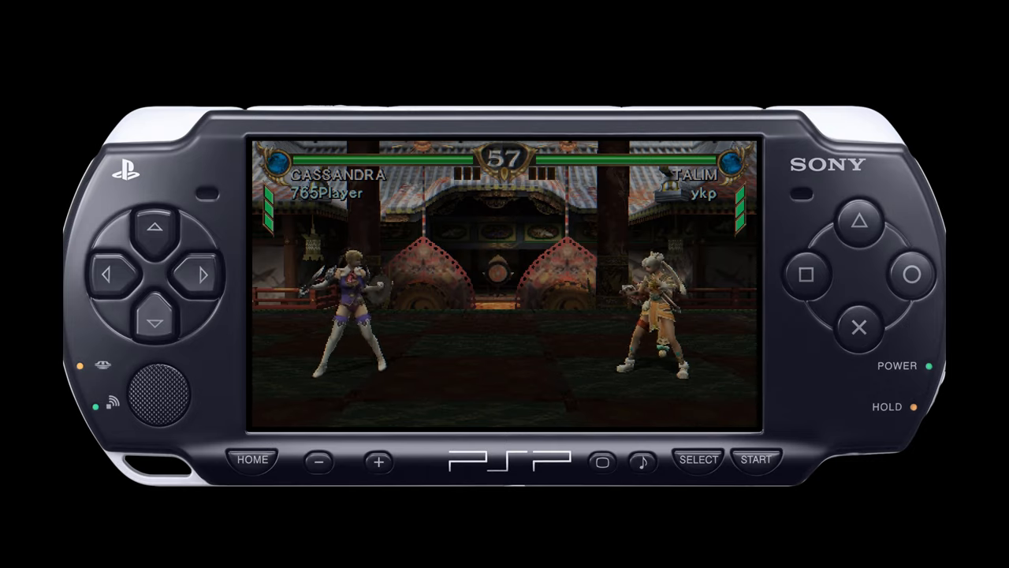
- Review the loaded shader passes in the game's Shaders menu before heading back to History
click(753, 457)
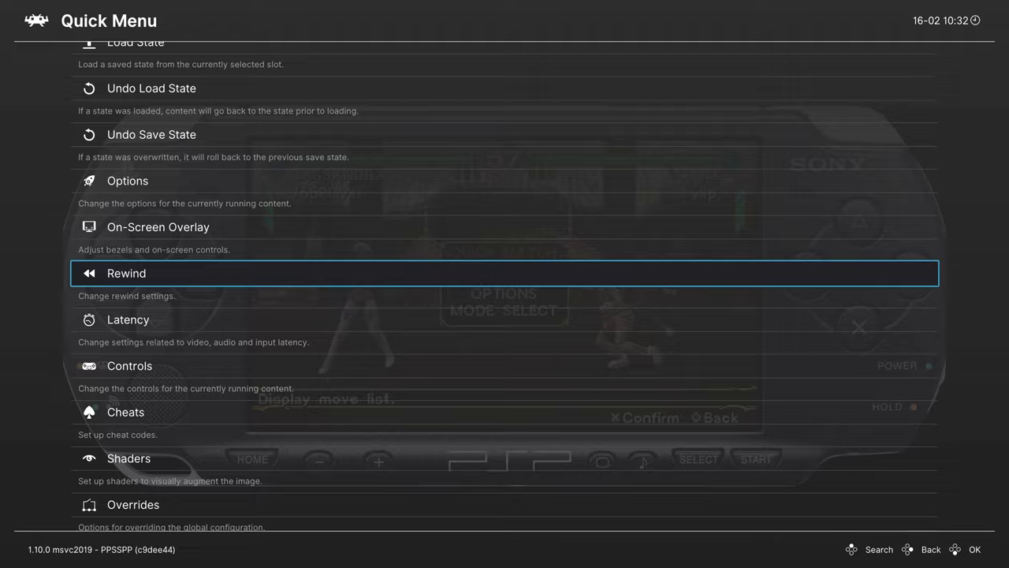
click(129, 457)
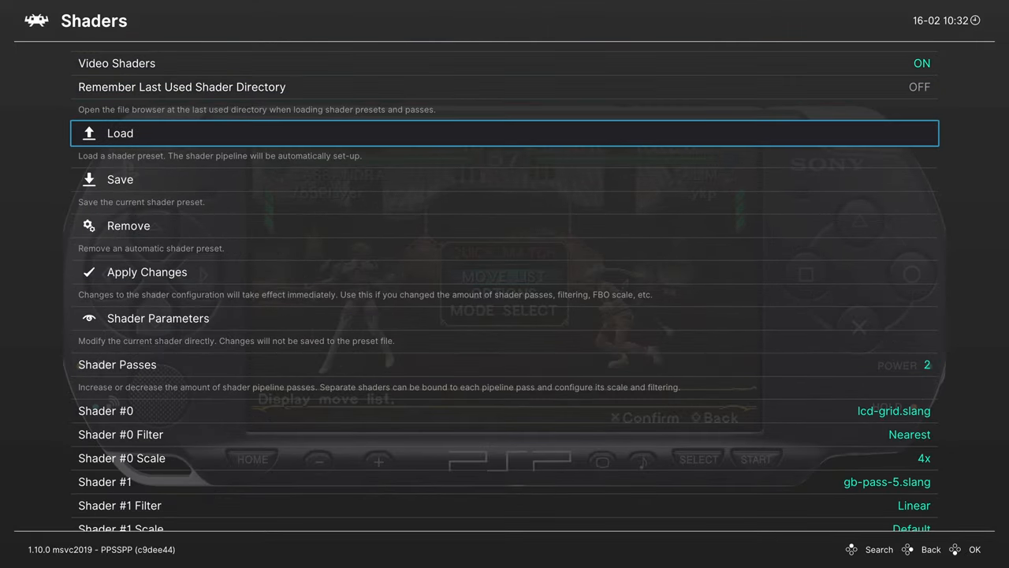
click(120, 132)
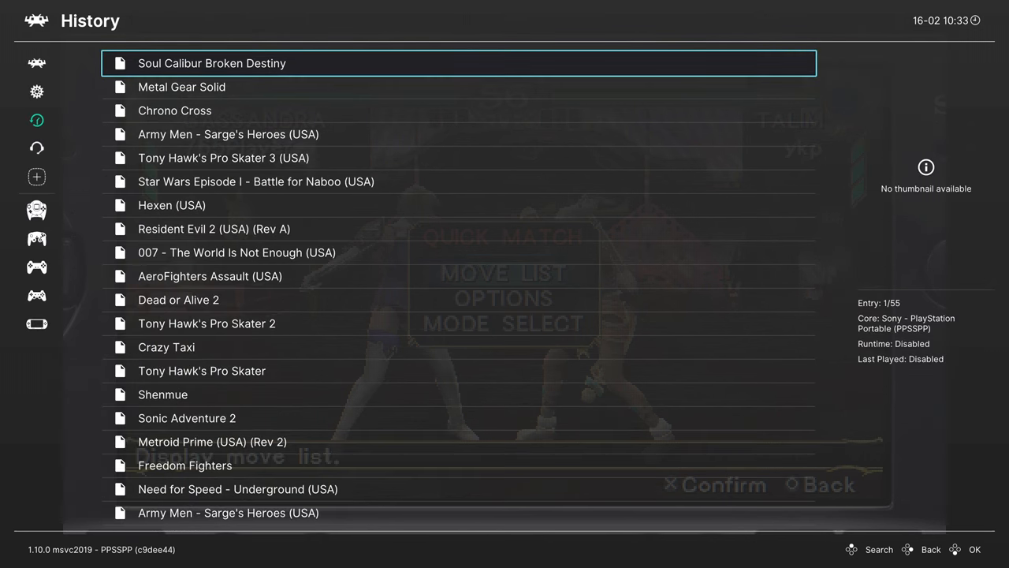
- Switch Integer Scale OFF under Settings > Video > Scaling and return to the Main Menu
click(36, 91)
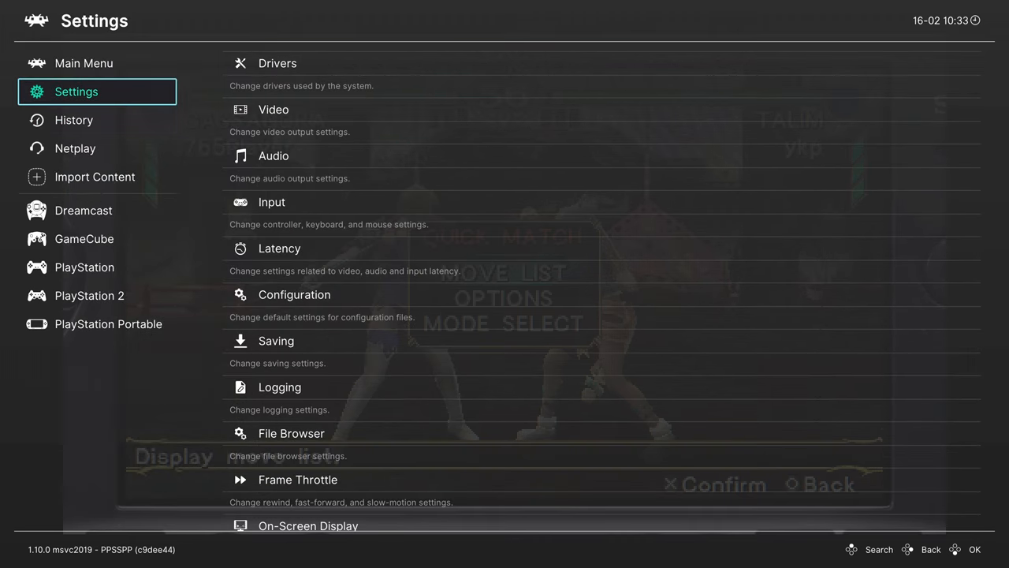
click(274, 109)
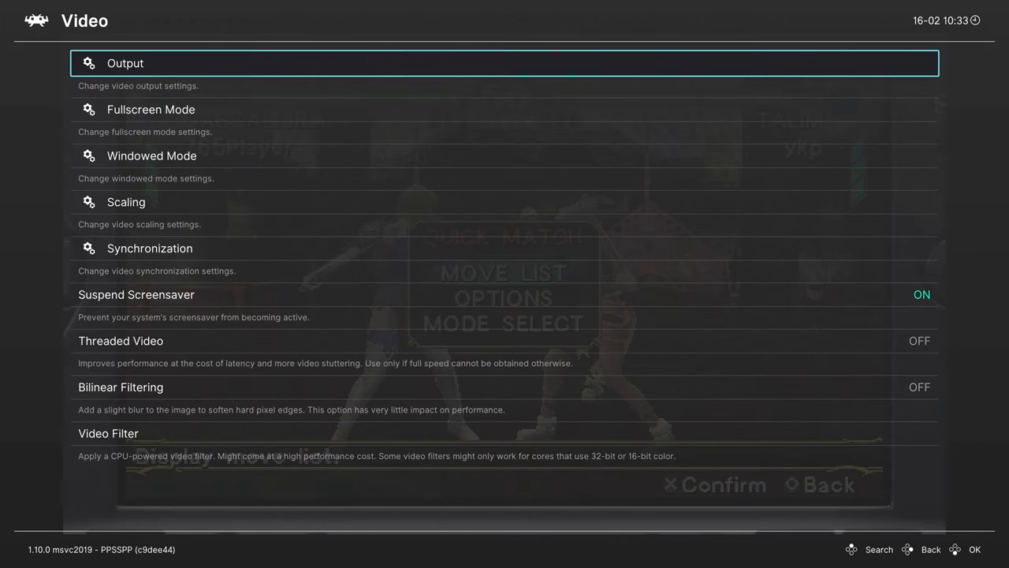
click(126, 202)
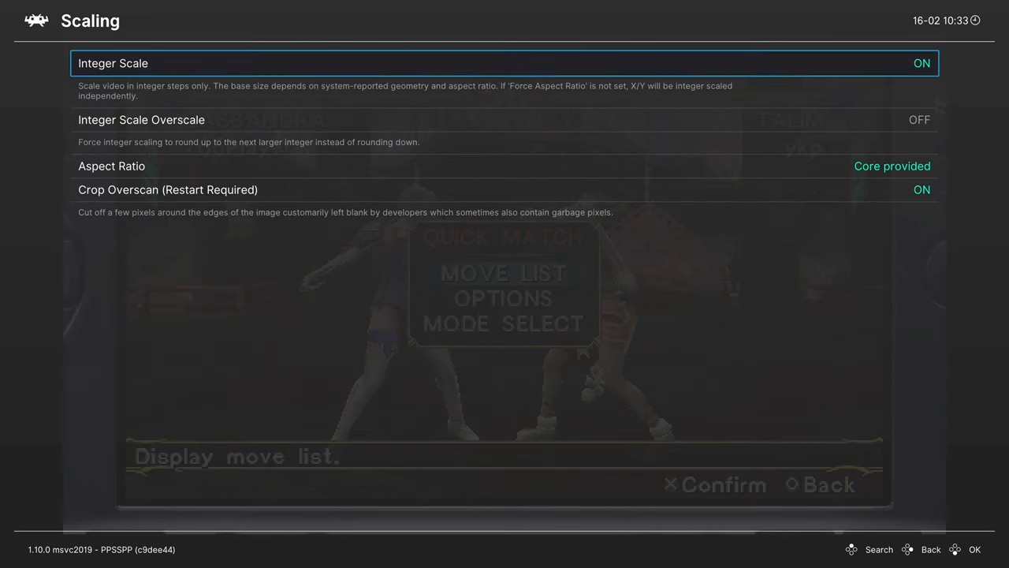
click(921, 63)
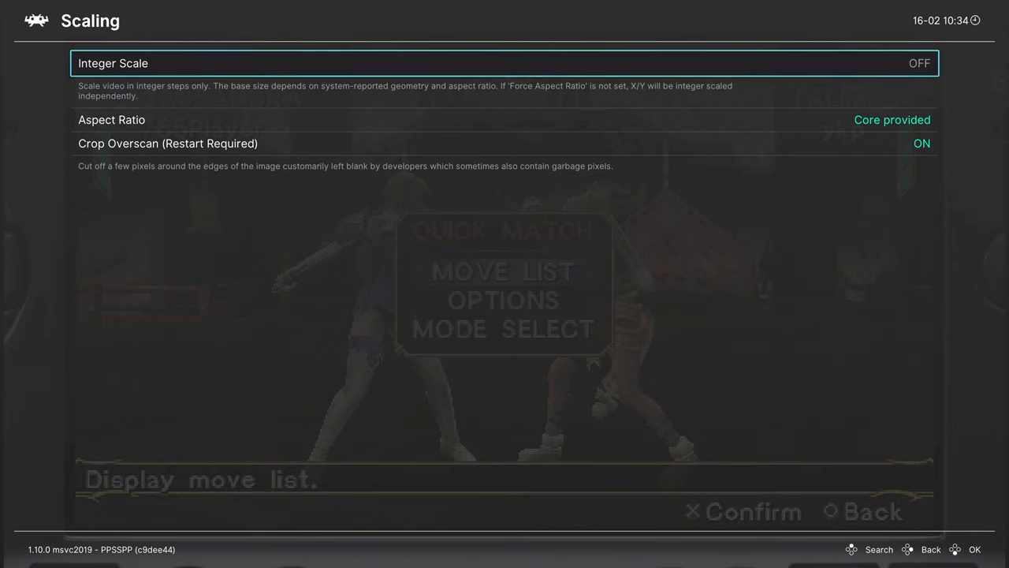
key(Escape)
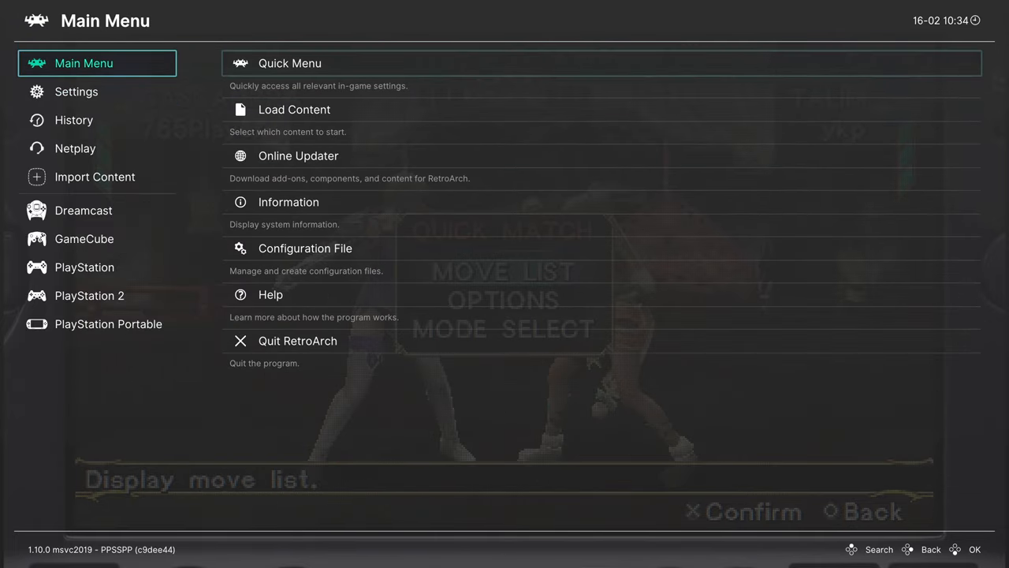
- Save the current configuration as PPSSPP core overrides from the Quick Menu's Overrides
click(290, 63)
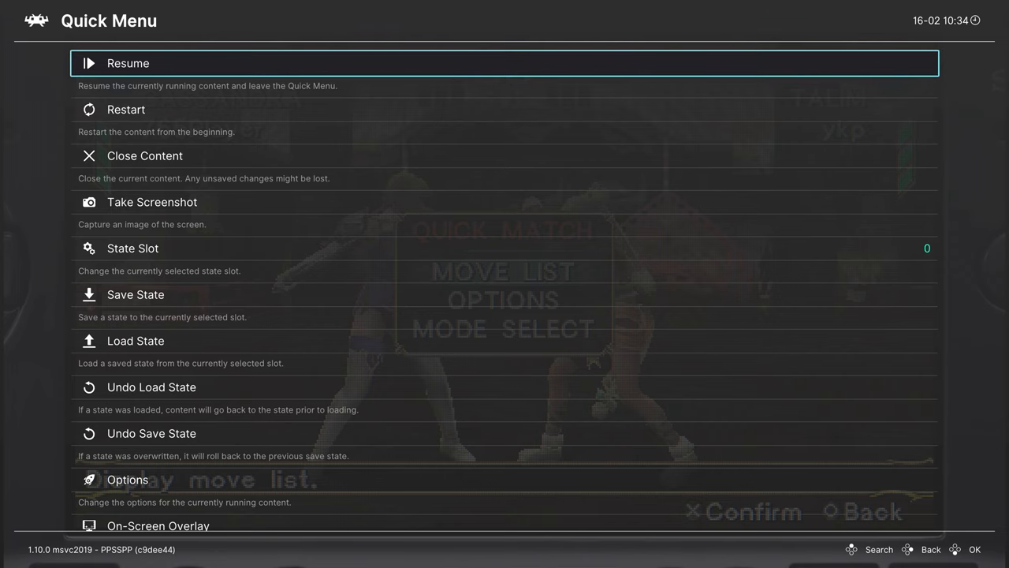
scroll(down, 3)
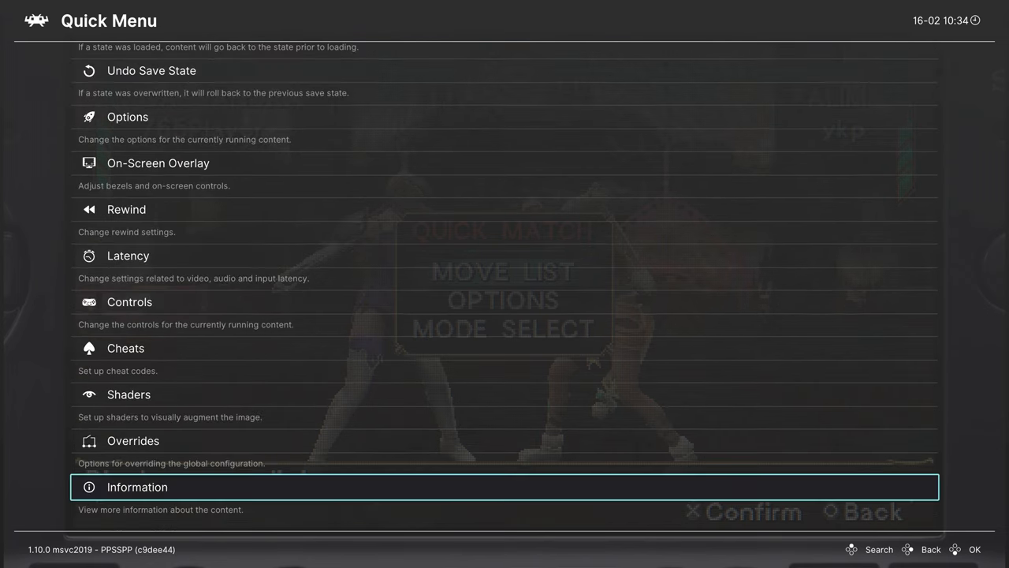
key(Up)
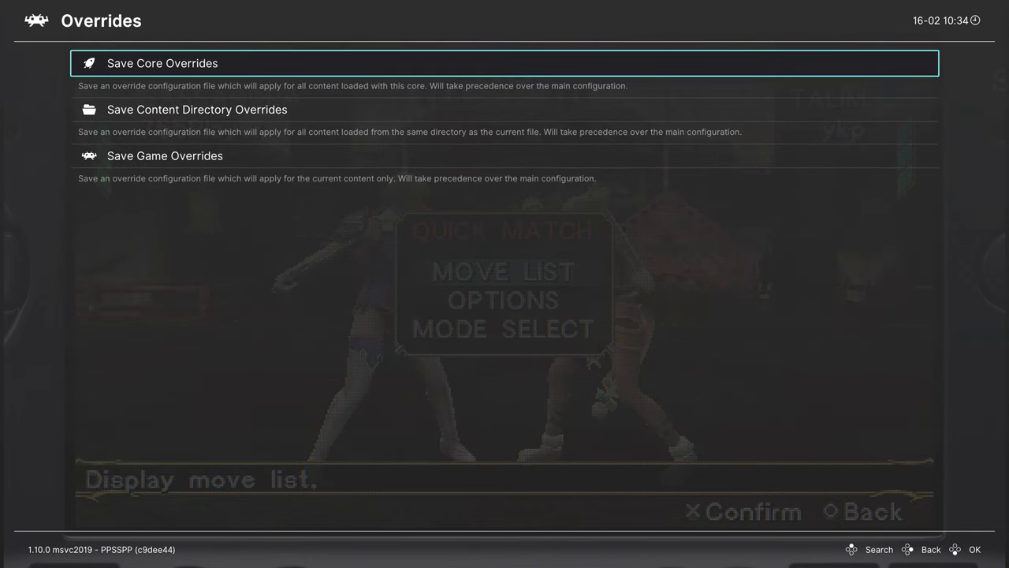
click(162, 63)
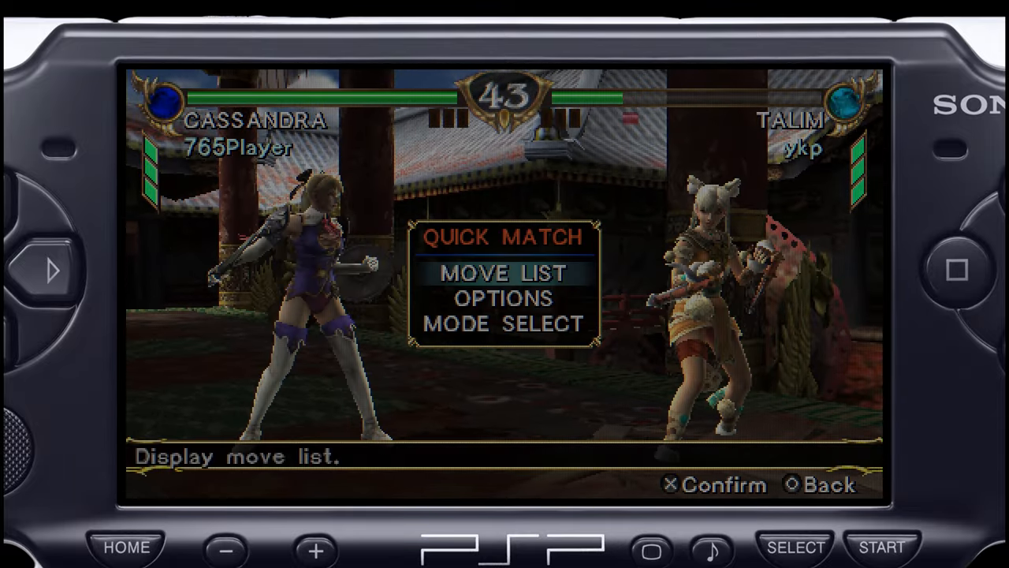
- Raise the LCD shader's Input Gamma parameter from 2.20 to 2.40
key(F1)
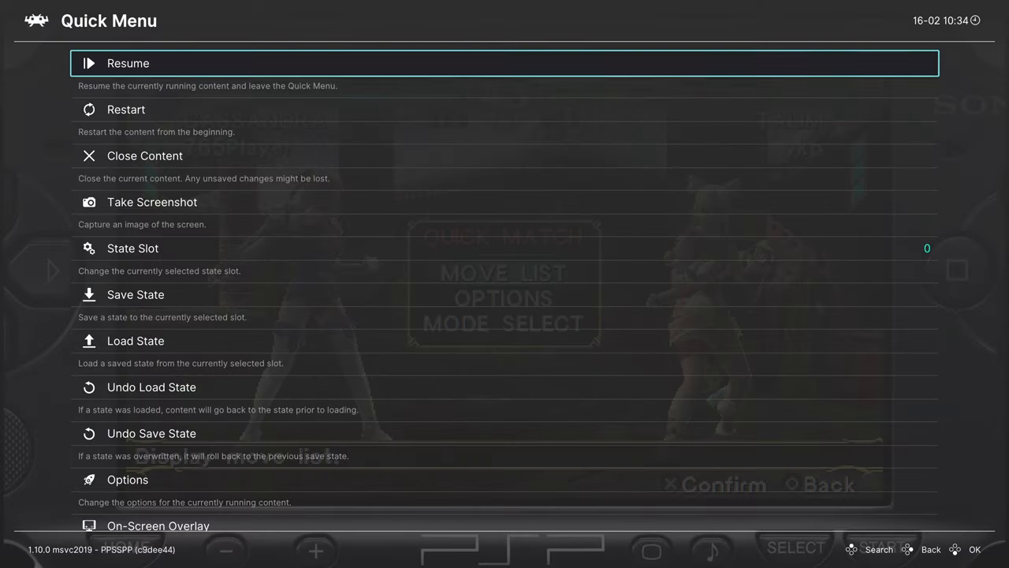
scroll(down, 3)
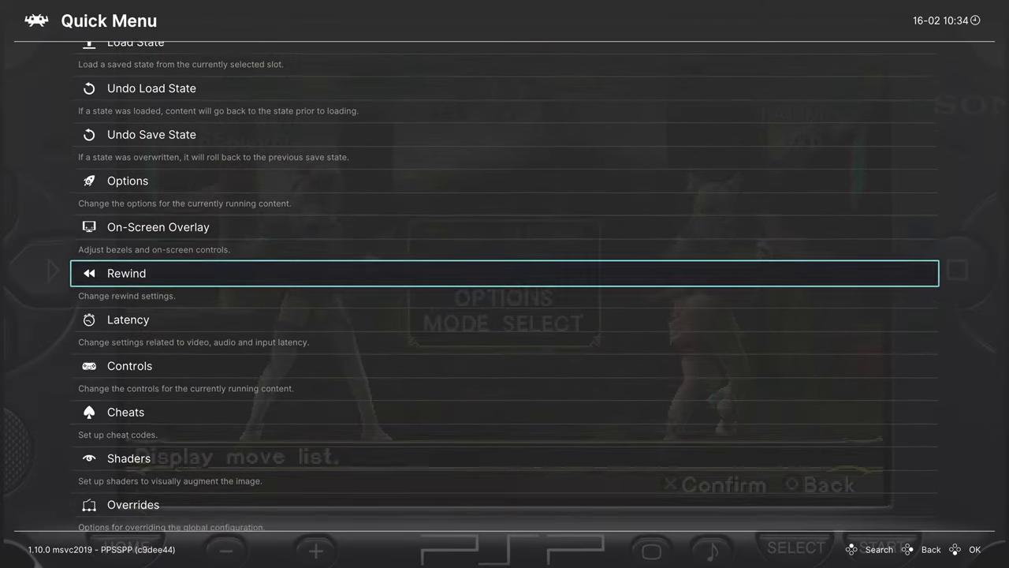
click(130, 457)
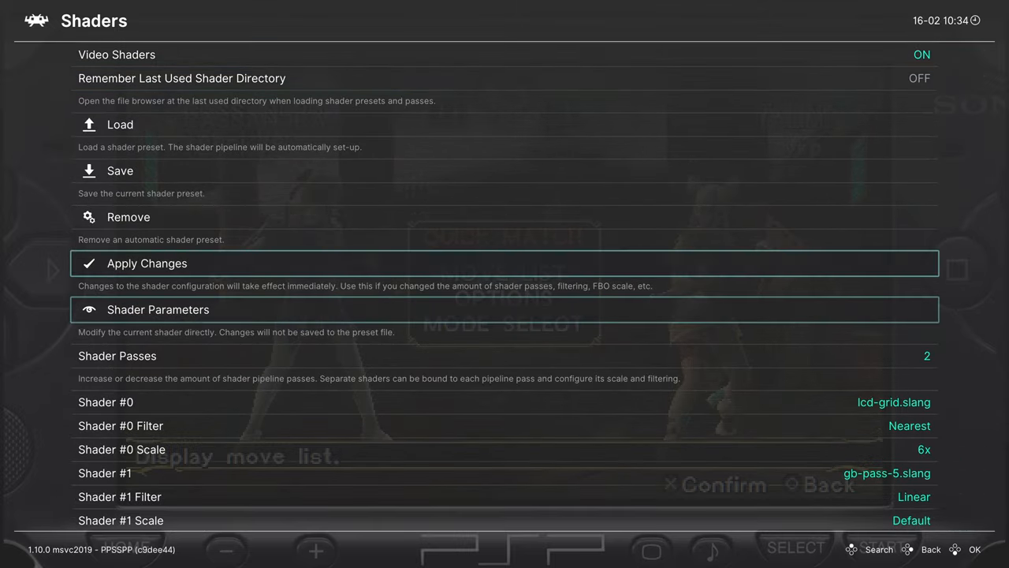
click(158, 309)
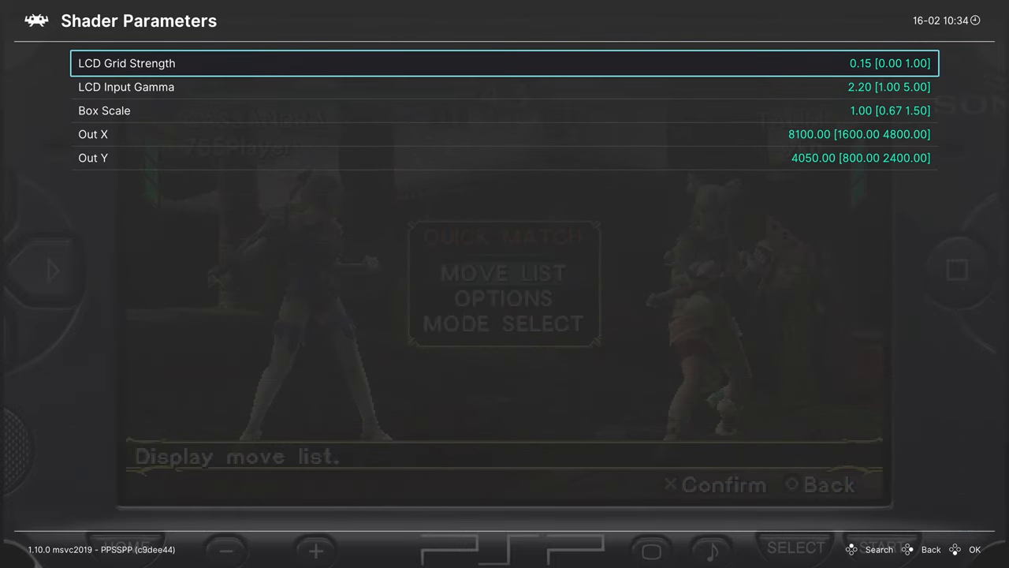
key(down)
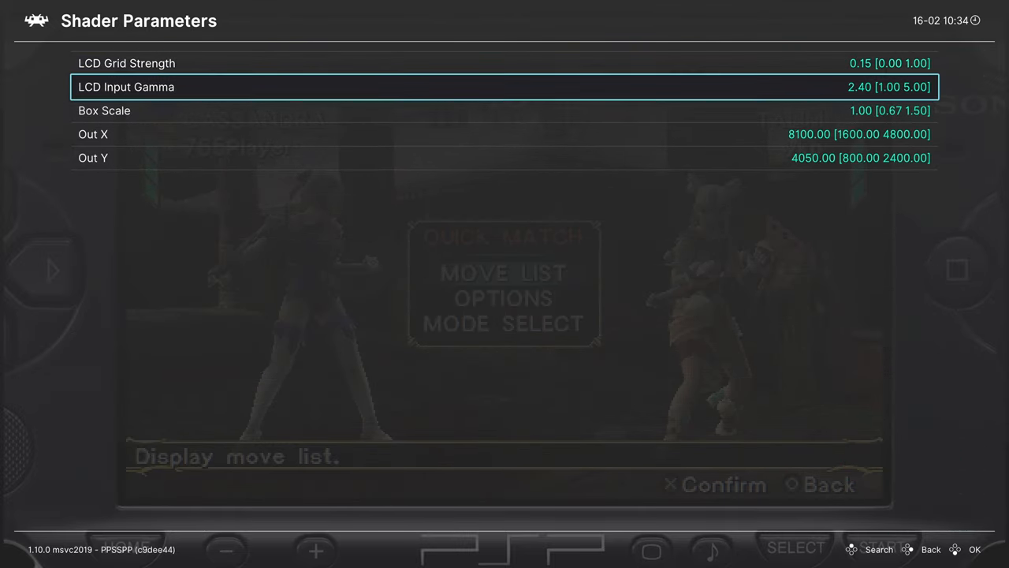
key(right)
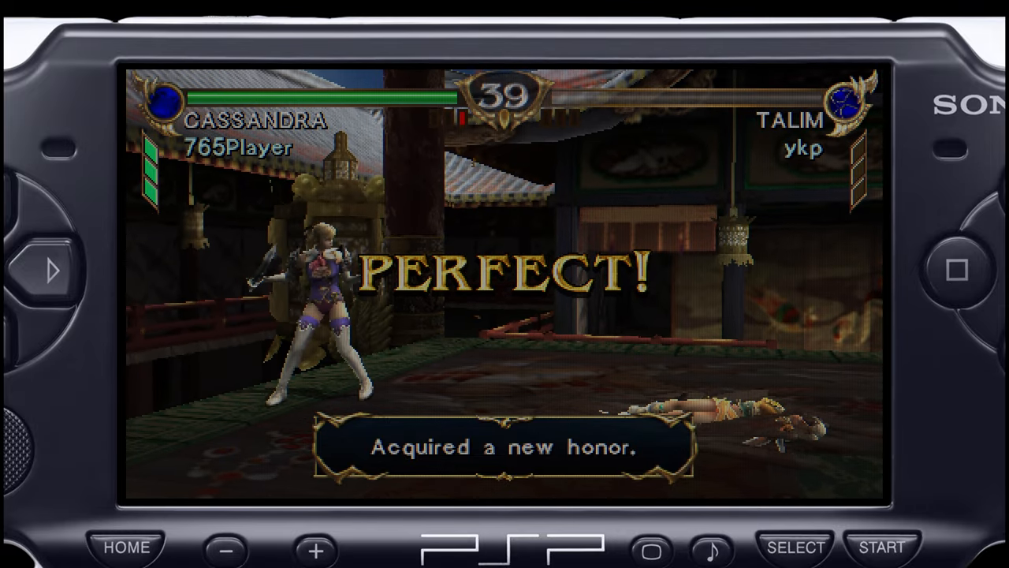
- Save the adjusted LCD shader setup as the PPSSPP core's default preset via Save Core Preset
key(F1)
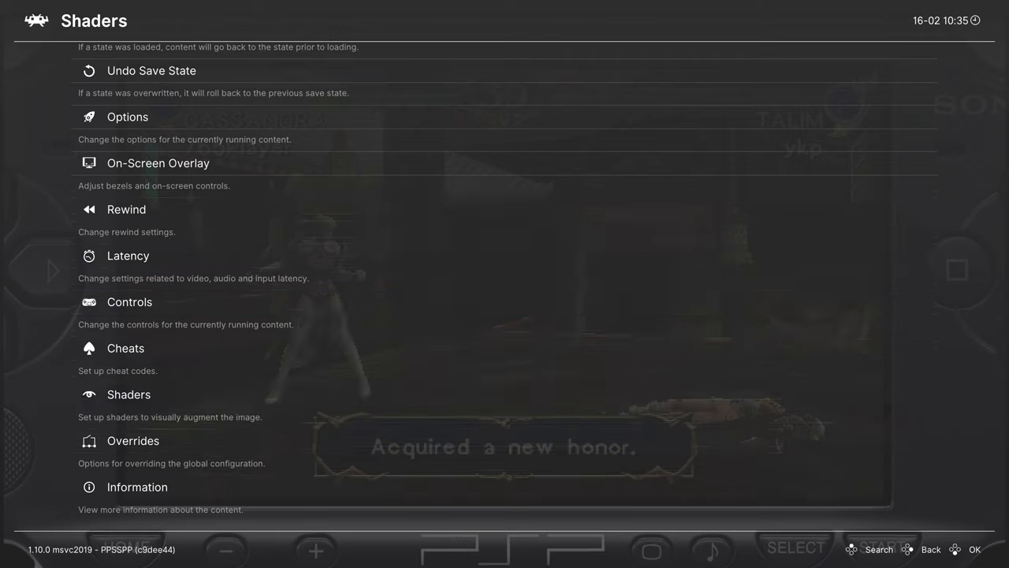
click(129, 394)
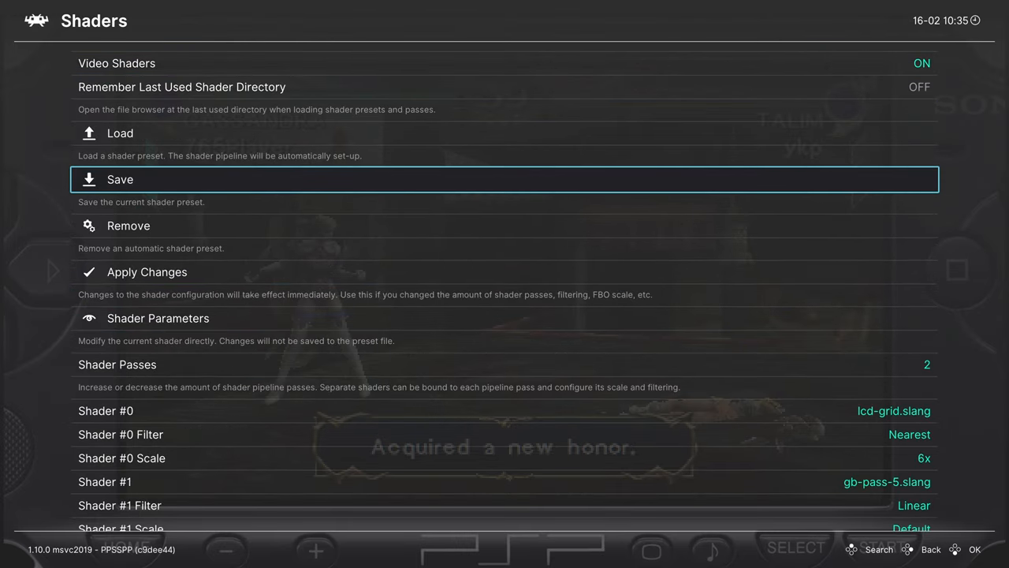
click(120, 179)
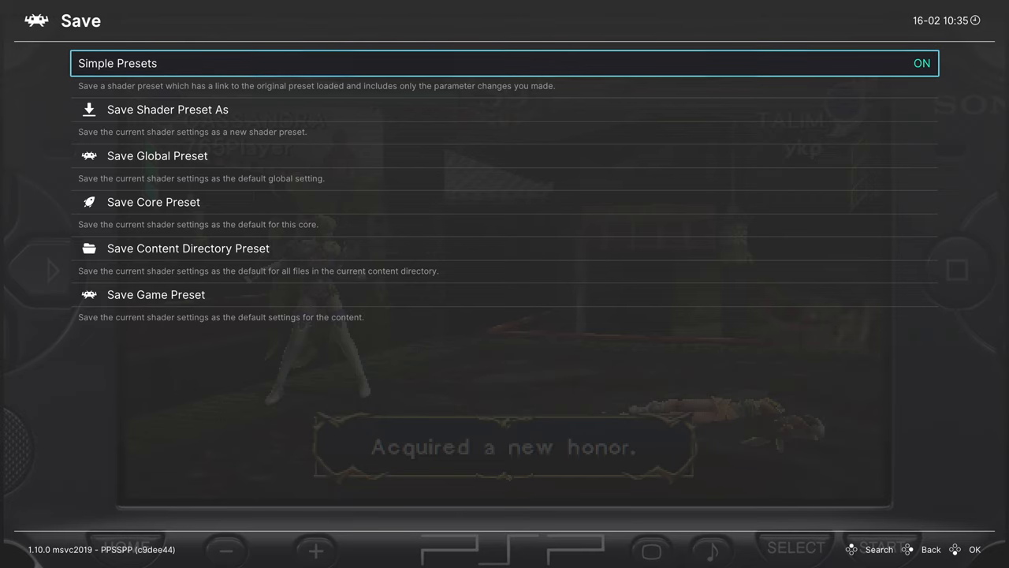
key(down)
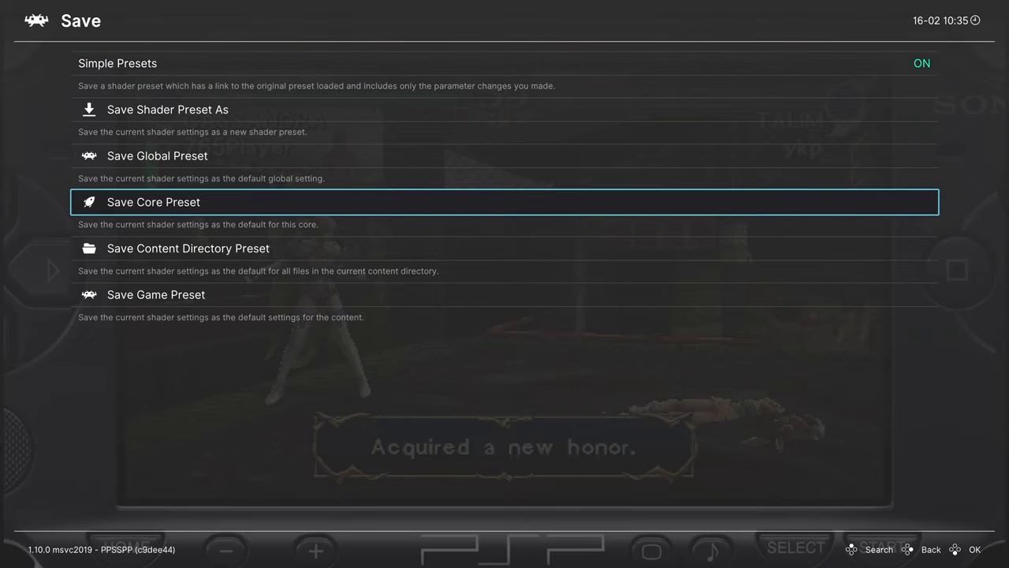
click(153, 202)
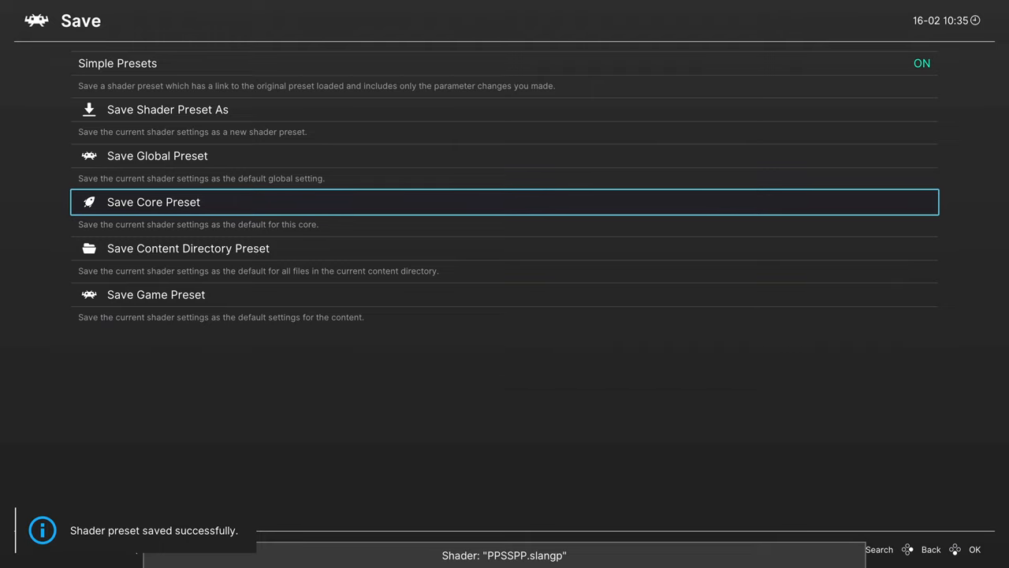